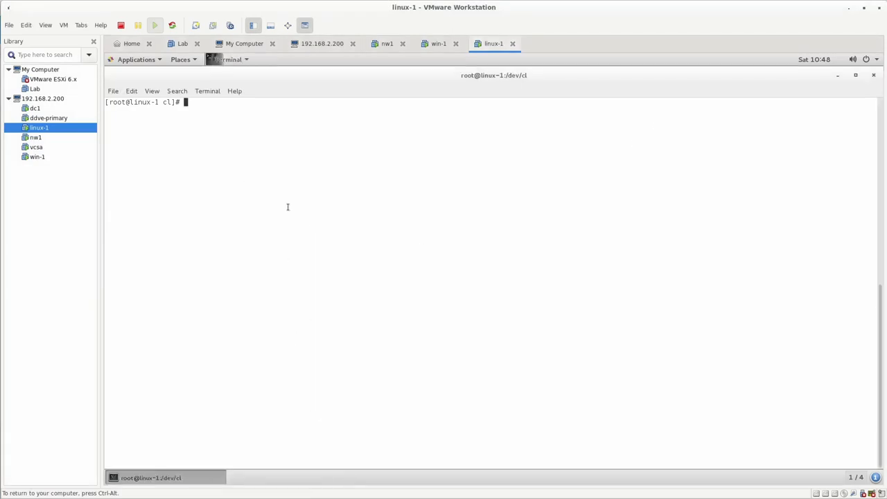
Run rpm -qa | grep -i lgto to list the five installed 19.5.0.1 NetWorker packages
text(rpm -)
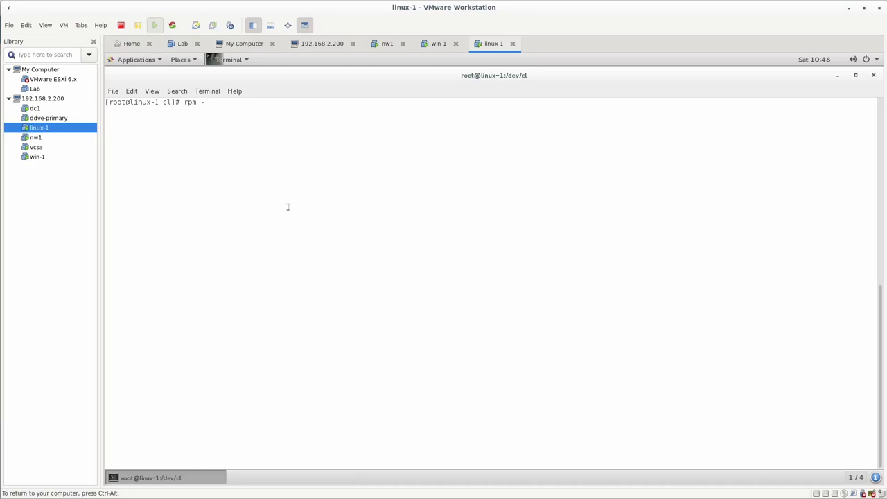
text(qa |)
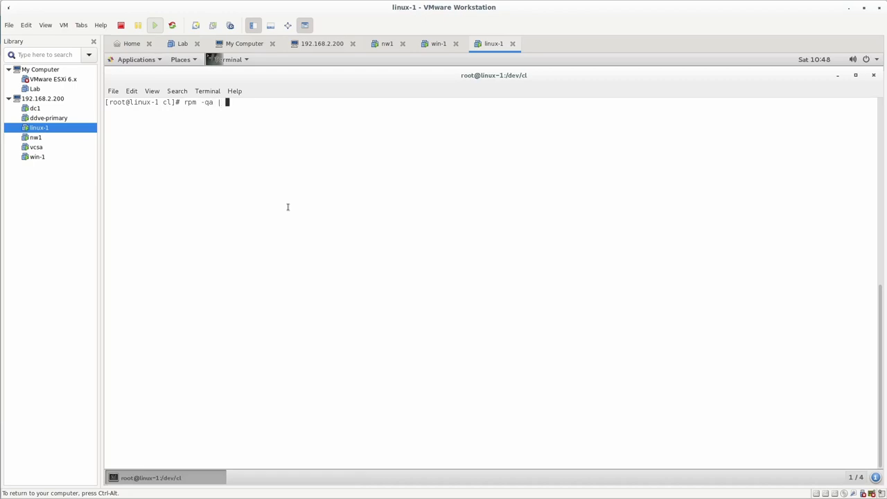
text(grep -i)
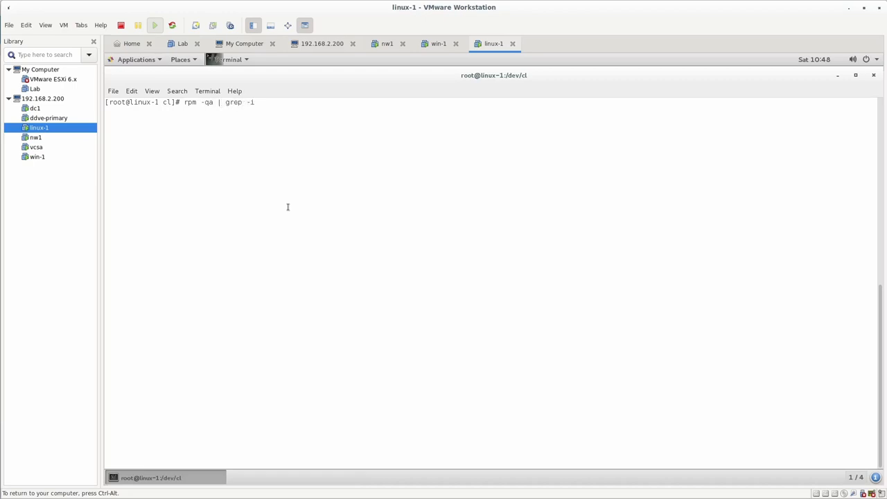
text(lgto)
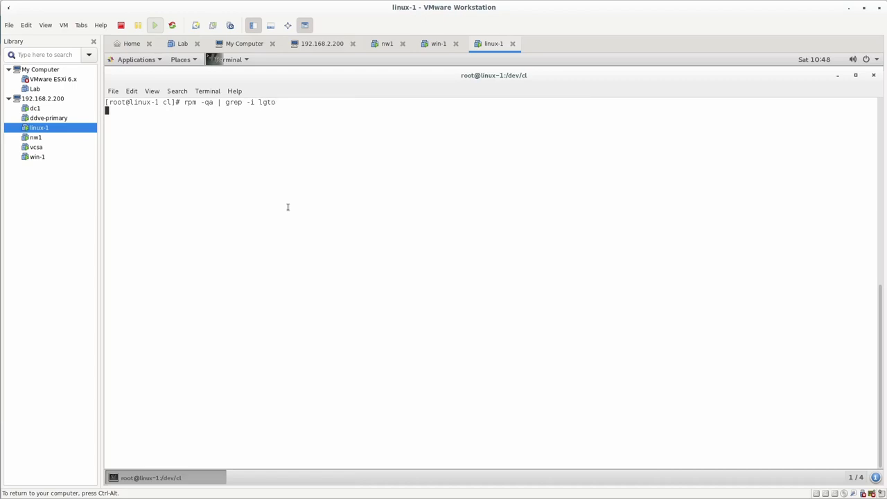
key(Return)
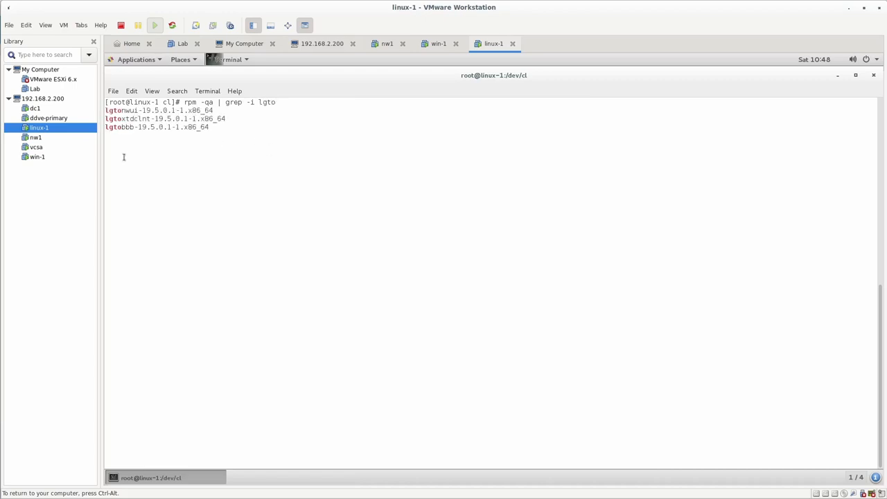
key(Return)
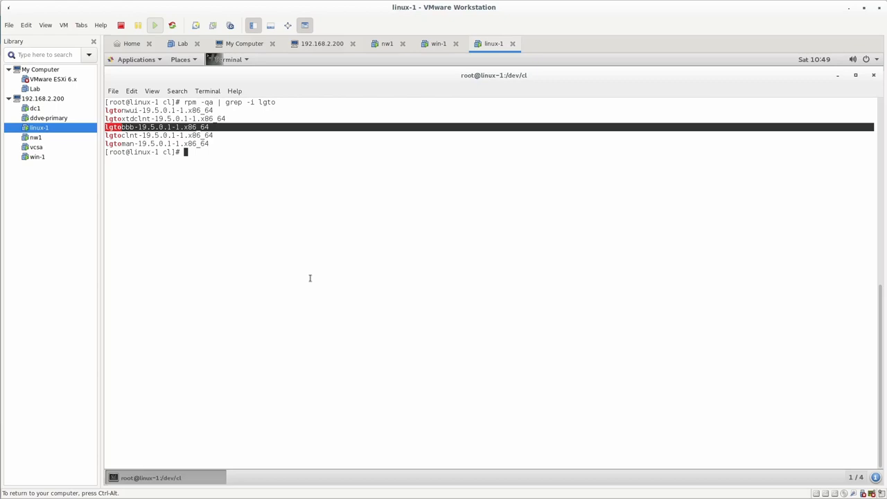
mouse_move(302, 266)
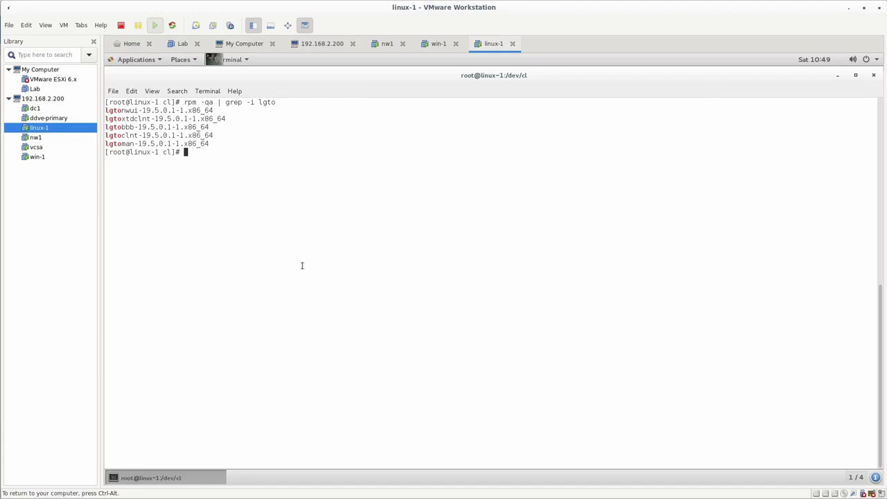
List physical volumes with pvs, then extend volume group cl onto /dev/sdc1
text(pvs)
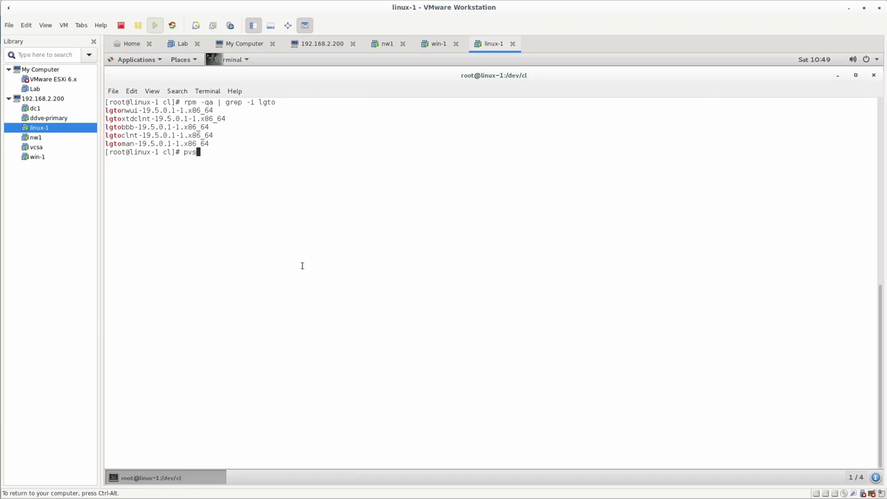
key(Return)
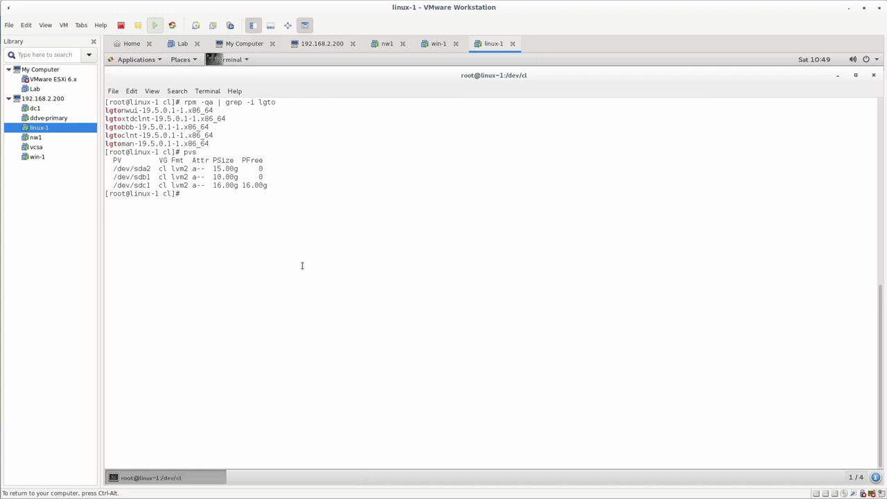
mouse_move(251, 136)
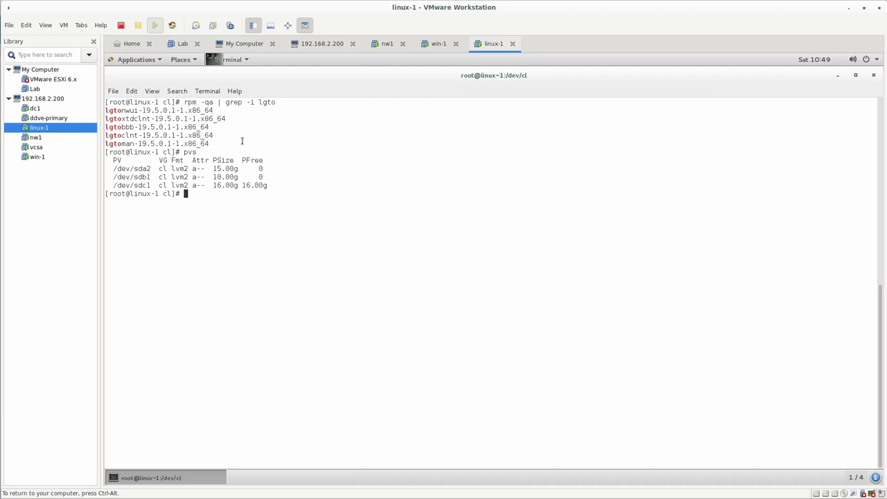
text(clear)
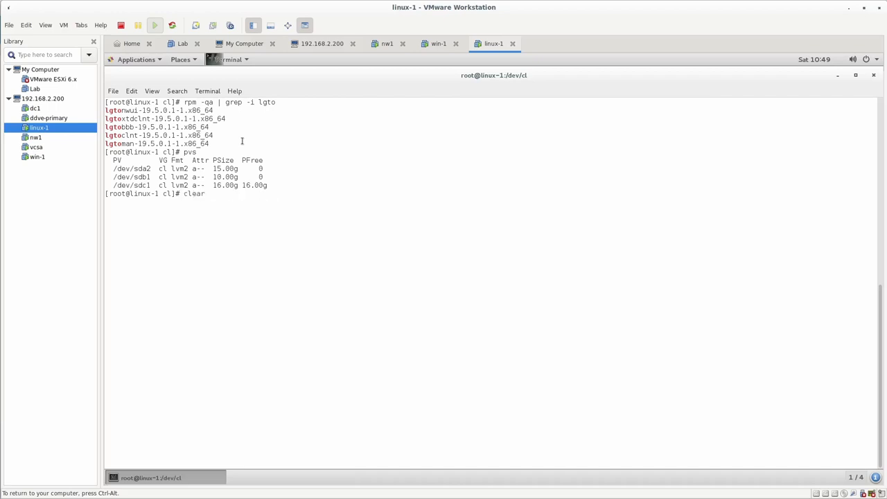
text(vgextend cl /dev/sdc1)
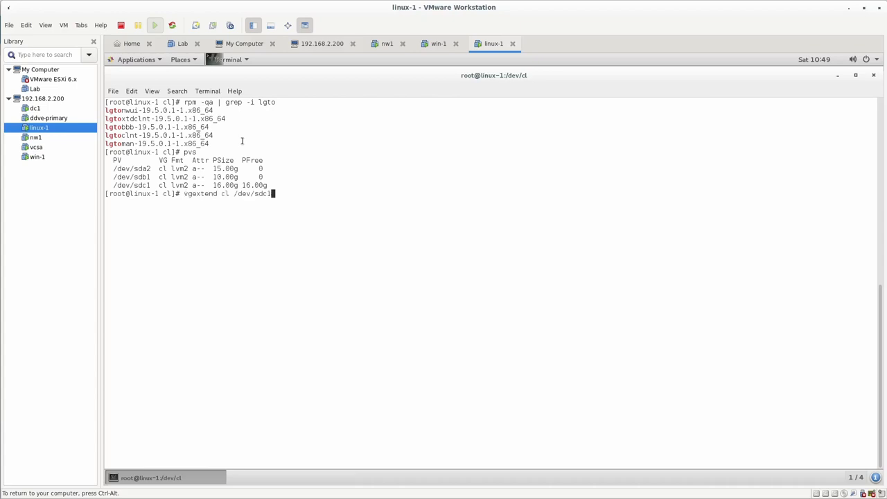
key(Return)
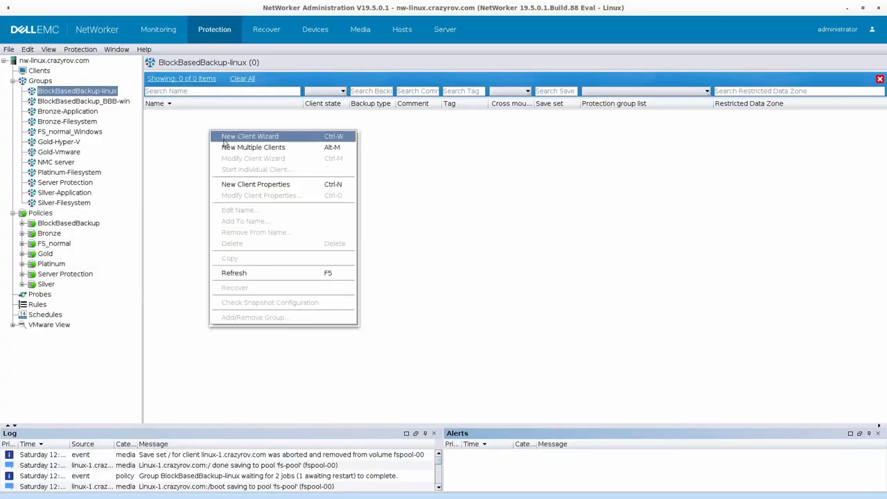
Cancel the New Client Wizard, review the BBB-linux workflow, and reselect the BlockBasedBackup-linux group
click(250, 136)
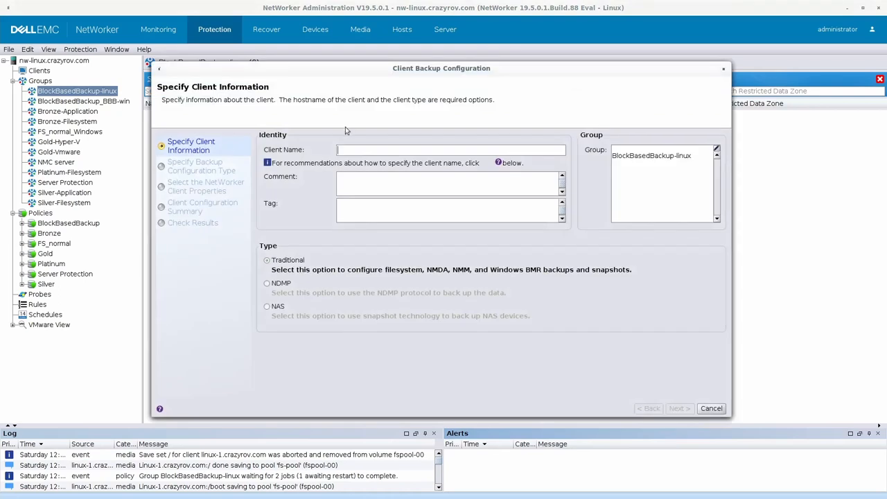
click(711, 408)
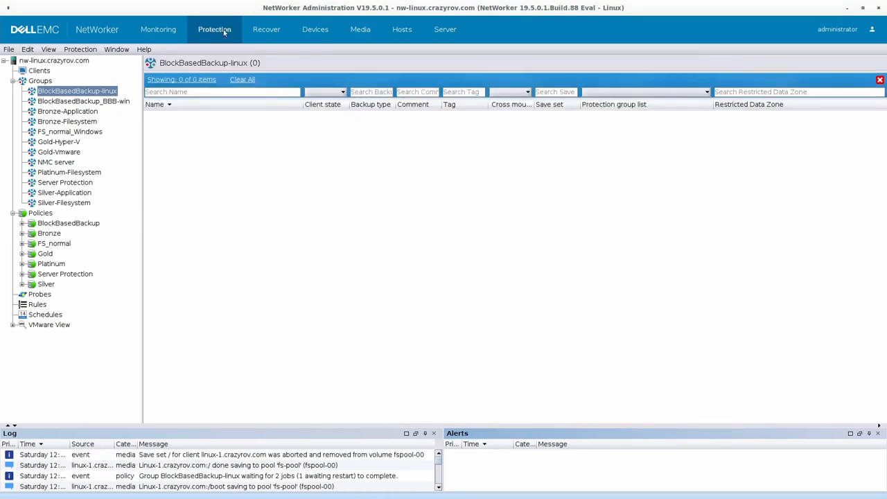
mouse_move(68, 101)
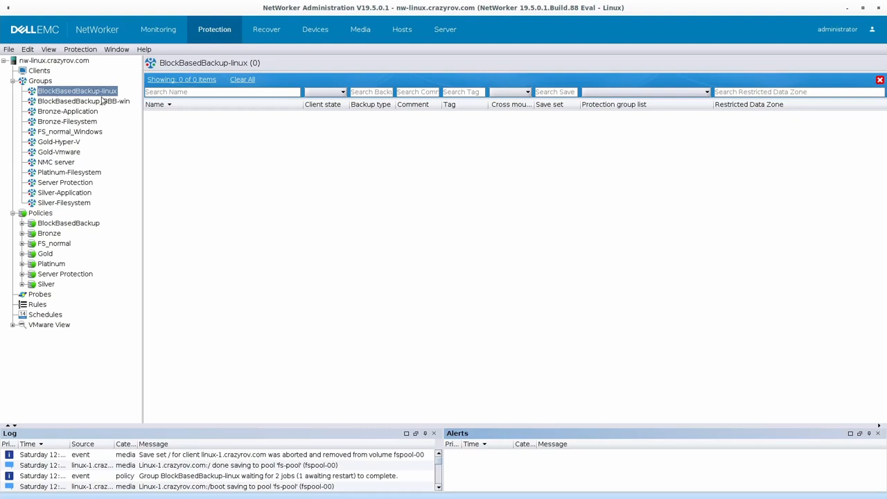
mouse_move(200, 135)
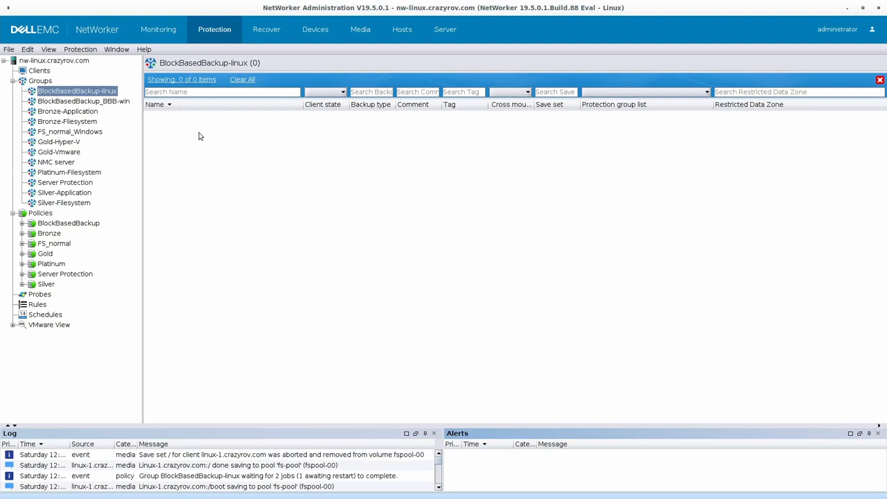
mouse_move(87, 208)
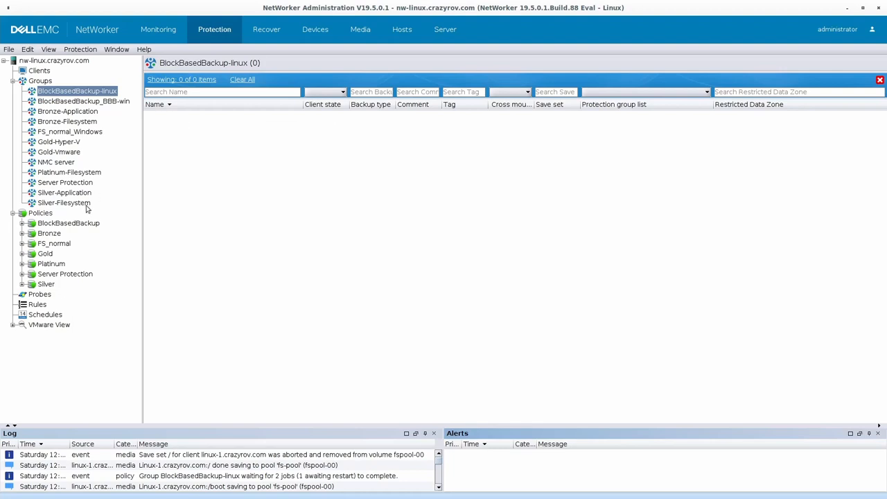
click(22, 223)
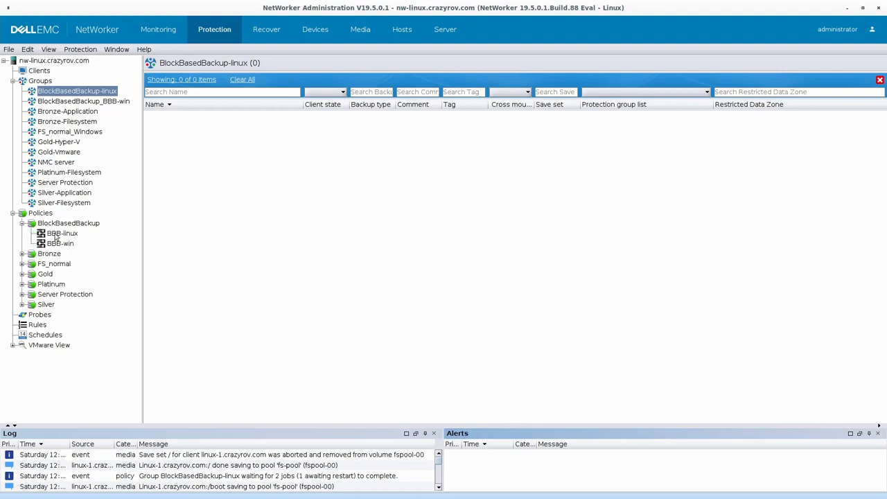
click(62, 233)
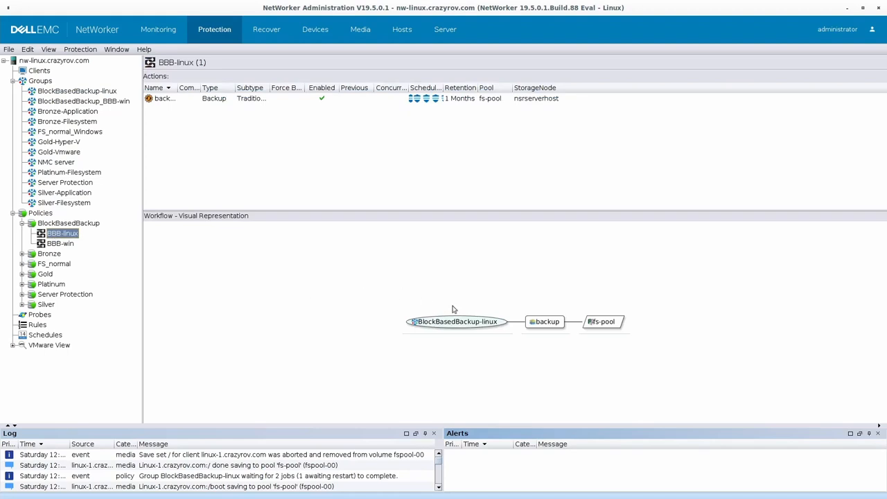
mouse_move(548, 330)
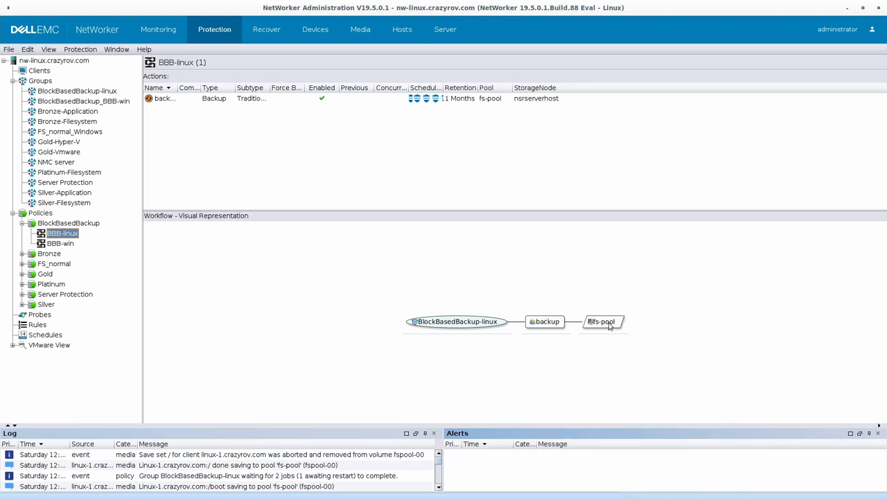
mouse_move(558, 326)
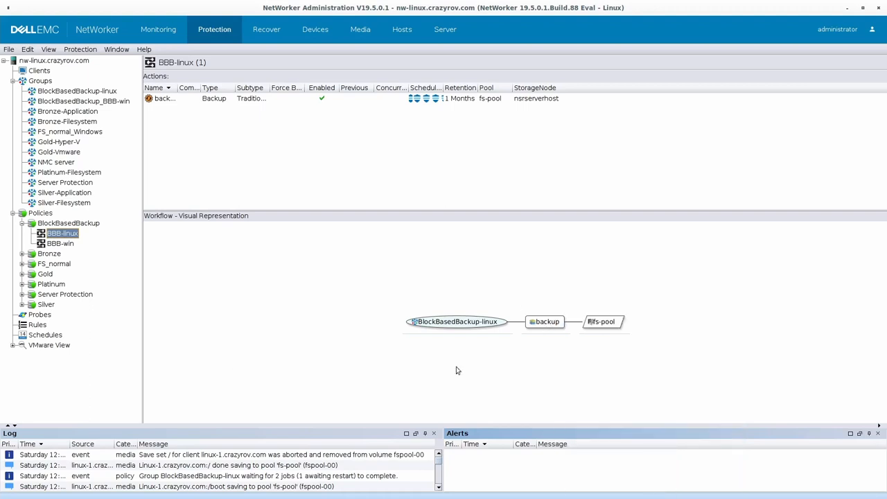
mouse_move(251, 311)
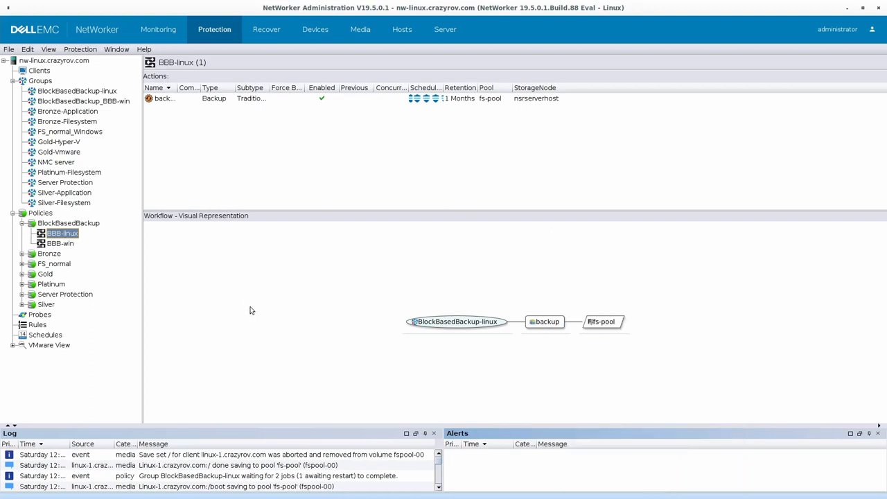
click(77, 90)
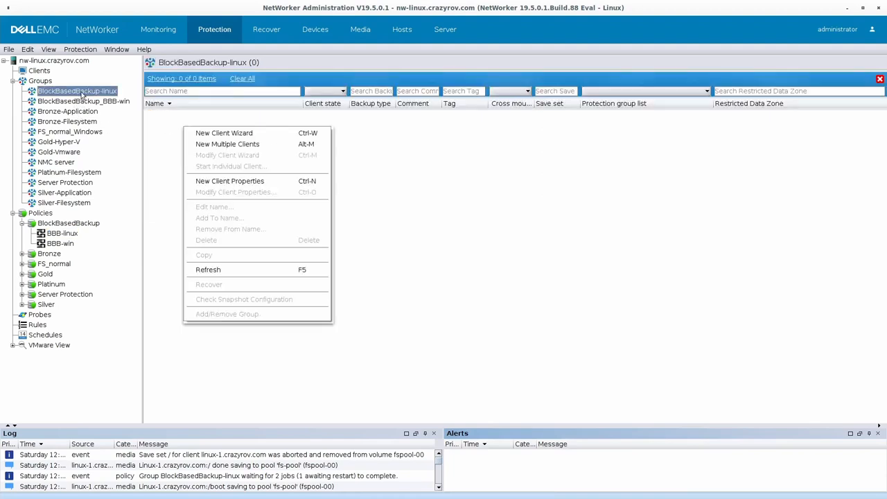
mouse_move(224, 132)
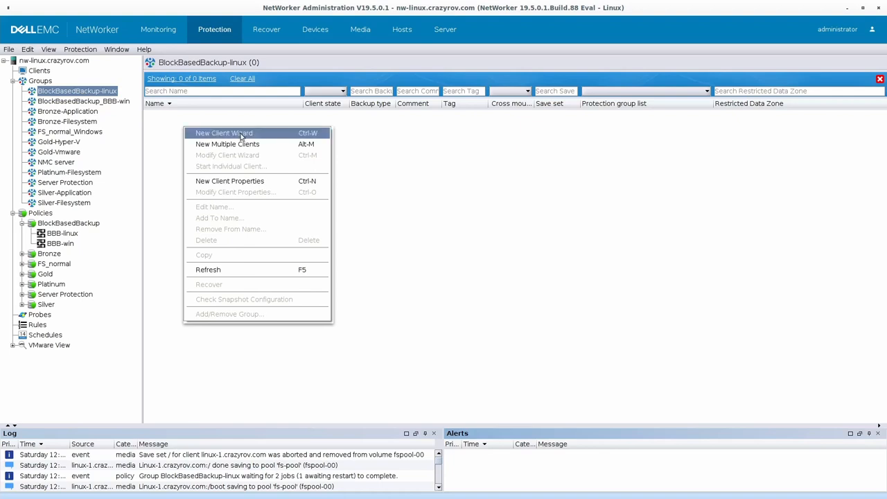
Enter new client linux-1.crazyrov.com and advance to backup configuration type with Filesystem selected
click(224, 133)
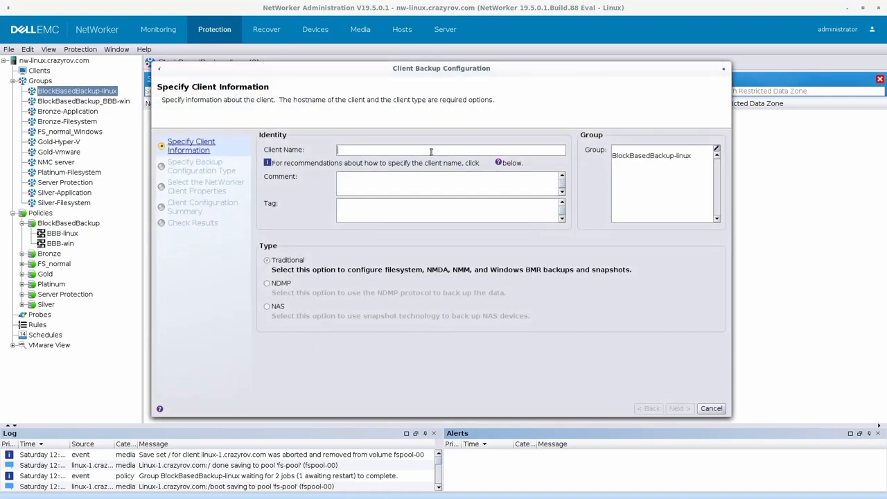
text(linux-1)
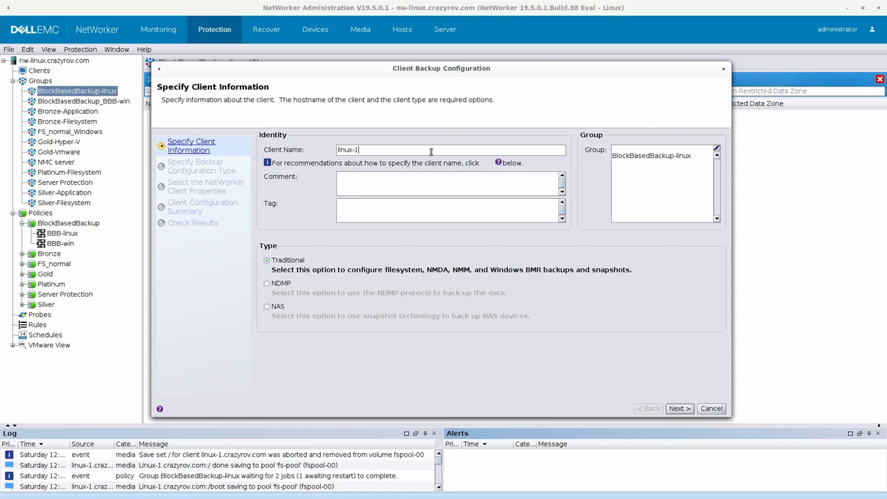
text(.crazyrov.com)
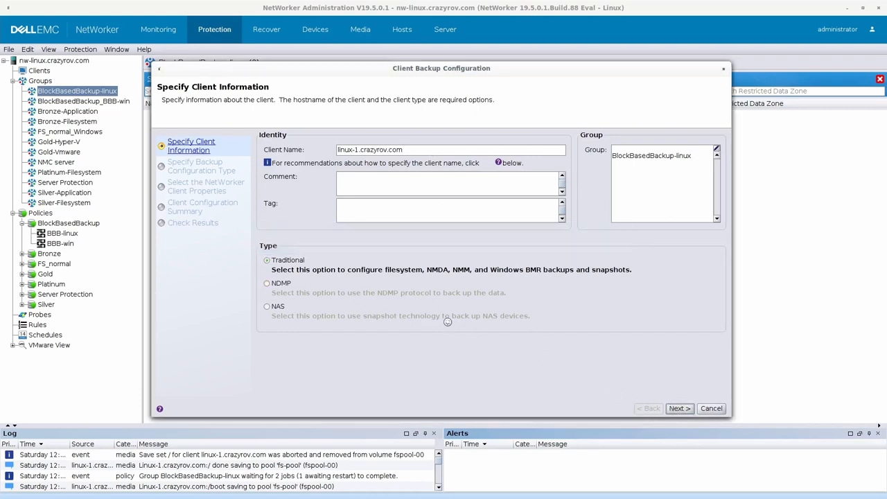
click(679, 409)
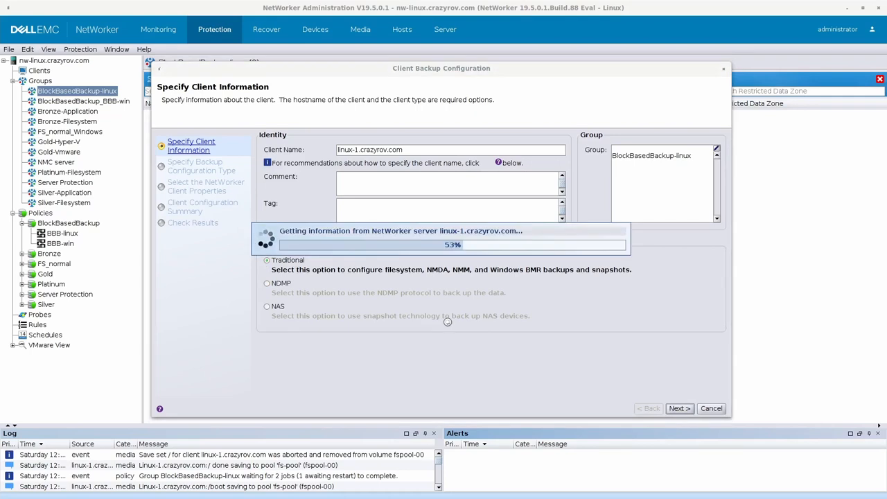
click(678, 408)
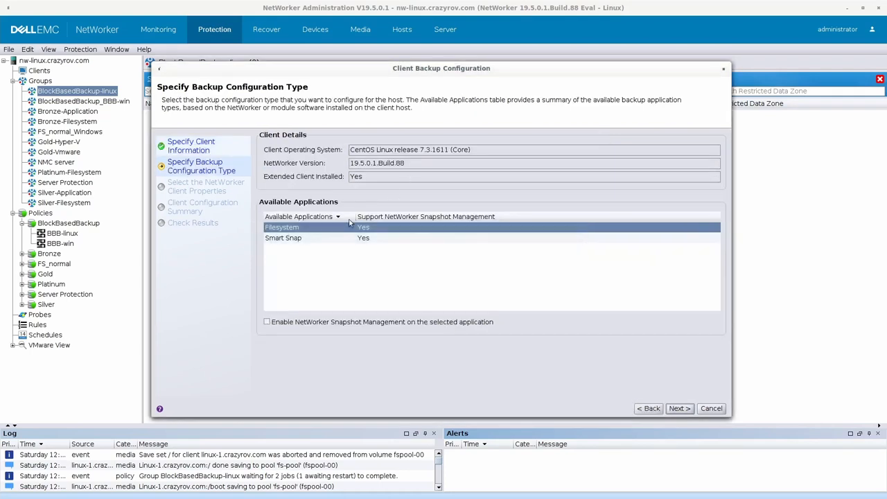
mouse_move(307, 238)
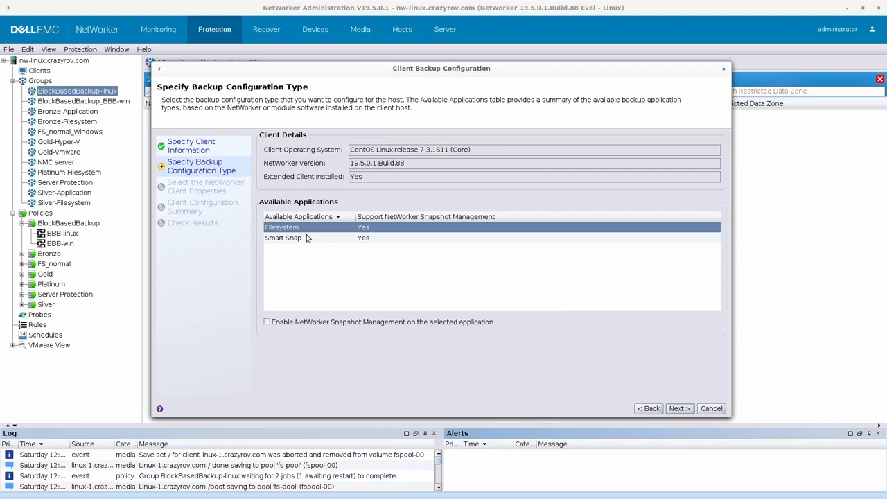
mouse_move(340, 227)
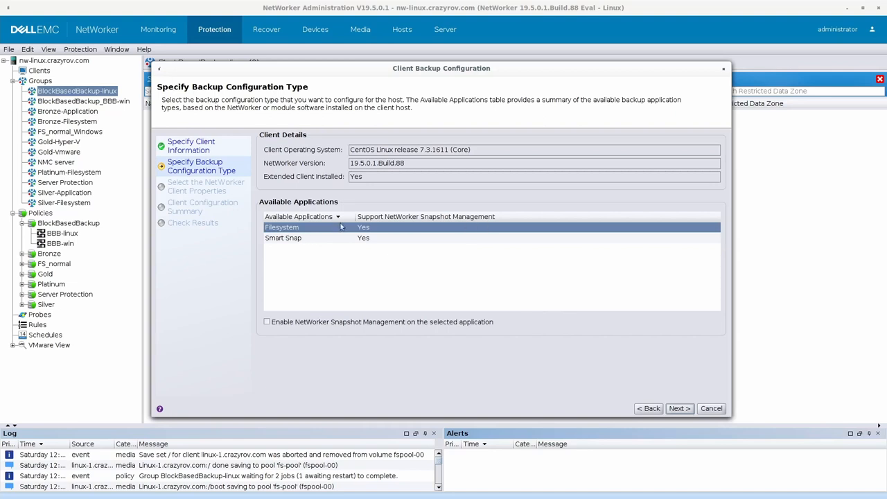
mouse_move(684, 417)
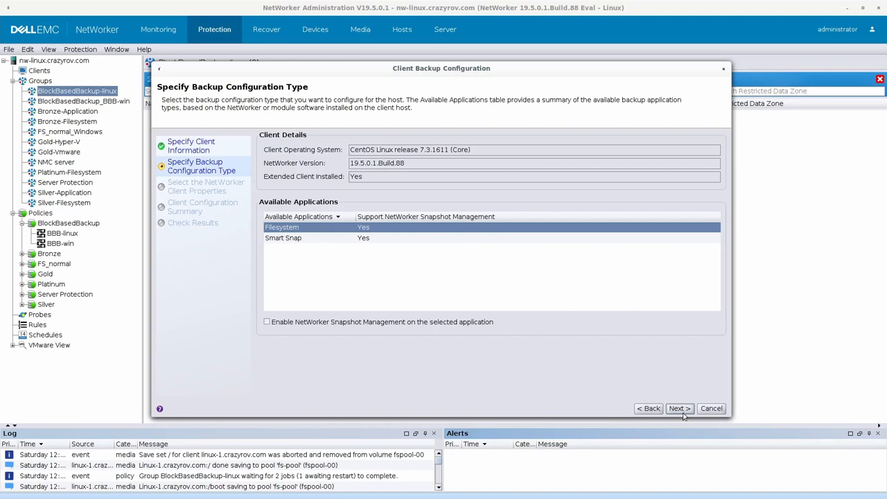
Tick Block Based Backup alongside Client Direct in Client Properties, then continue
click(677, 408)
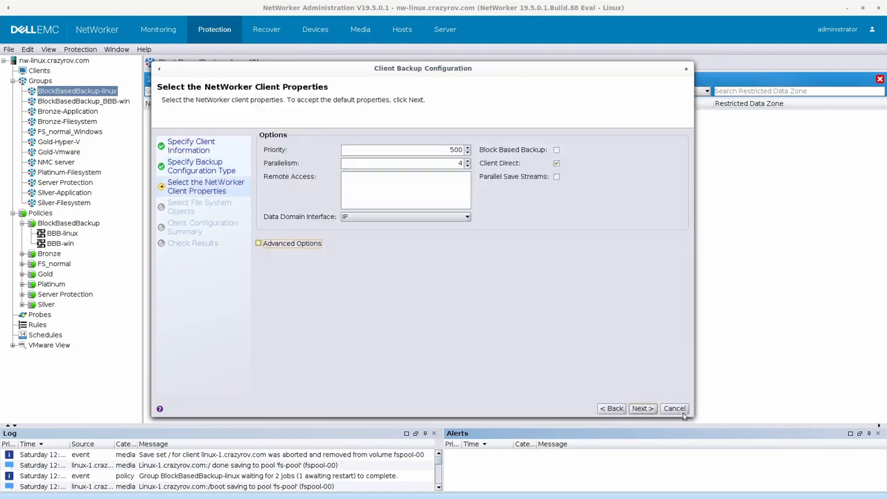
mouse_move(275, 154)
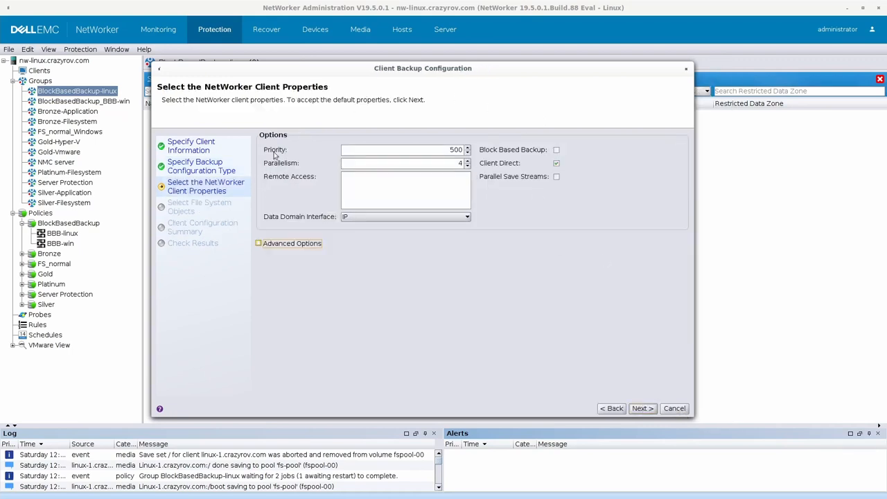
mouse_move(218, 201)
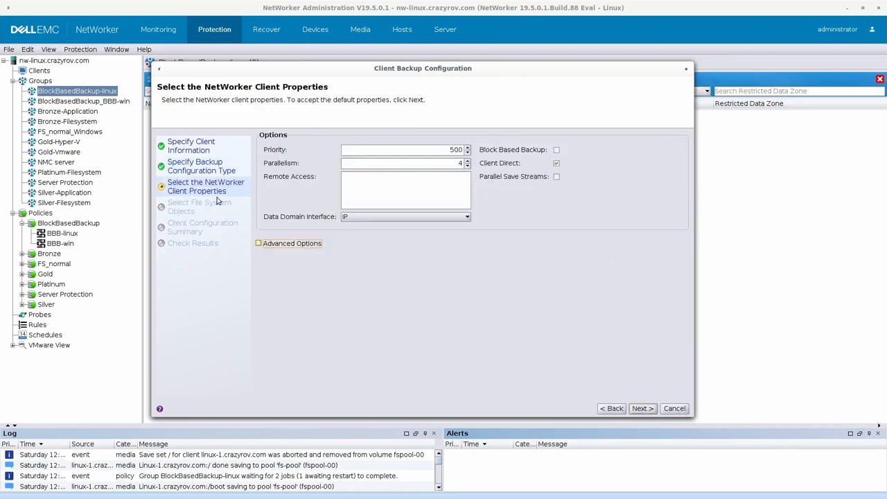
click(556, 163)
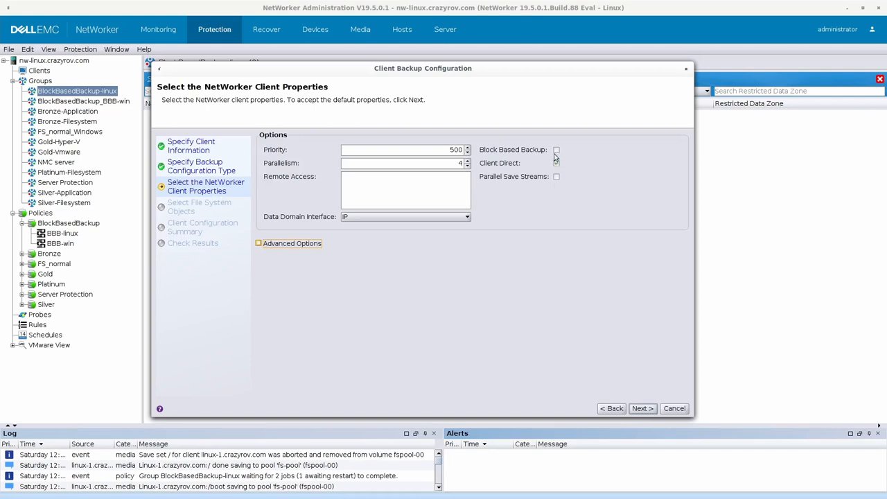
click(556, 149)
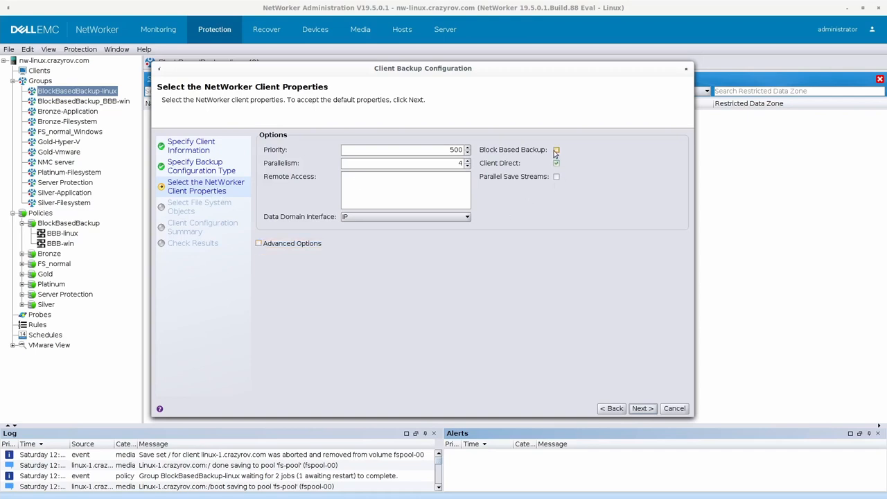
click(556, 149)
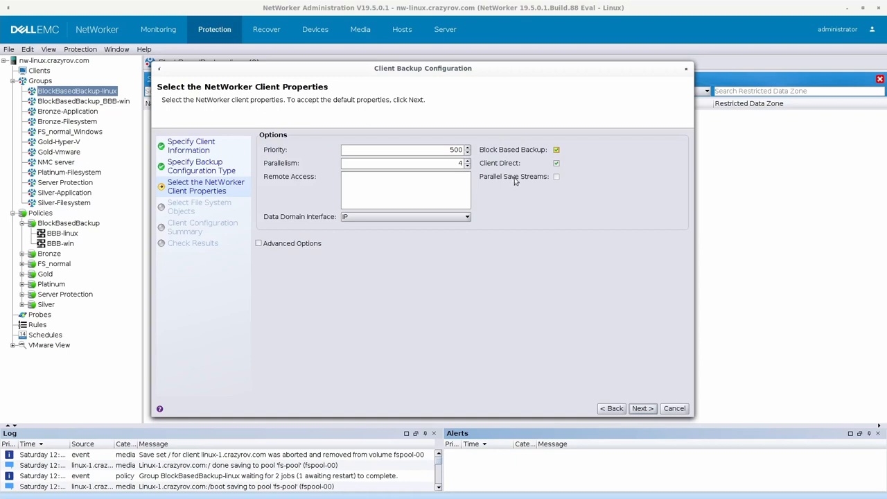
mouse_move(564, 160)
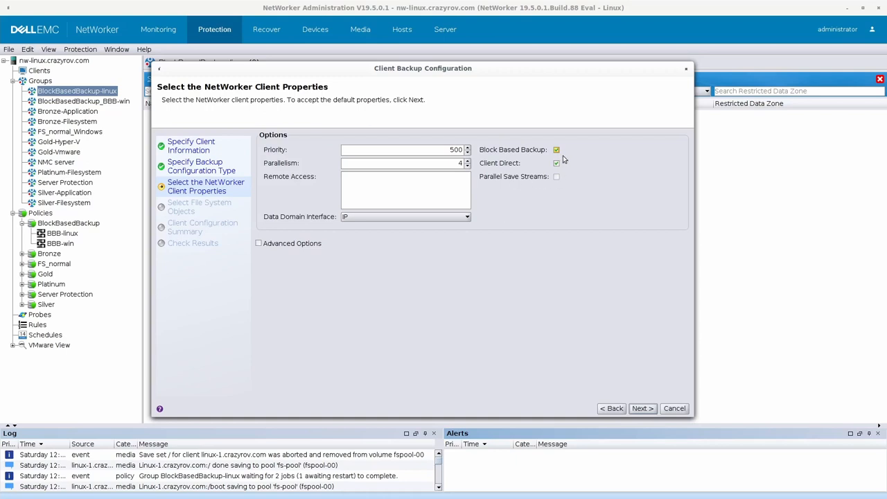
mouse_move(393, 162)
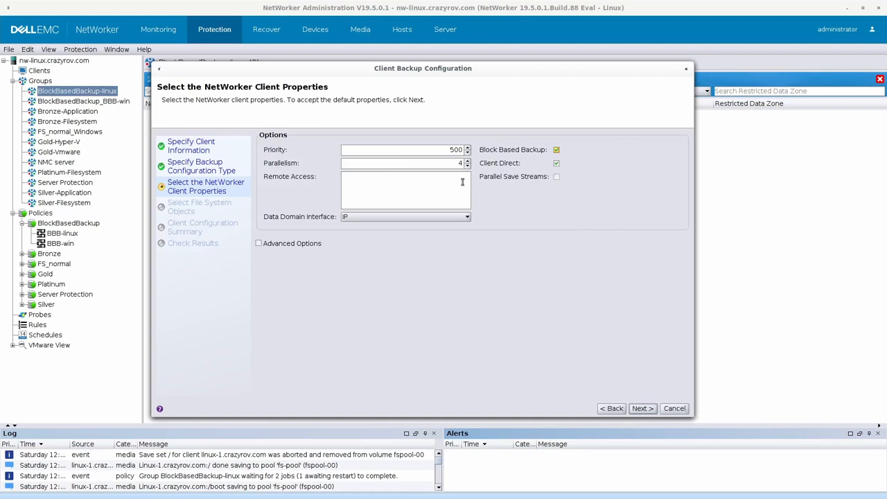
click(641, 409)
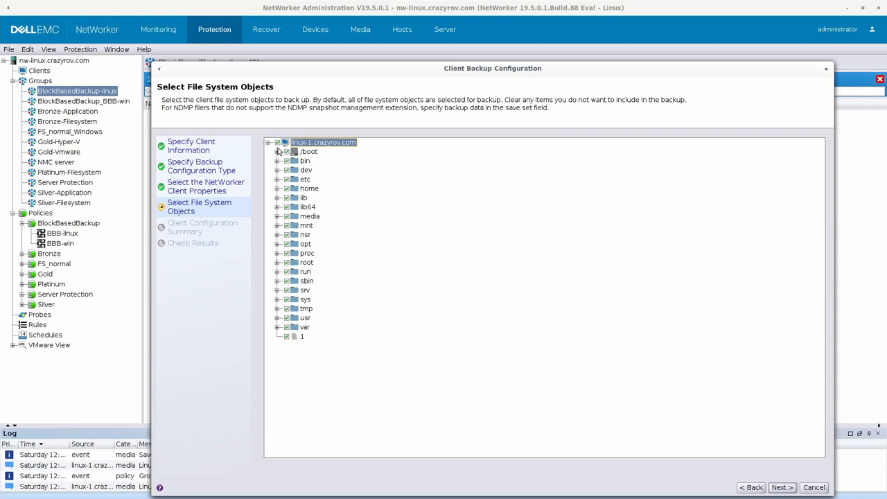
mouse_move(420, 146)
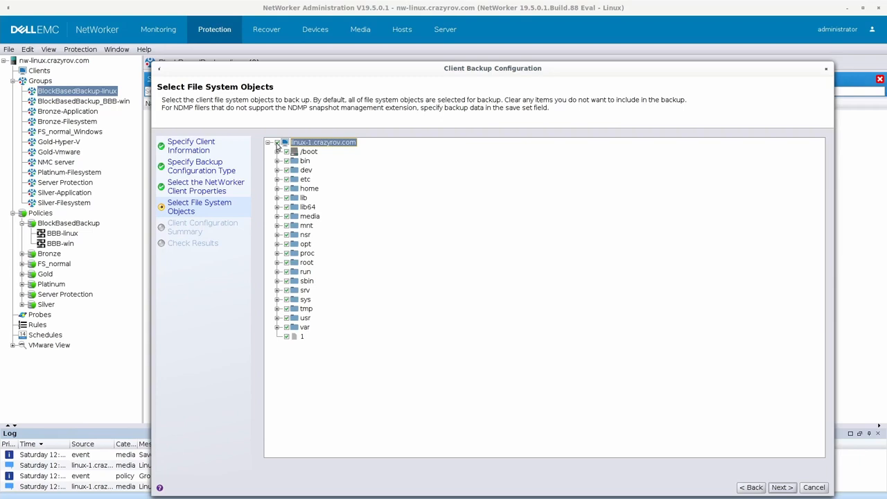
mouse_move(630, 366)
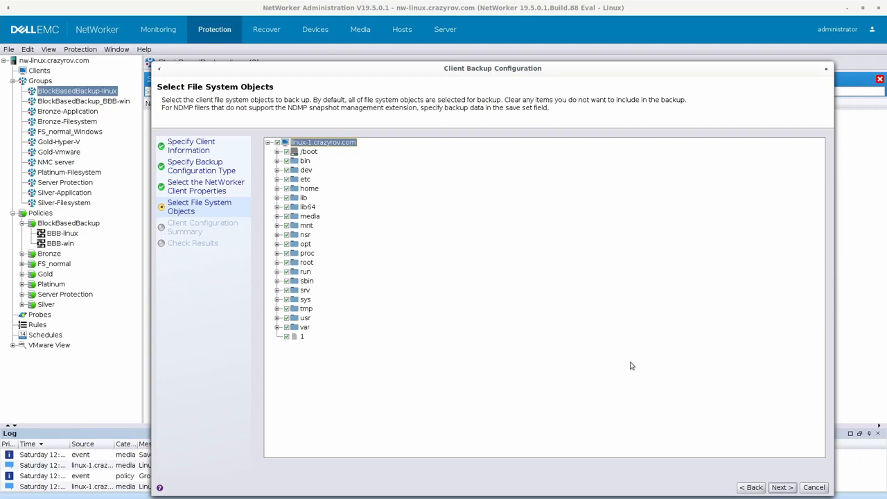
mouse_move(645, 331)
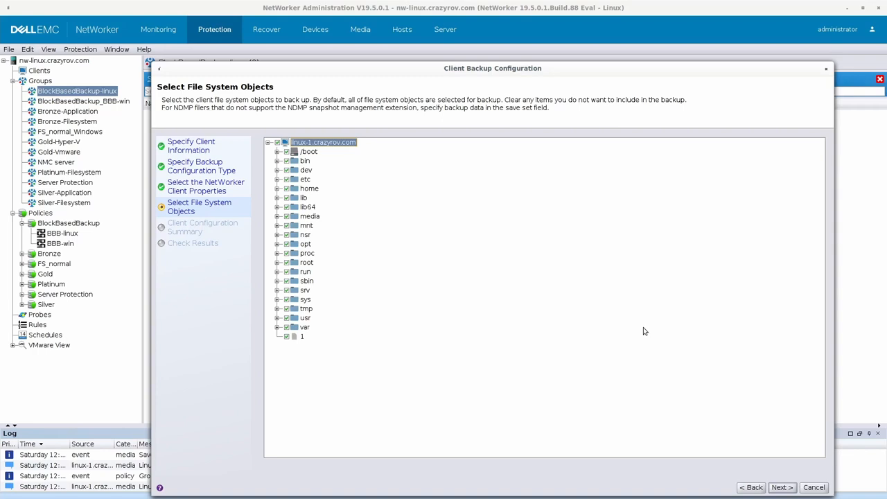
mouse_move(530, 253)
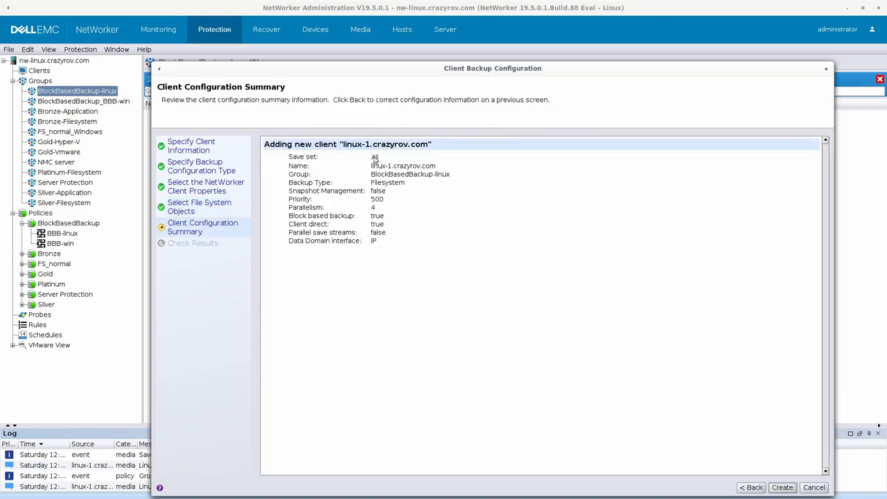
mouse_move(408, 169)
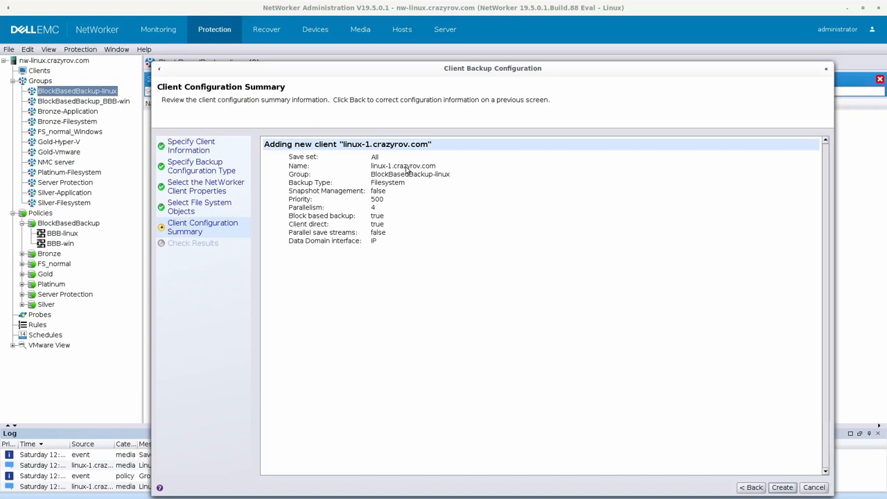
mouse_move(369, 218)
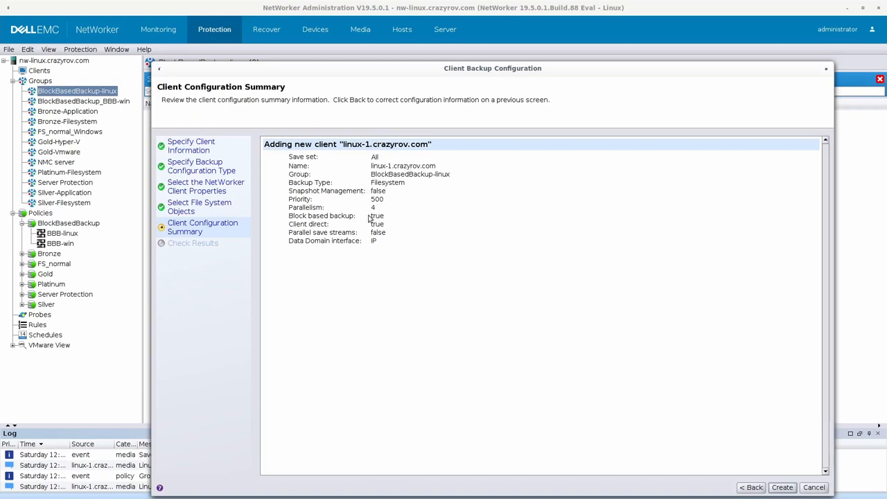
mouse_move(319, 228)
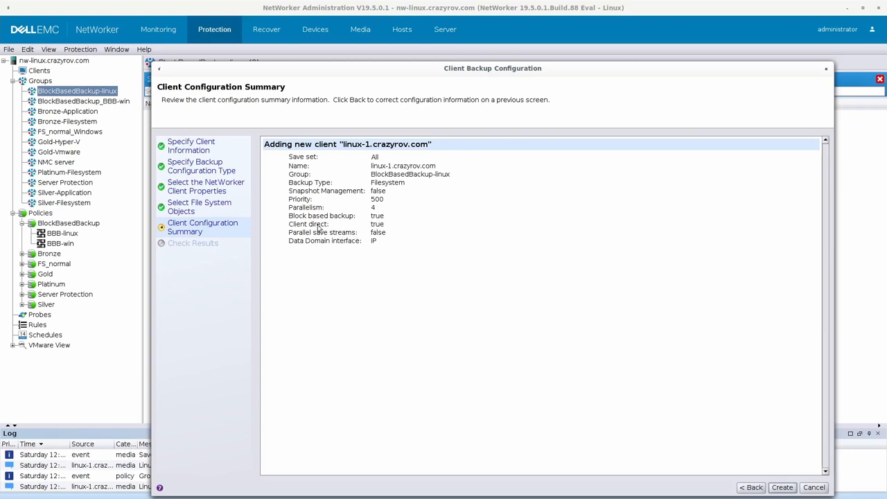
mouse_move(329, 229)
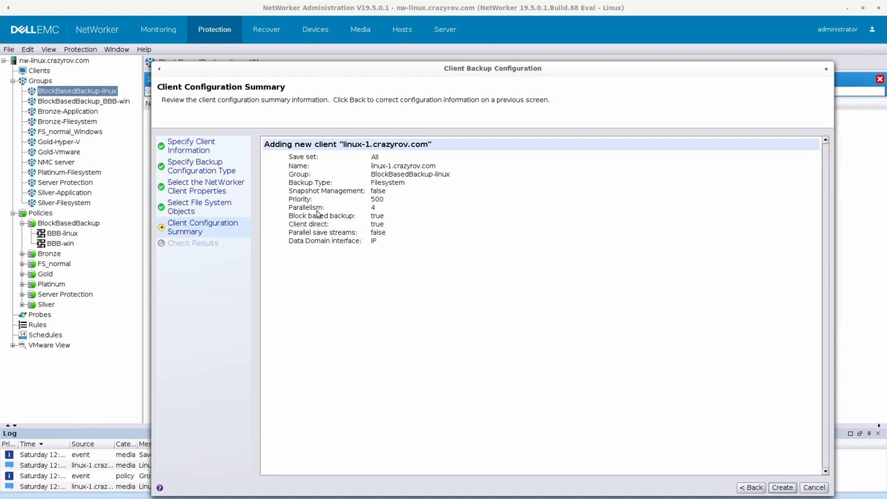
mouse_move(404, 223)
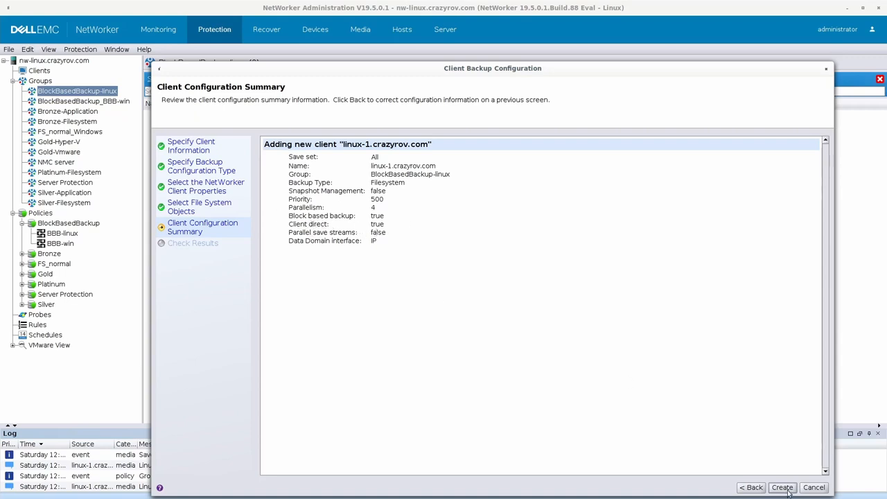
Confirm the Client Configuration Summary to create linux-1.crazyrov.com
click(782, 488)
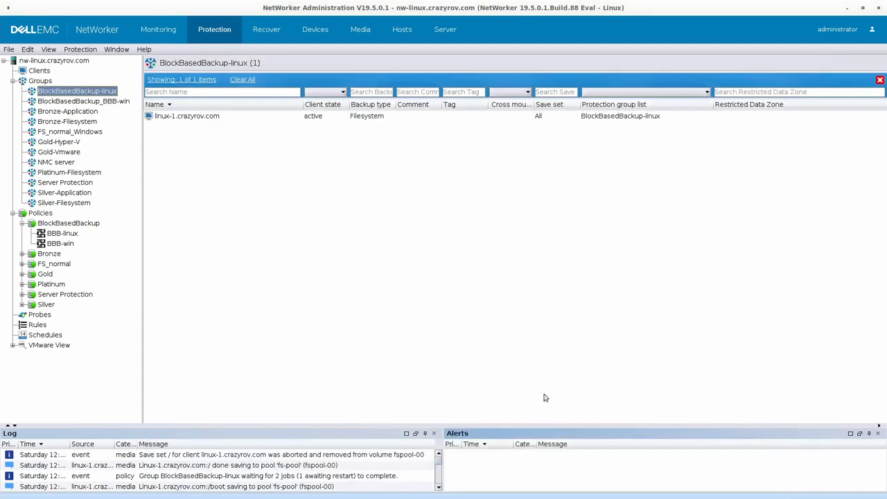
mouse_move(240, 120)
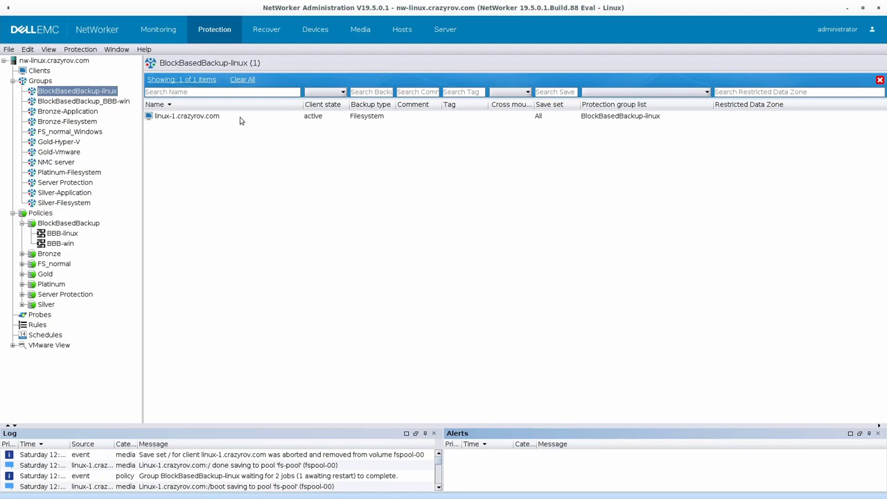
Launch an individual-client BBB-linux backup for linux-1.crazyrov.com
right_click(186, 116)
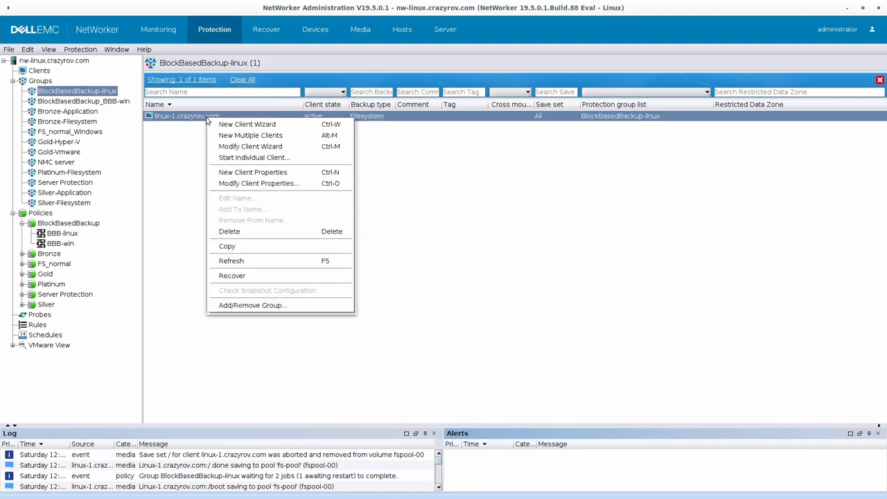
mouse_move(235, 196)
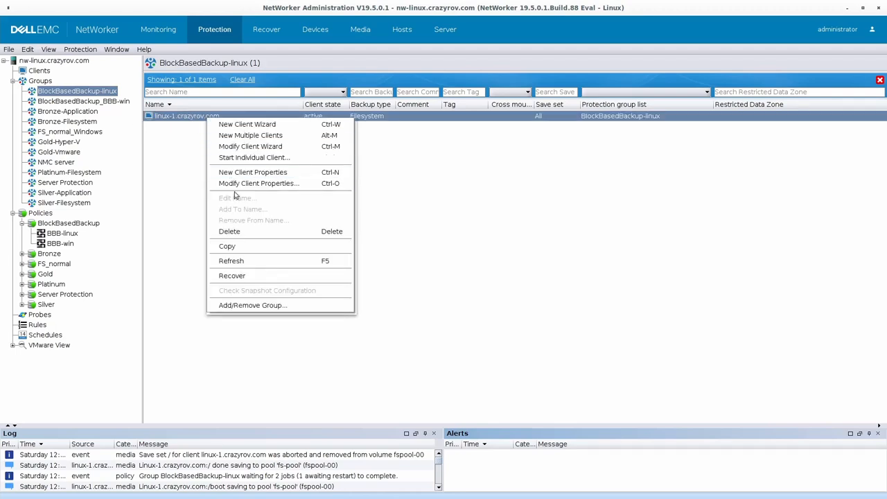
mouse_move(254, 157)
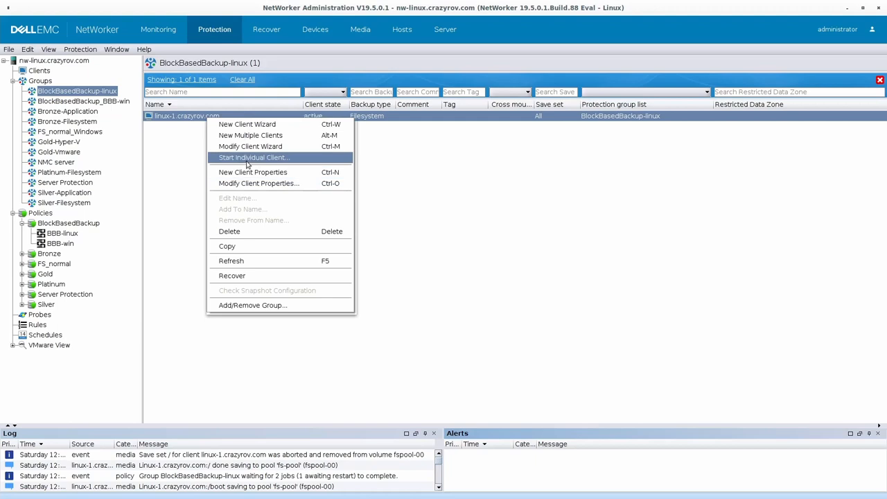
click(253, 157)
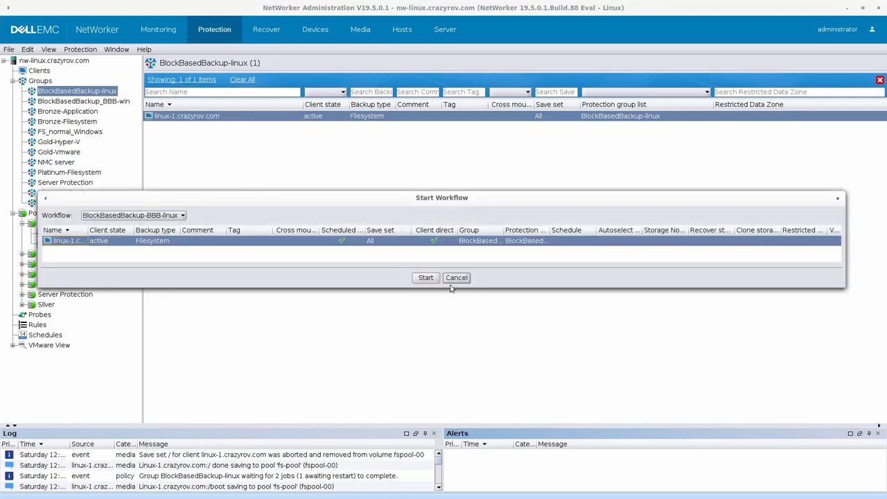
click(456, 278)
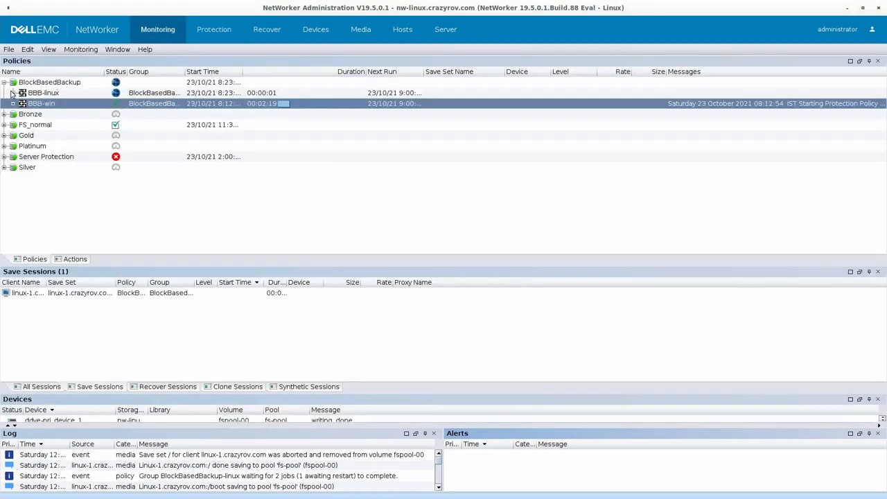
Expand the BBB-linux workflow and its backup action to reveal client linux-1.crazyrov.com
click(17, 93)
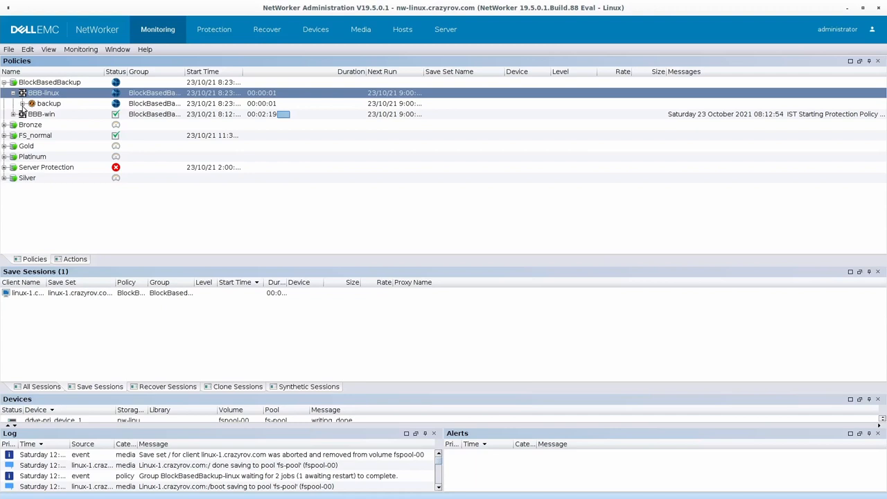
click(32, 104)
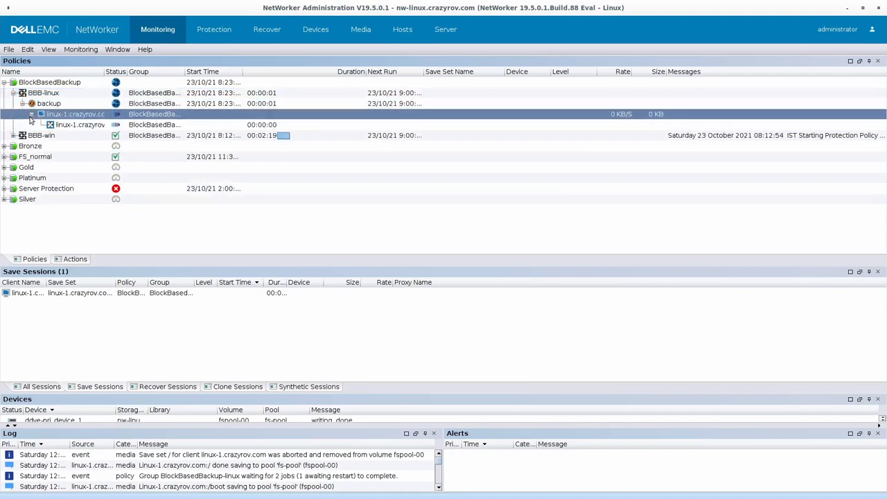
mouse_move(116, 178)
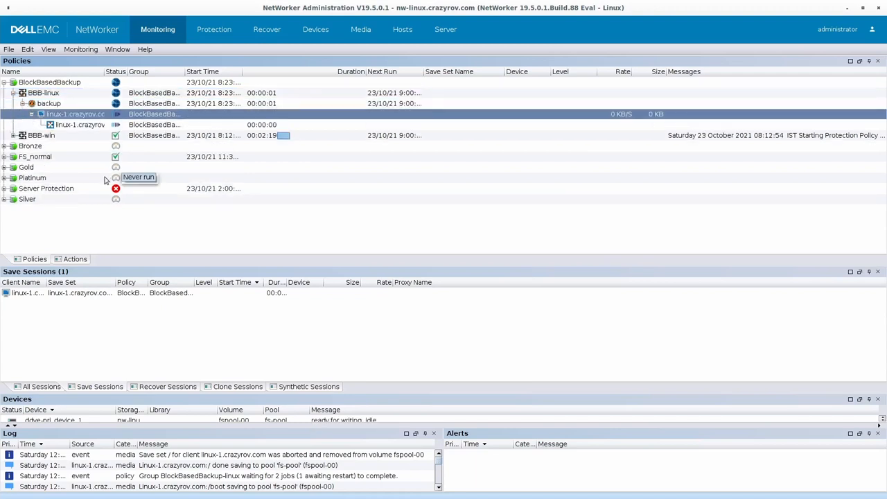
click(32, 114)
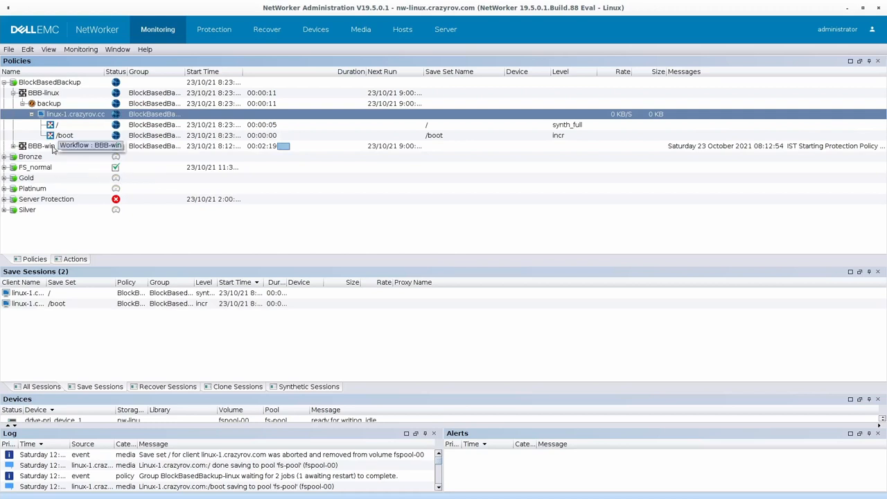
mouse_move(65, 128)
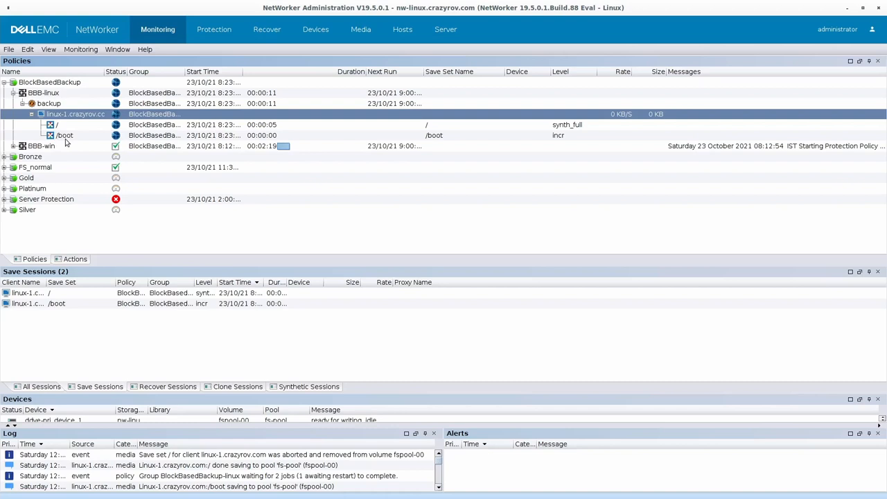
mouse_move(66, 146)
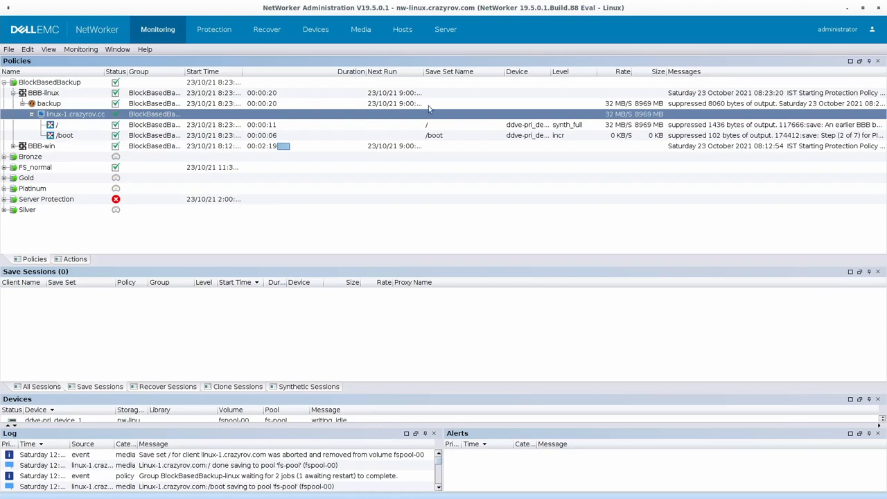
mouse_move(568, 144)
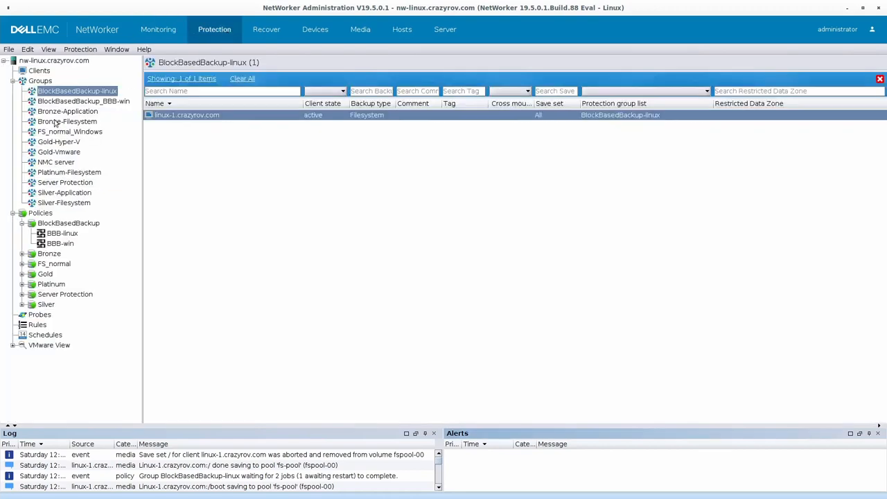
Edit the BBB-linux backup action and add a backup level override on 23 October 2021
click(62, 233)
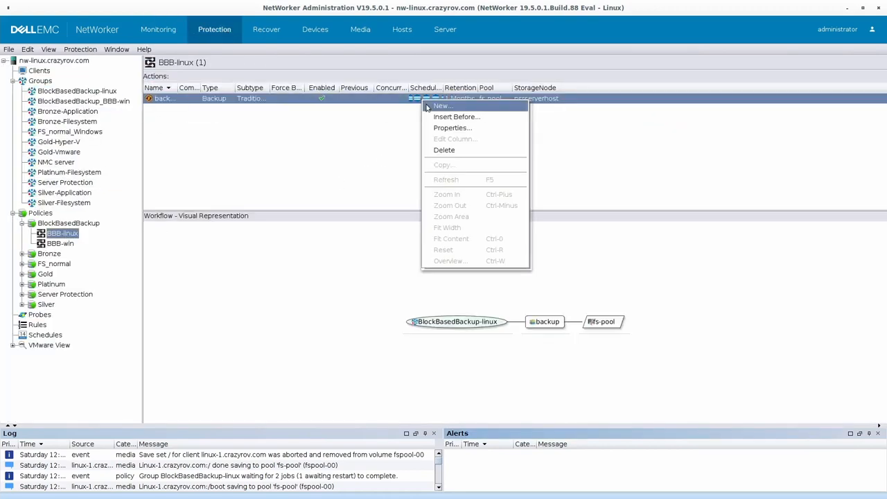
click(442, 105)
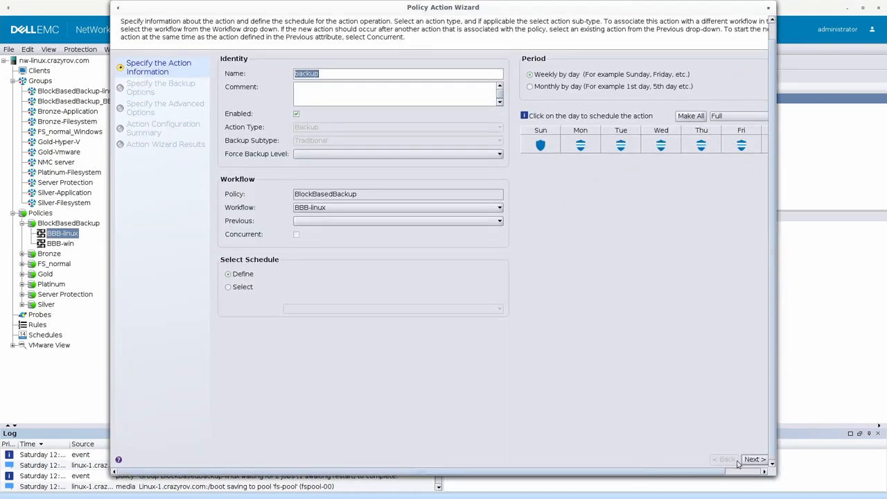
click(754, 459)
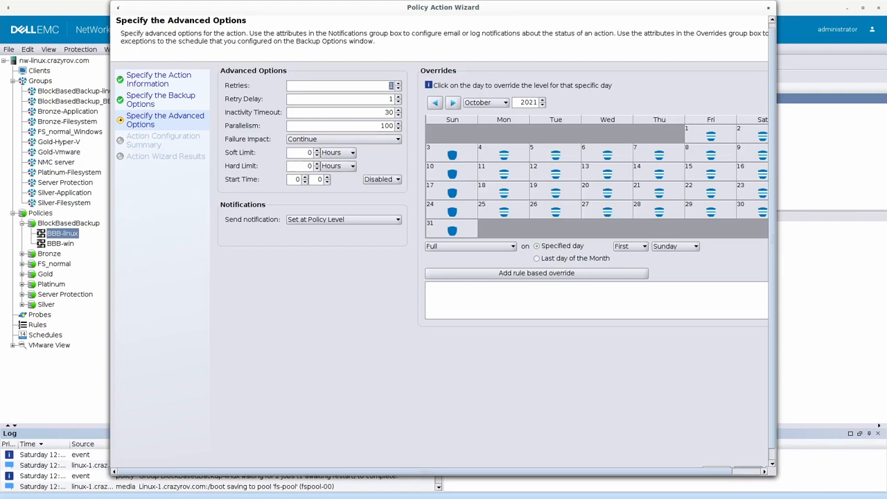
mouse_move(704, 154)
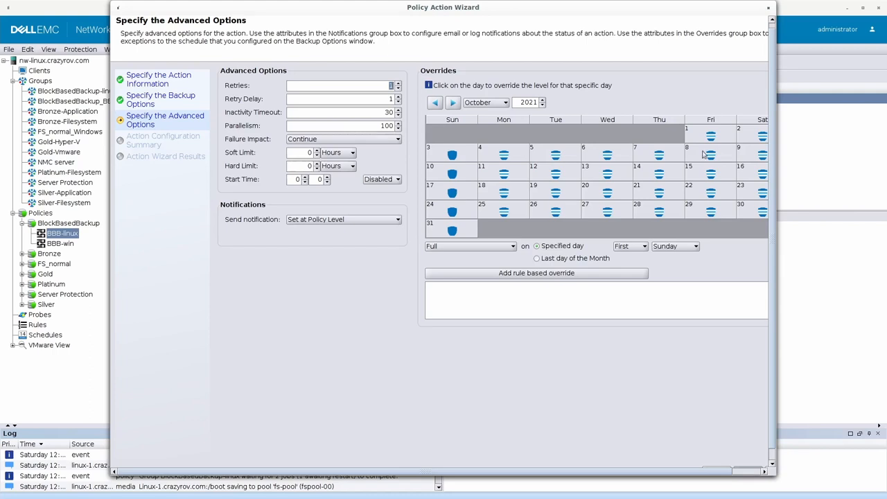
click(762, 193)
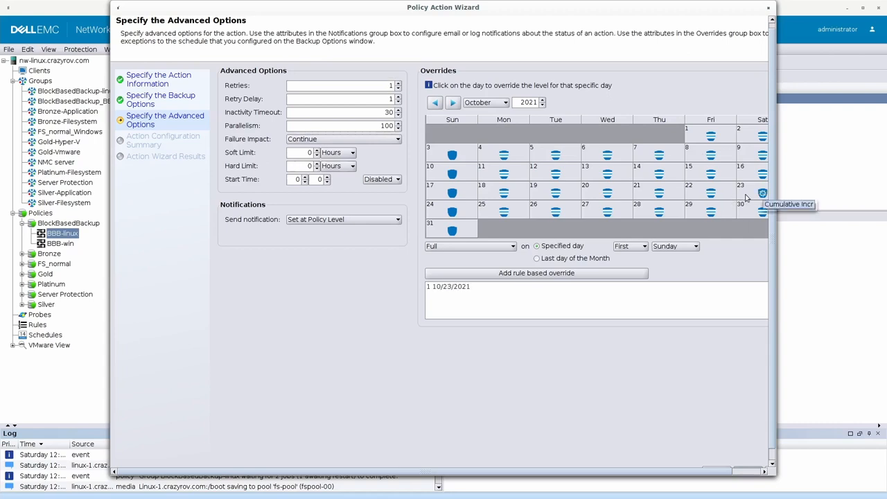
mouse_move(761, 194)
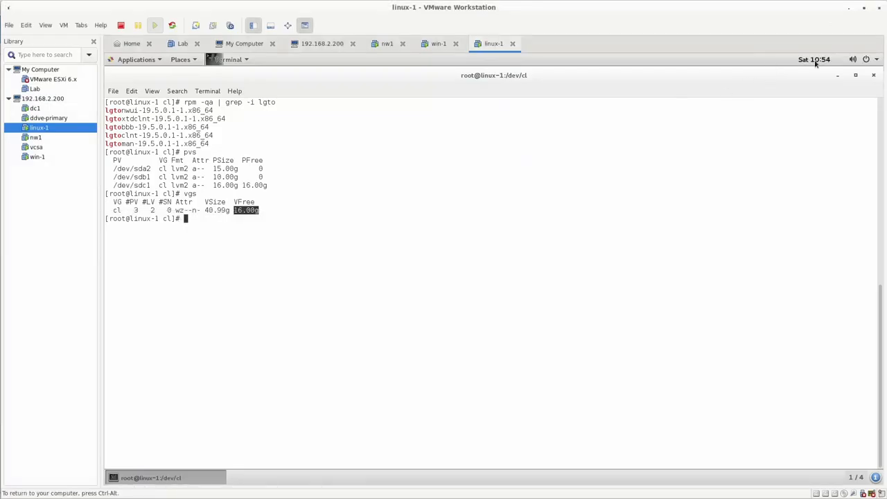
Check the linux-1 guest calendar for today's date, then dismiss it
click(814, 59)
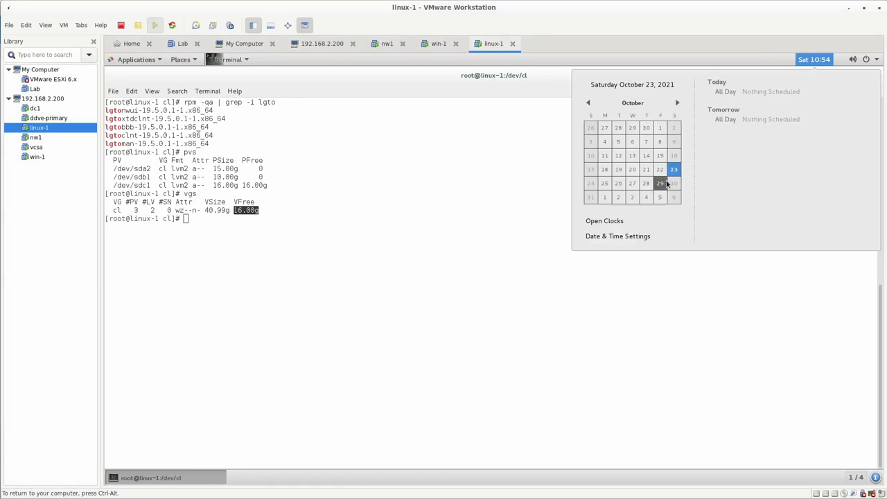
click(853, 59)
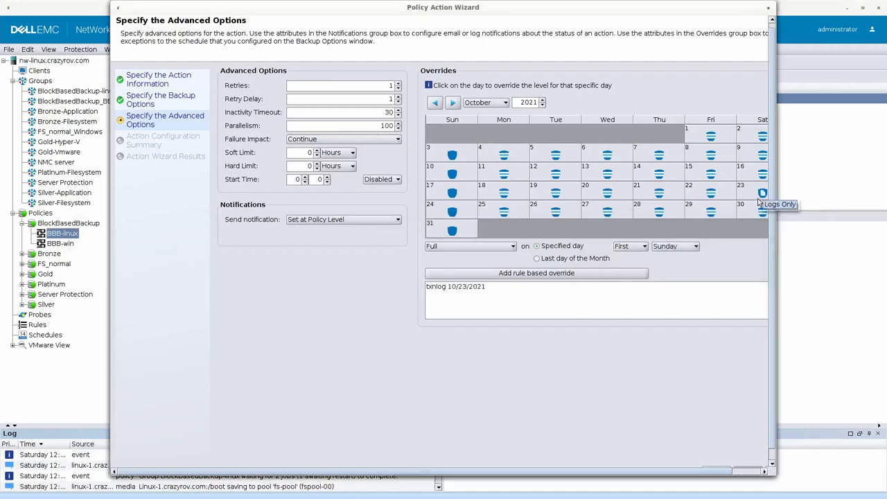
Switch the 23 October 2021 override to Full and save the edited backup action
click(763, 193)
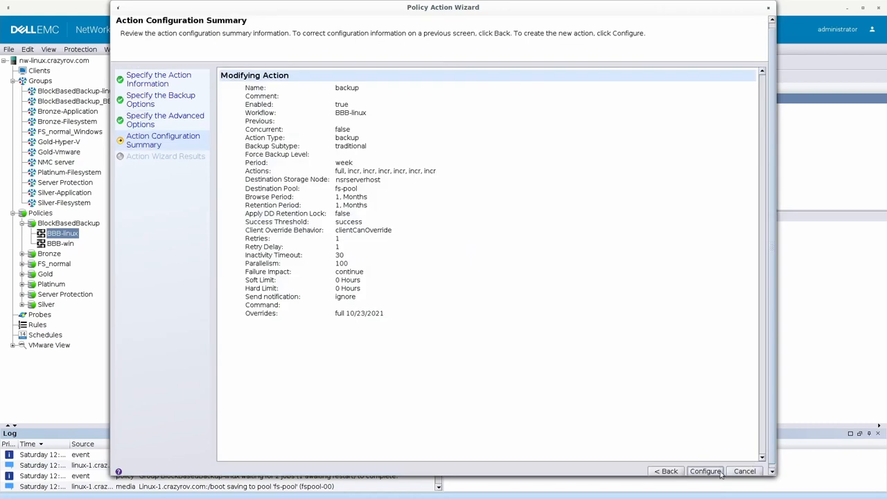
click(705, 471)
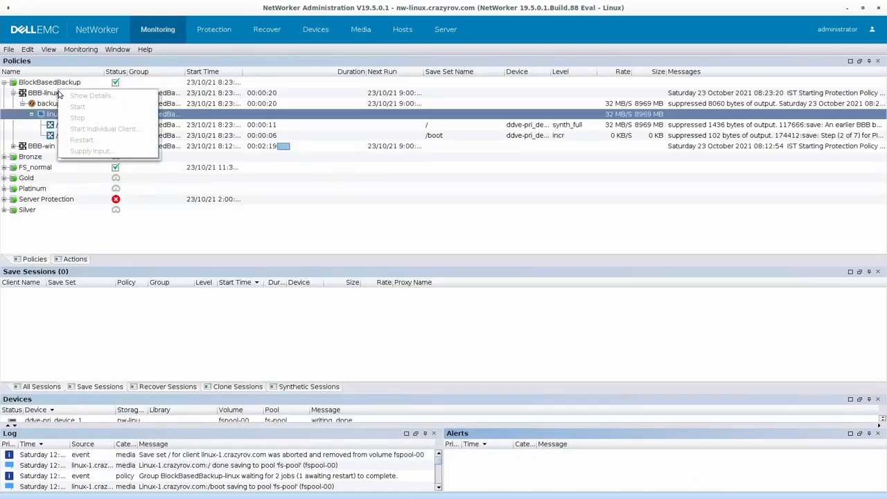
Start BBB-linux and watch linux-1's / and /boot save sets finish at full level
click(77, 107)
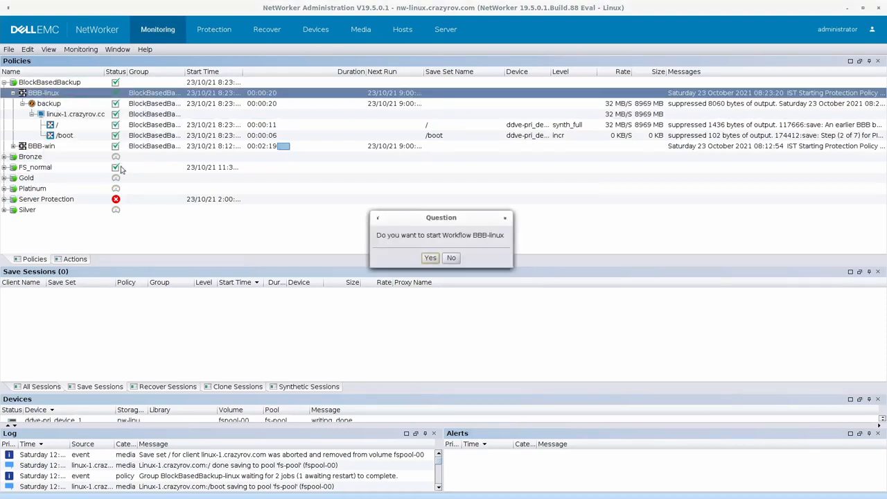
click(429, 257)
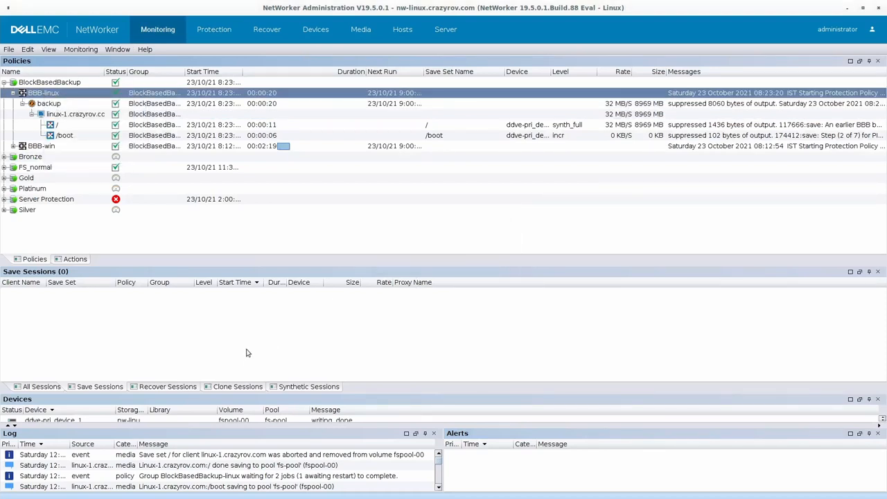
mouse_move(81, 128)
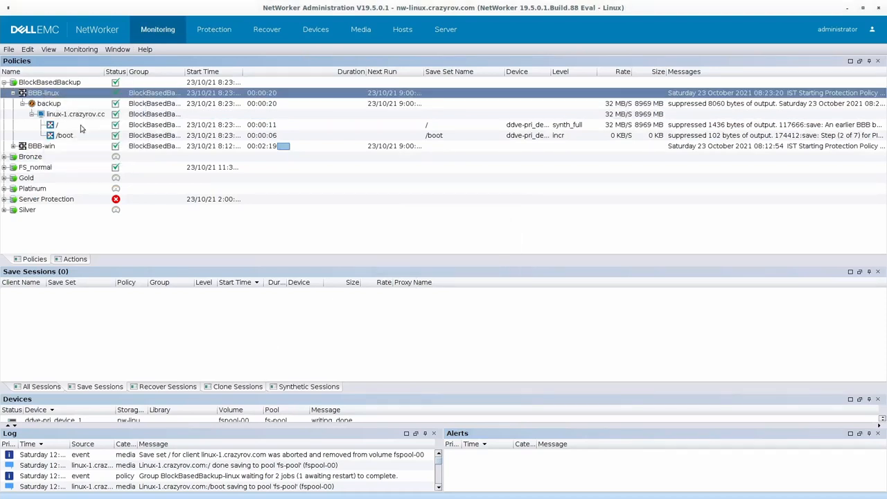
click(5, 92)
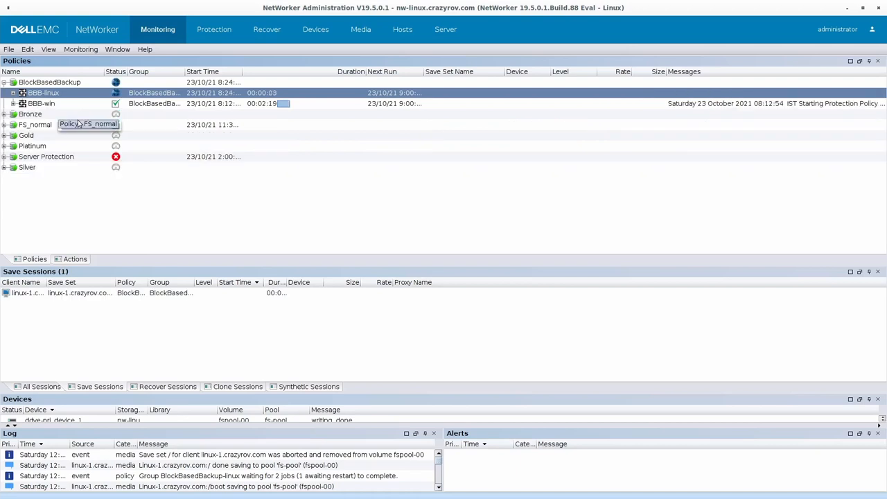
click(23, 92)
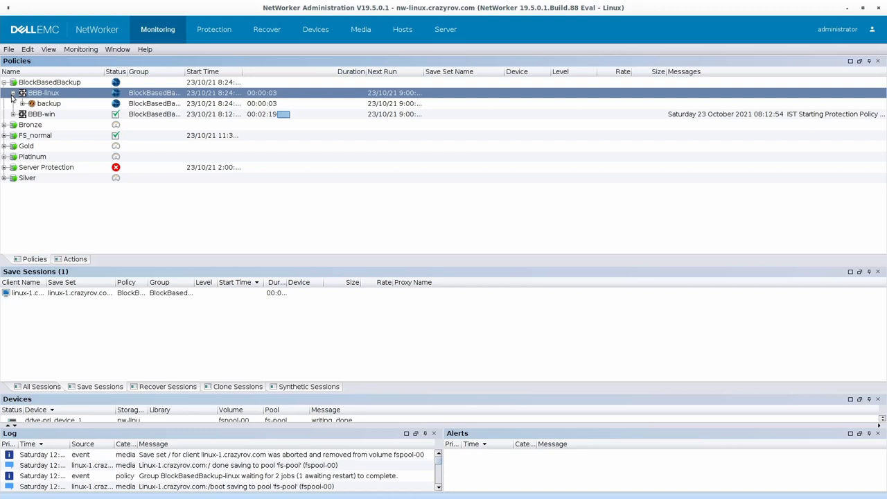
mouse_move(44, 92)
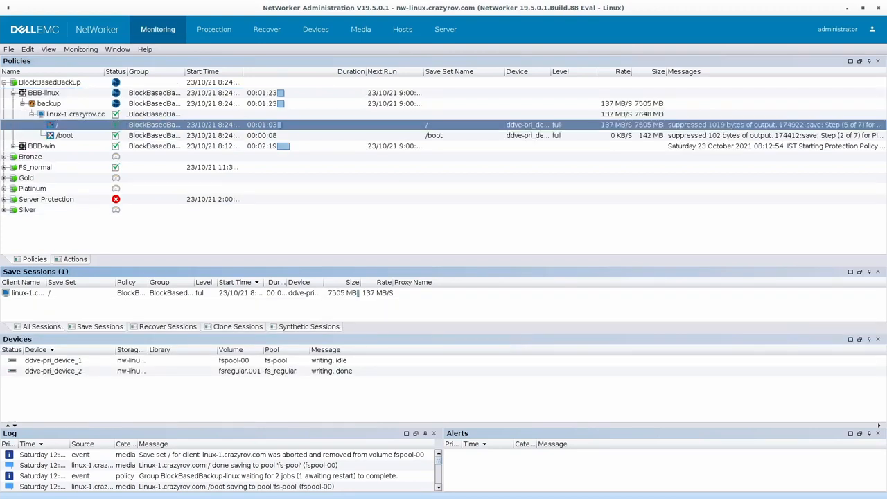
mouse_move(614, 183)
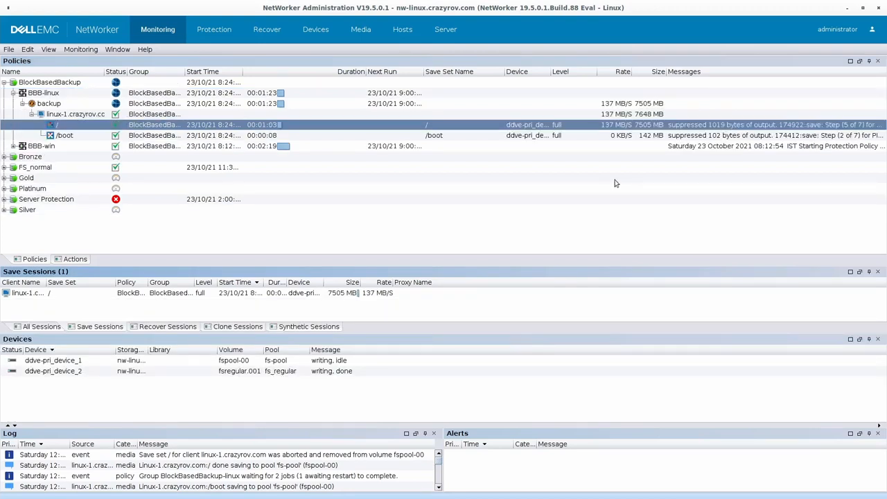
mouse_move(464, 125)
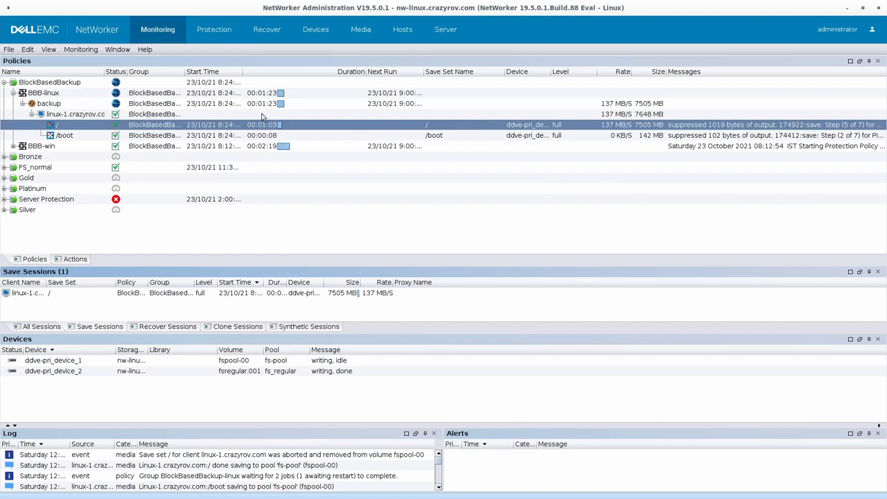
mouse_move(262, 118)
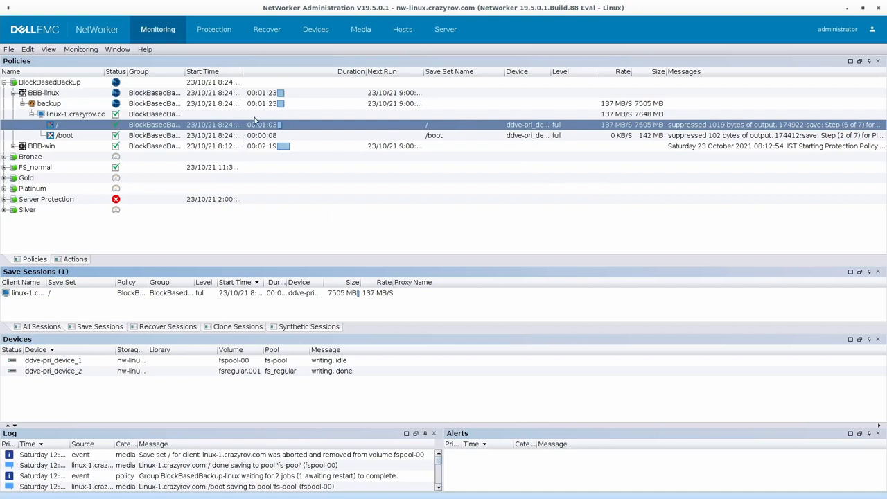
click(43, 92)
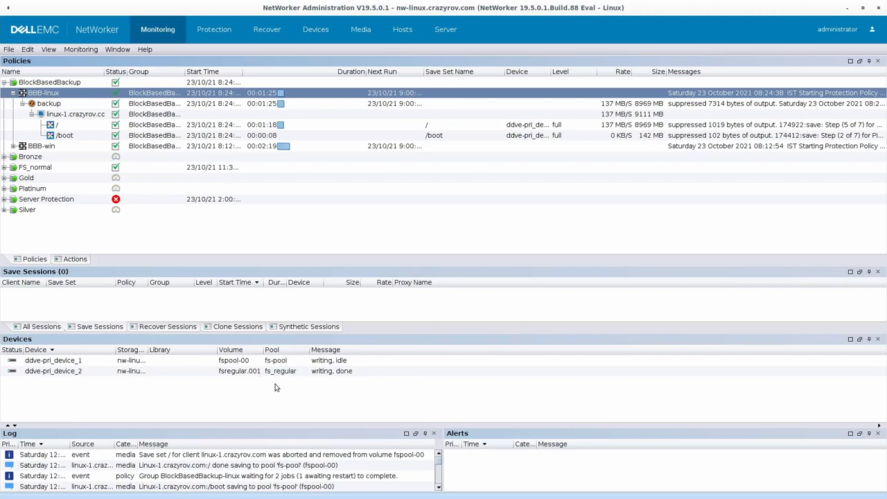
click(216, 237)
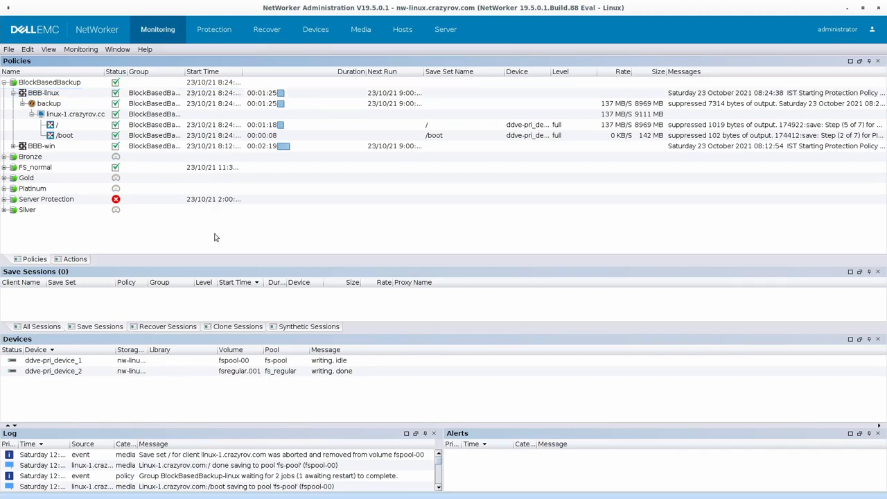
mouse_move(29, 227)
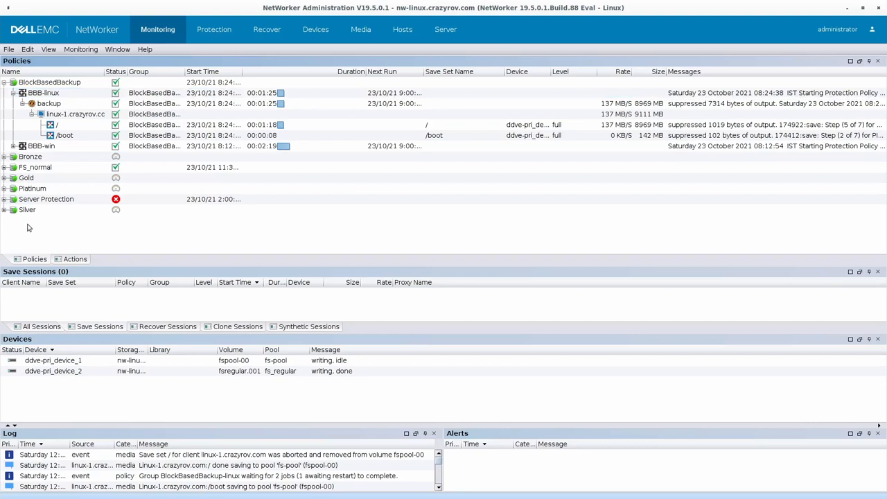
Open BBB-linux's run history and show details of the failed run's backup action
right_click(43, 92)
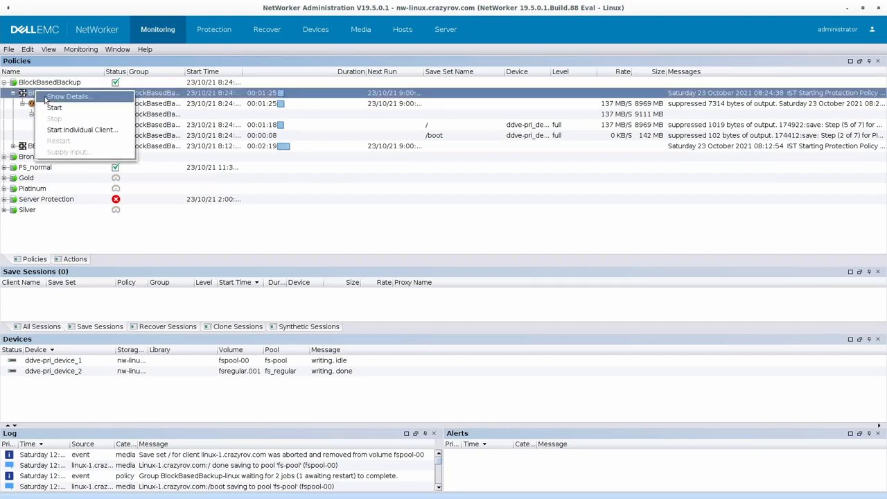
click(69, 97)
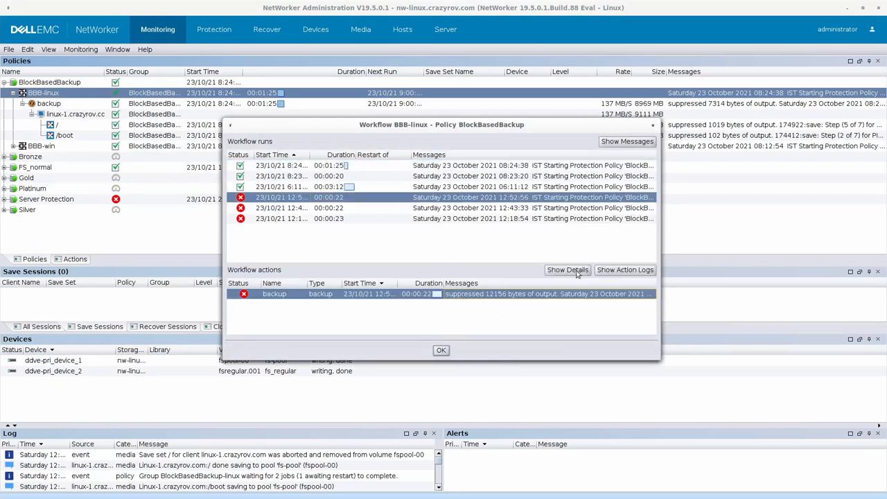
click(567, 270)
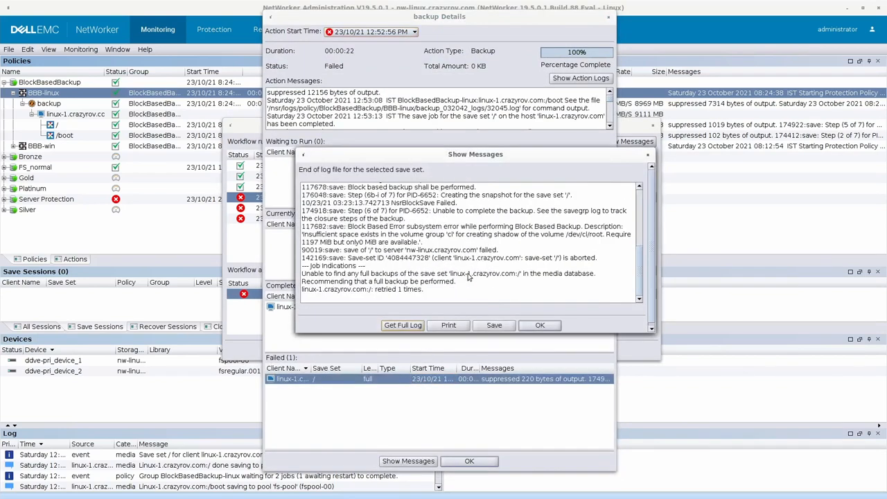
Read the failure log (1197 MB needed, 0 MB free in volume group cl) and close it
scroll(up, 3)
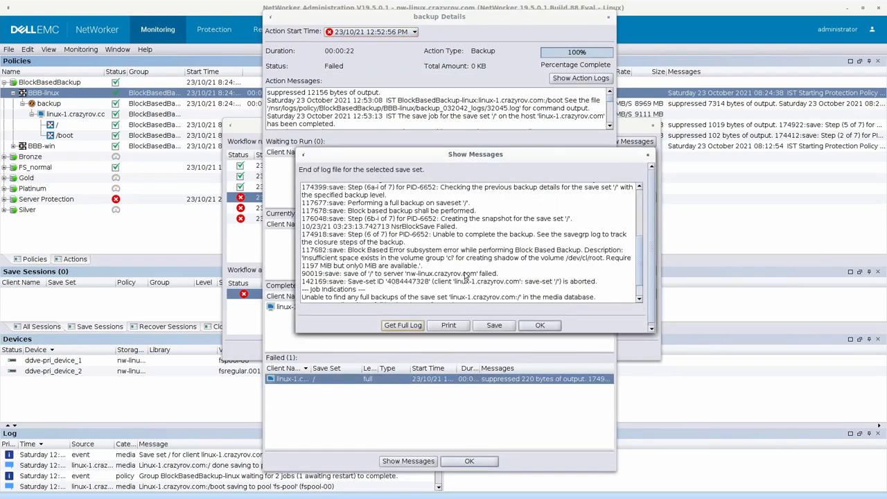
scroll(up, 3)
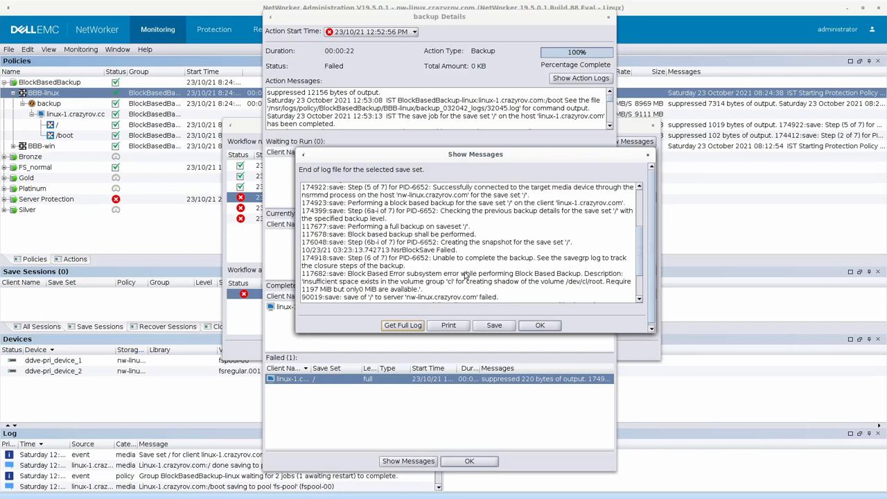
scroll(down, 3)
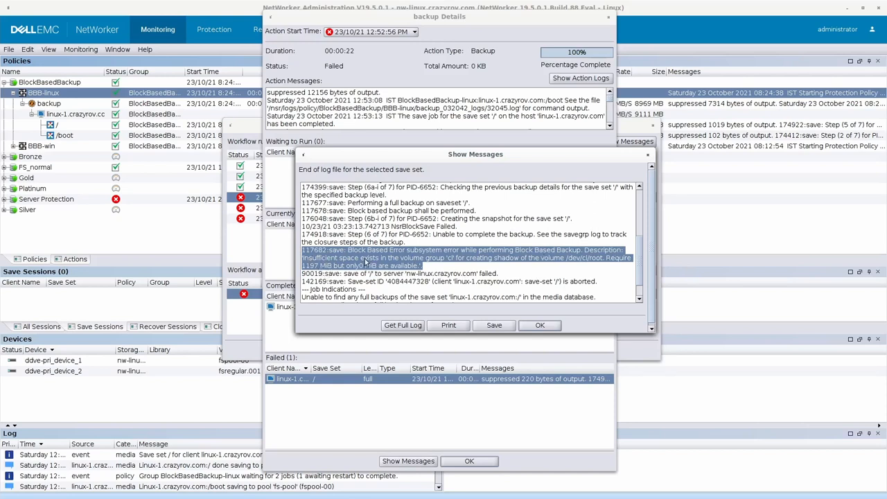
mouse_move(430, 269)
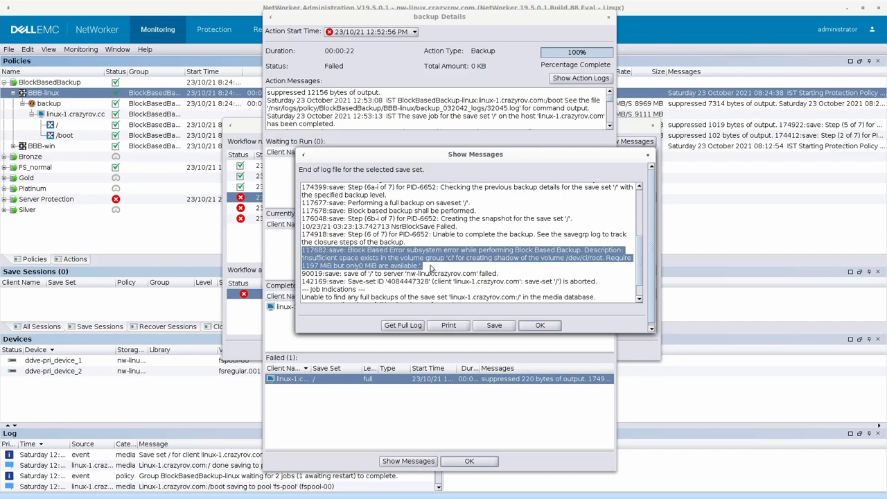
mouse_move(517, 260)
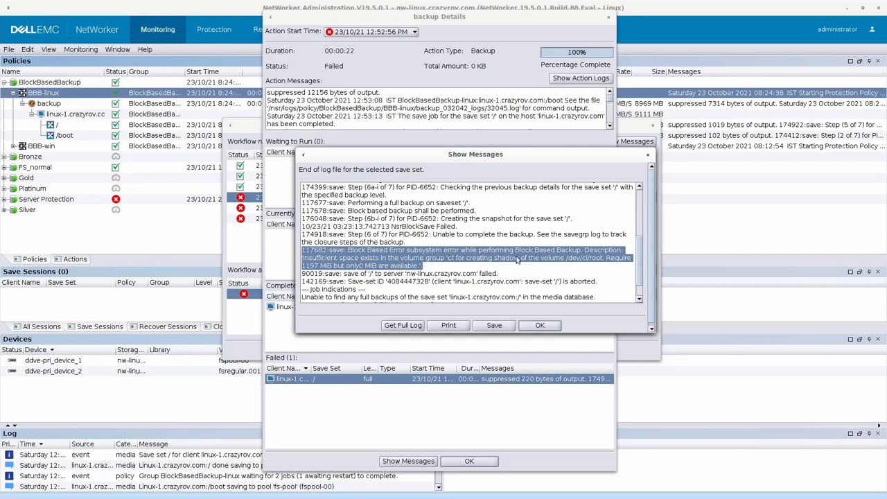
mouse_move(555, 269)
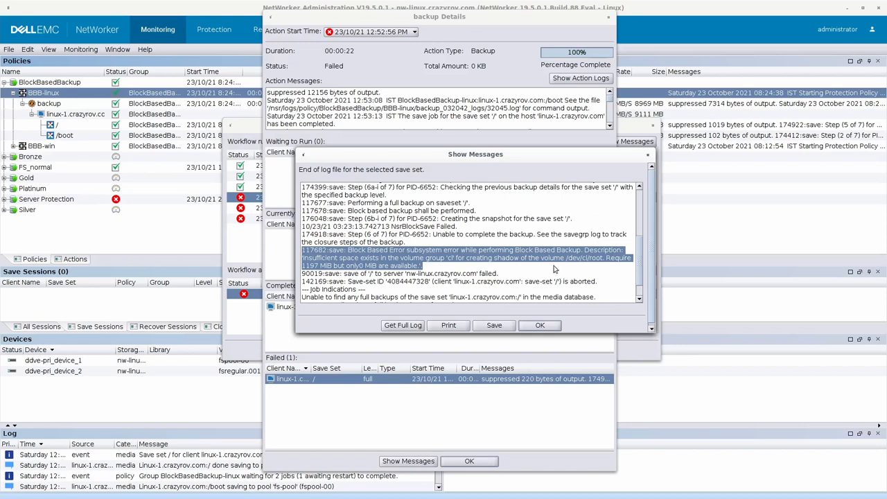
mouse_move(628, 265)
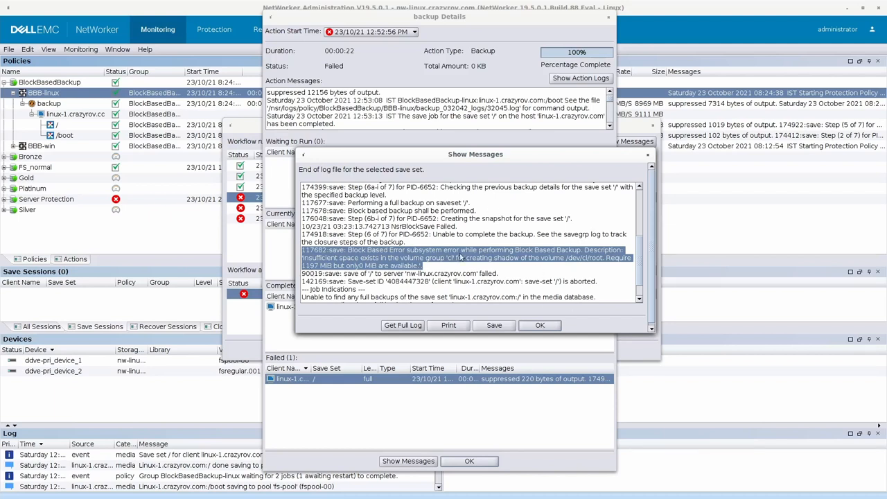
mouse_move(451, 266)
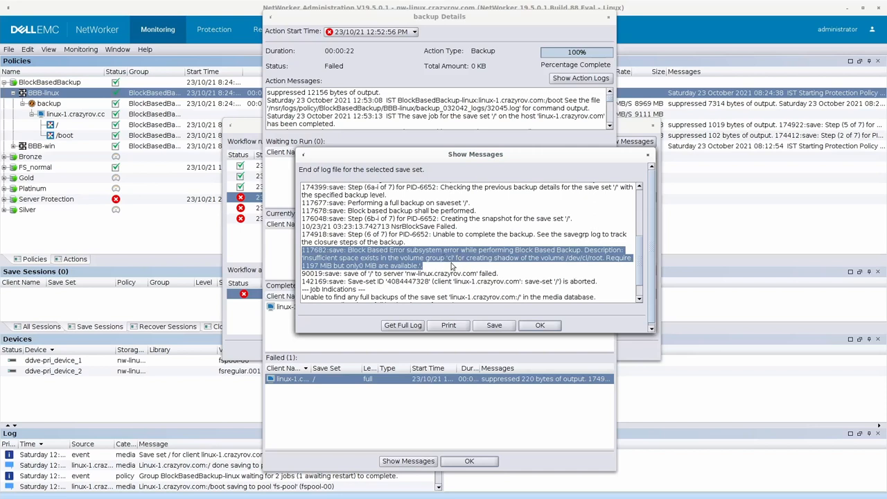
mouse_move(540, 325)
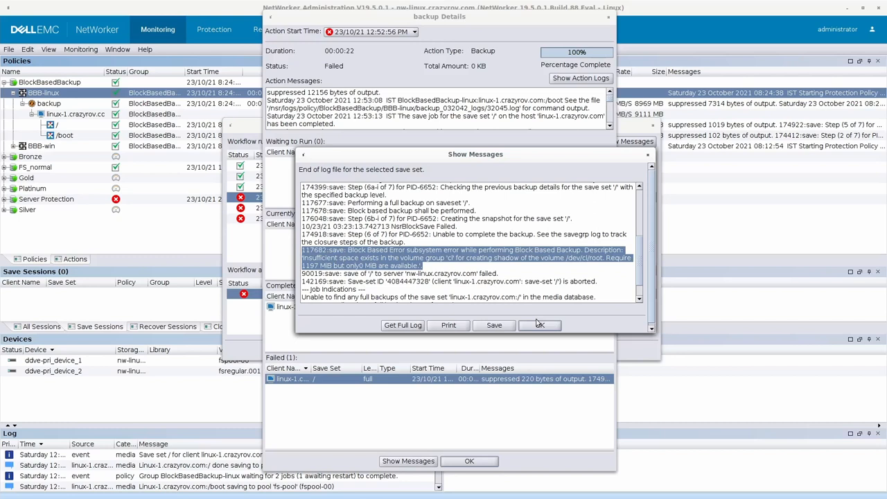
click(540, 326)
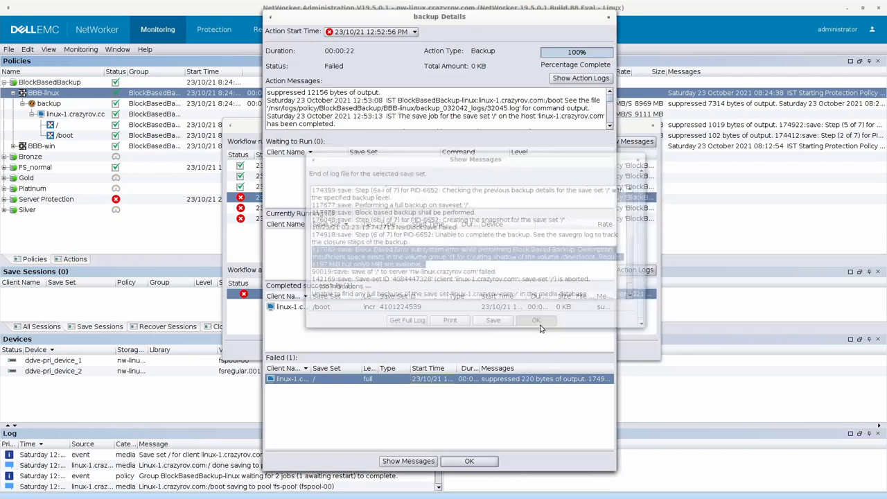
Close the backup Details and Workflow BBB-linux dialogs, then switch to the Recover tab
click(536, 319)
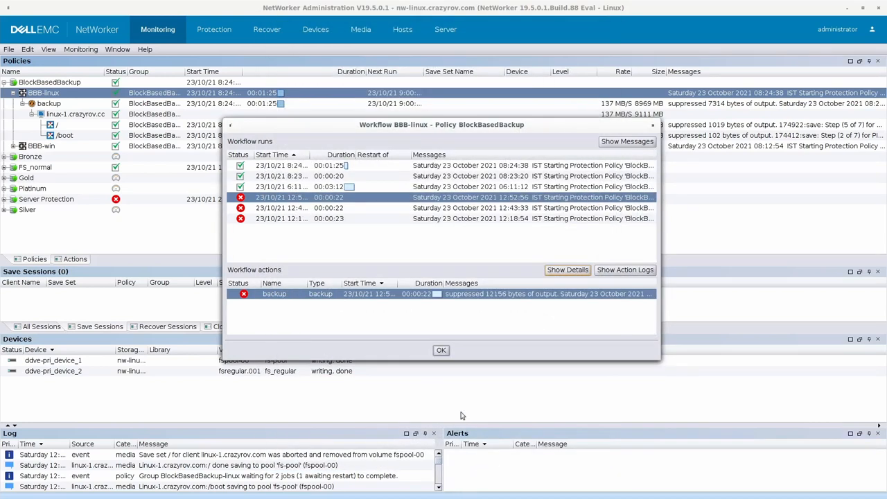
click(440, 351)
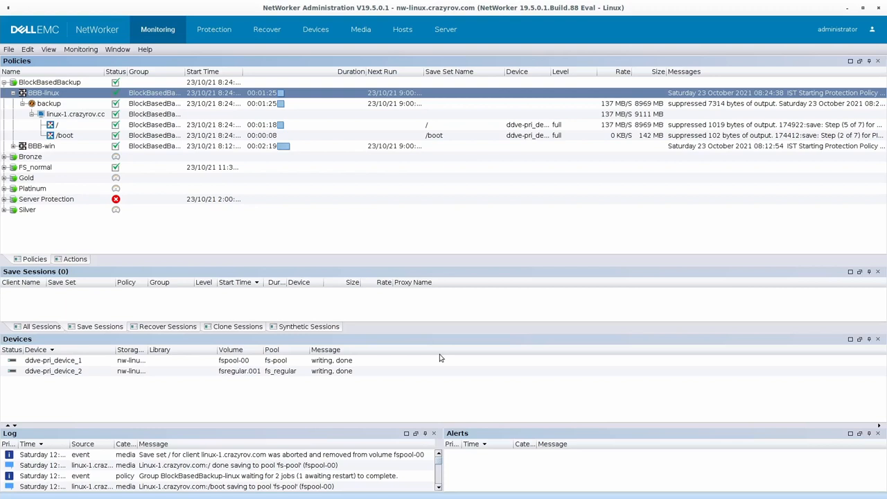
mouse_move(329, 213)
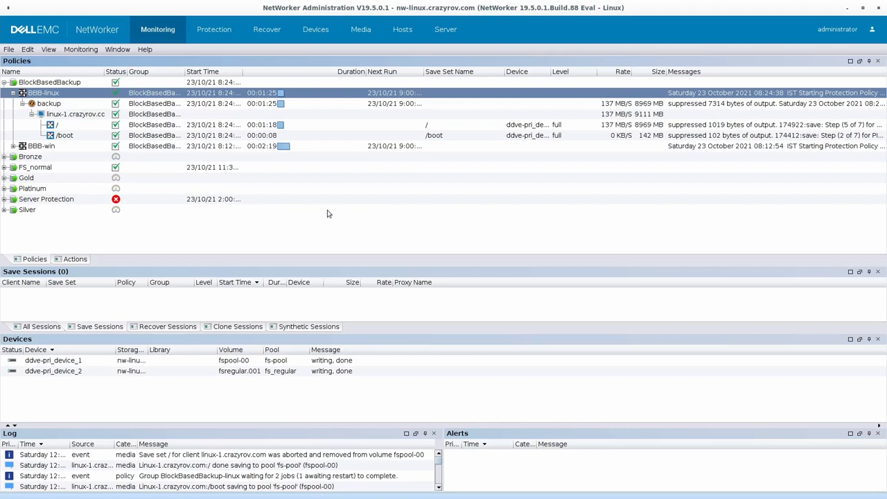
mouse_move(327, 223)
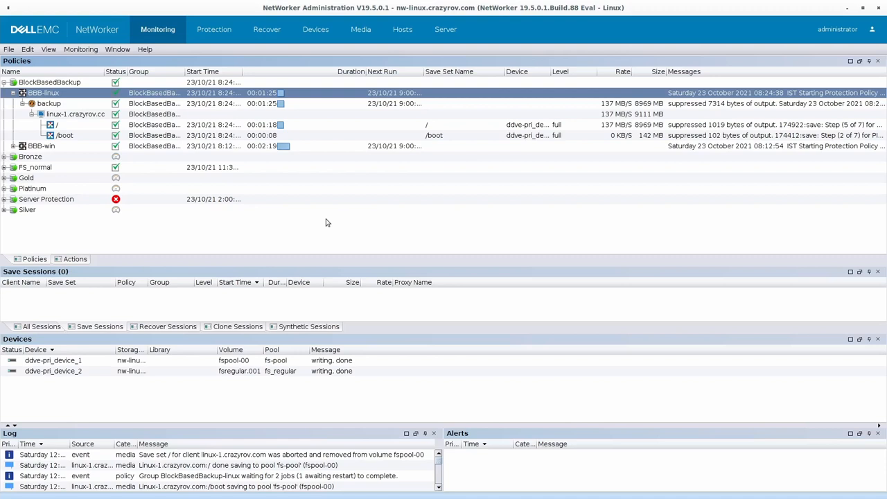
click(266, 29)
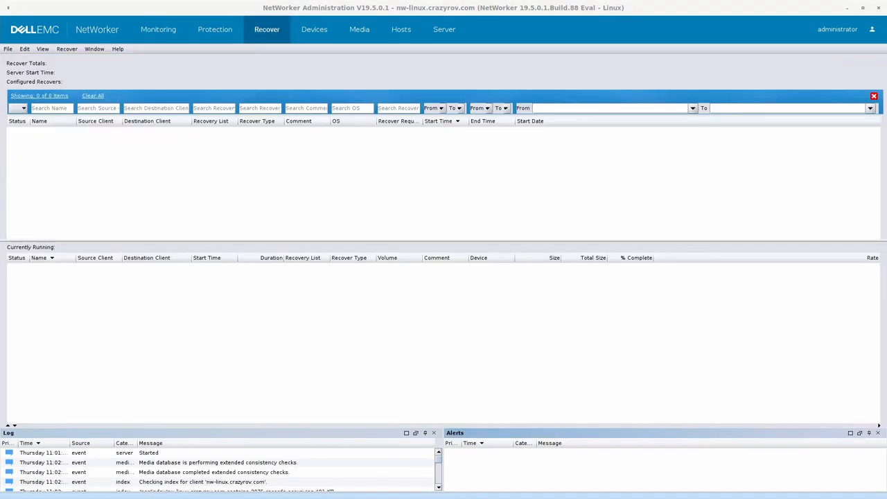
mouse_move(599, 158)
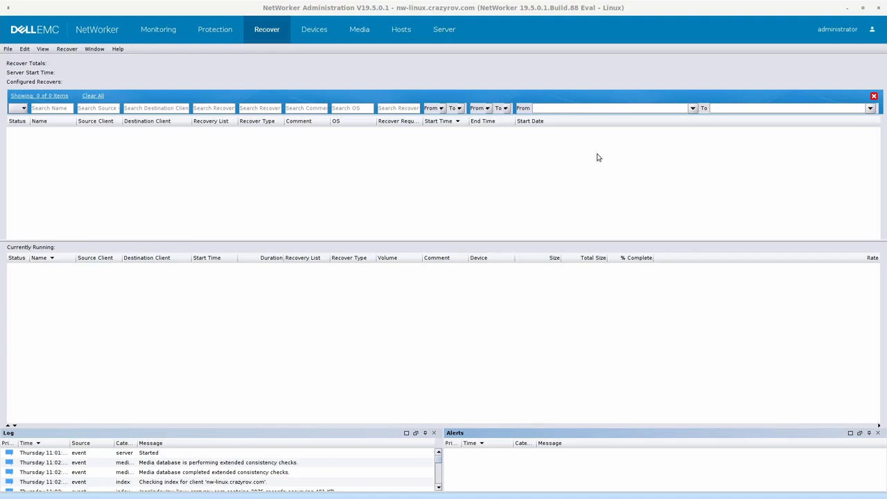
mouse_move(91, 147)
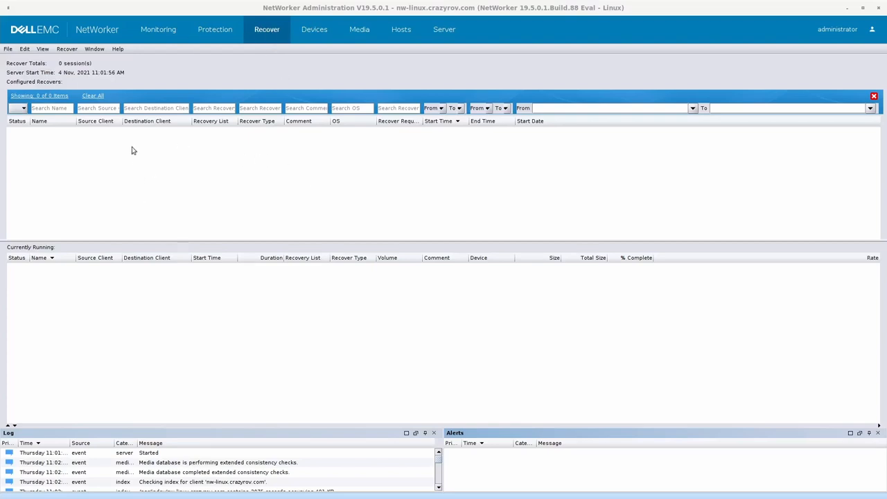
Create a New Recover keeping Traditional NetWorker Client Recovery as the type
right_click(139, 152)
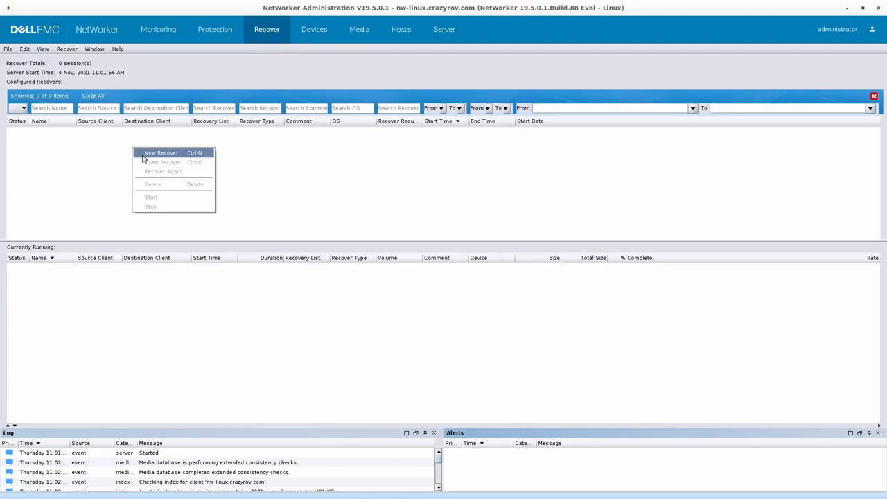
click(160, 153)
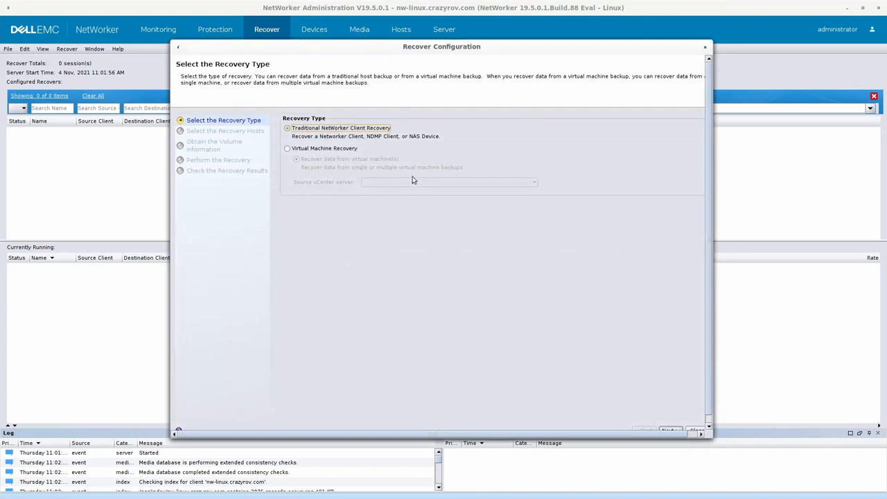
mouse_move(713, 439)
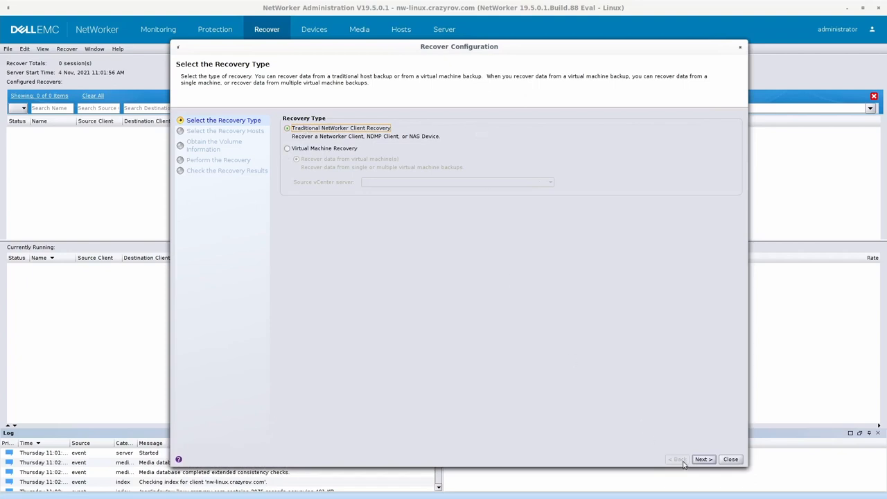
click(703, 459)
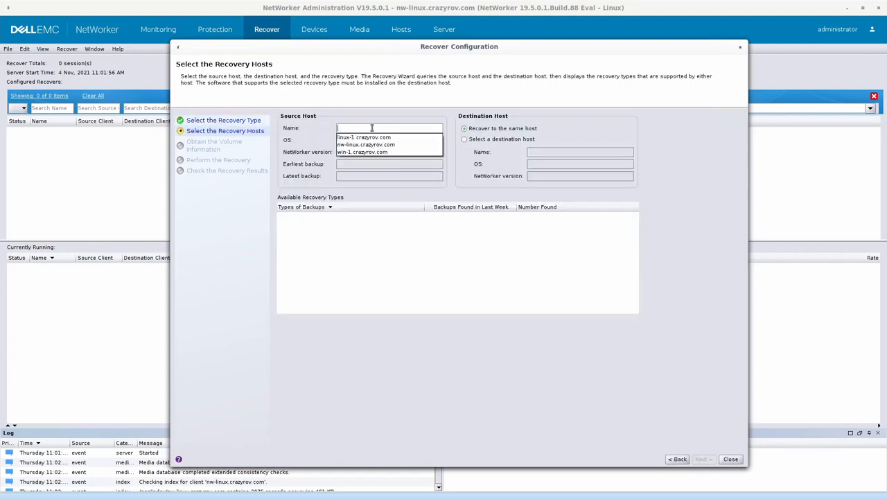
Choose linux-1.crazyrov.com as source host and Block Based Backup as the recovery type
click(363, 137)
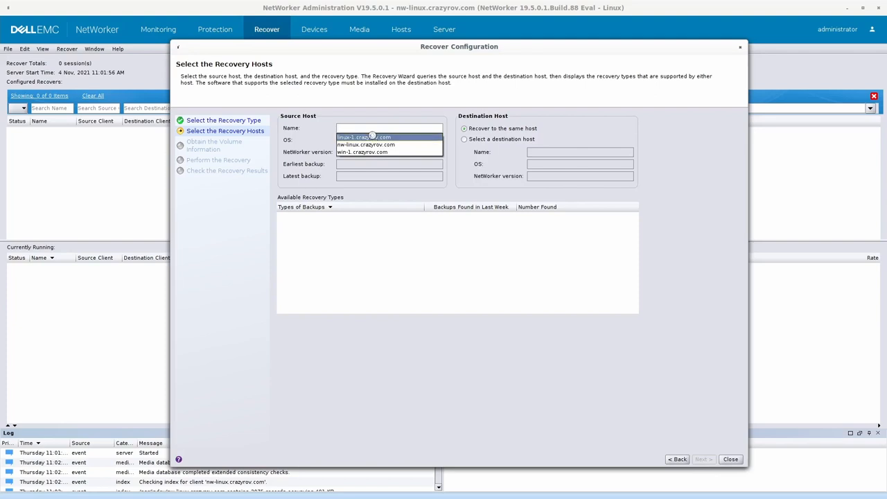
click(388, 137)
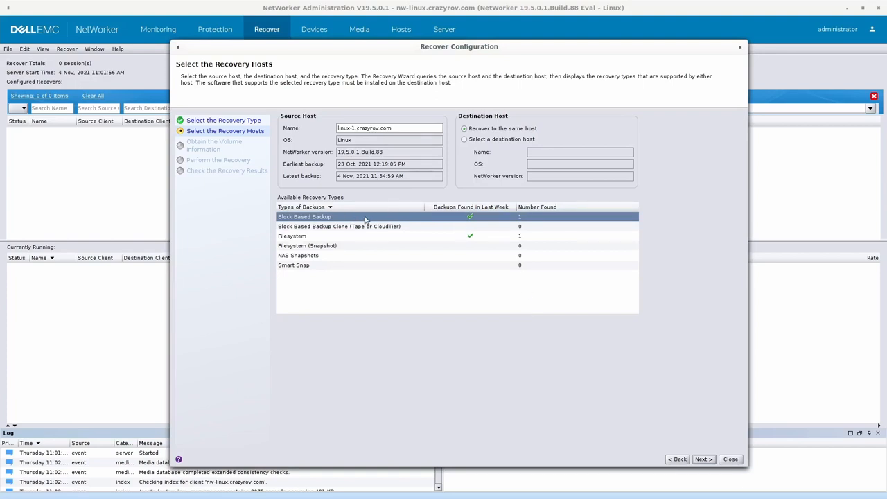
mouse_move(393, 224)
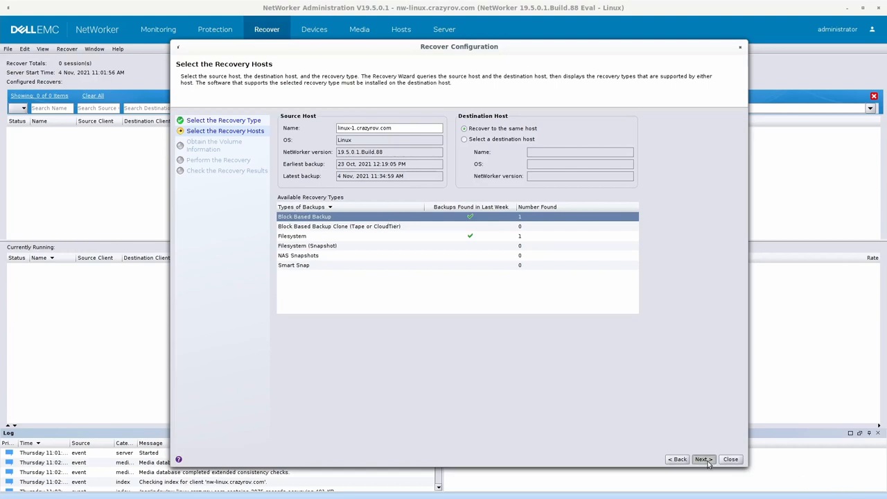
click(703, 459)
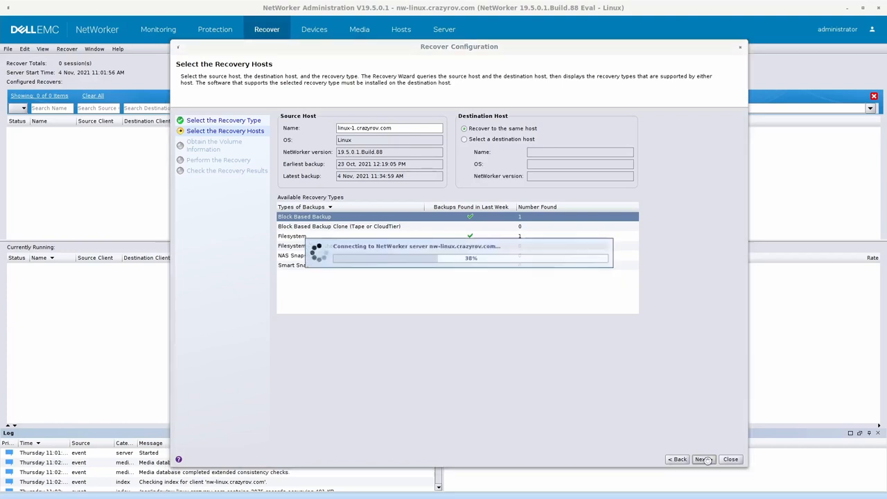
click(701, 459)
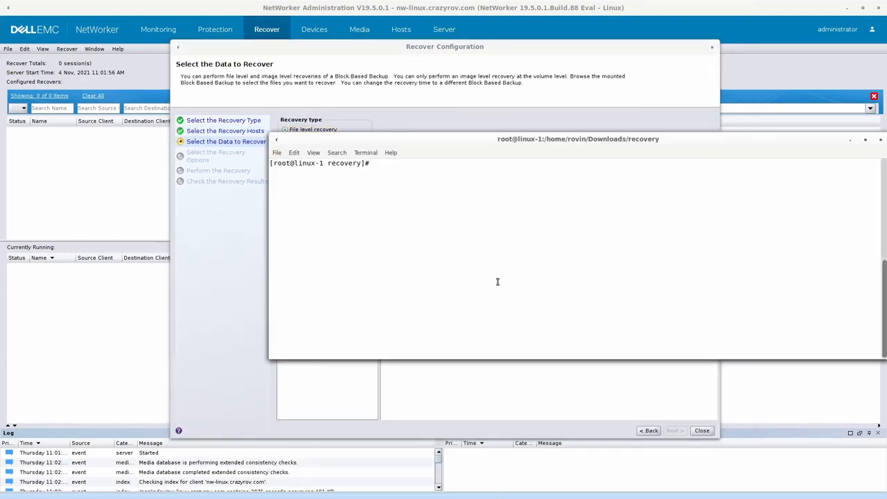
mouse_move(472, 199)
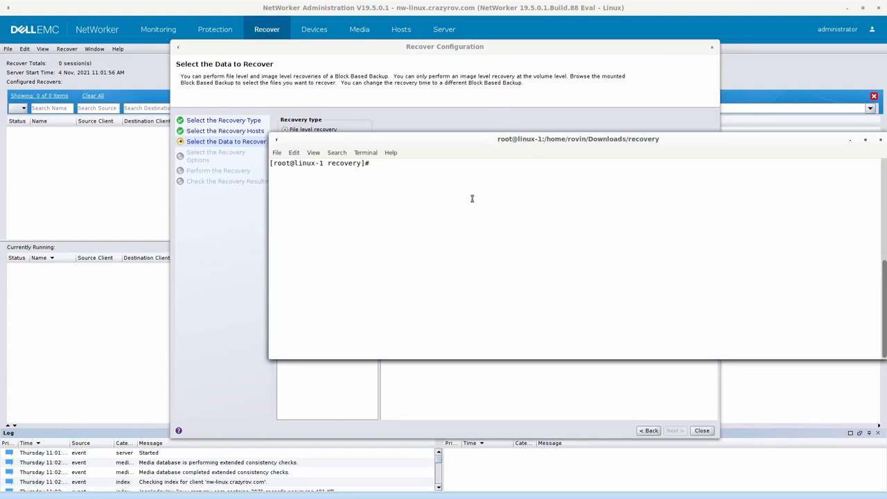
Run df -kh on linux-1 before and after expanding the backup's root folder
text(df)
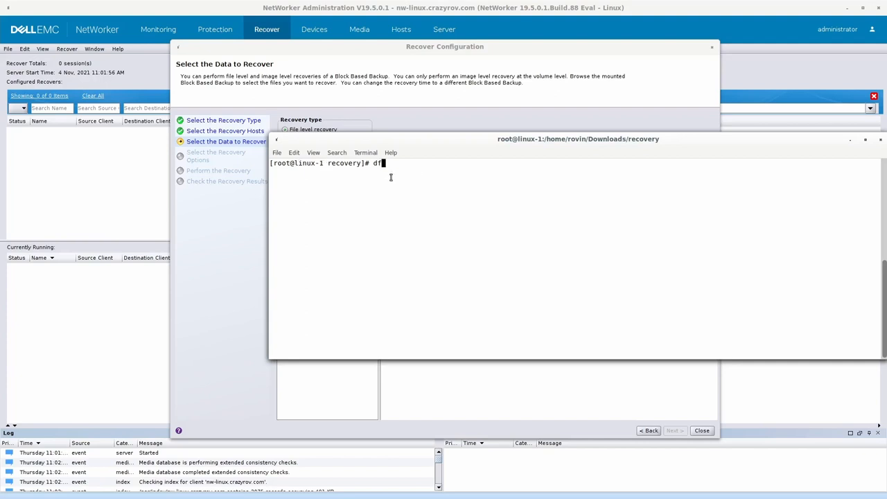
text(-kh)
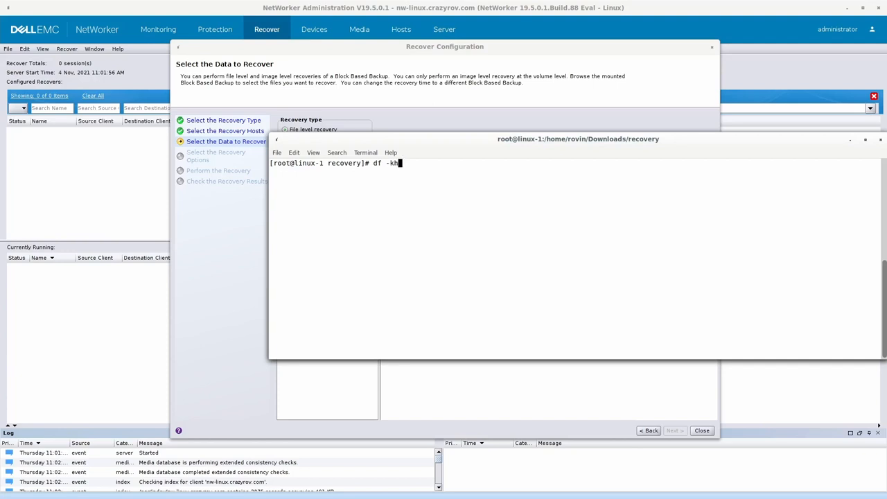
key(Return)
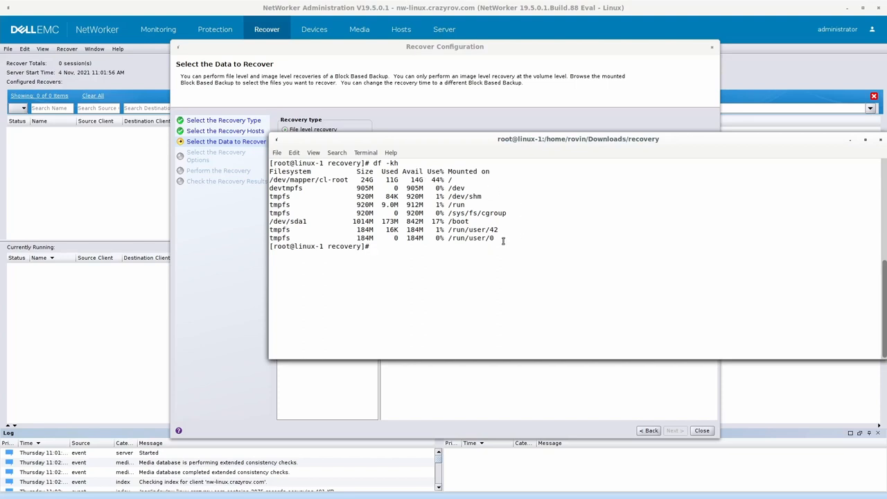
mouse_move(534, 119)
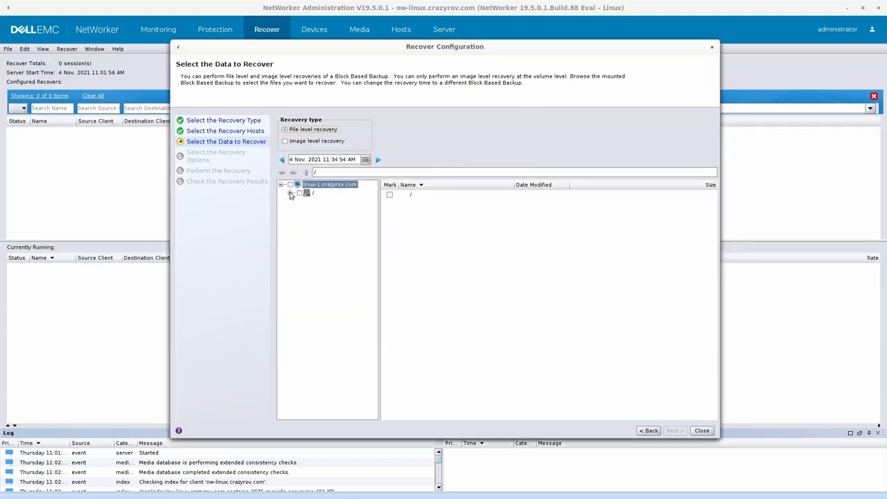
click(290, 193)
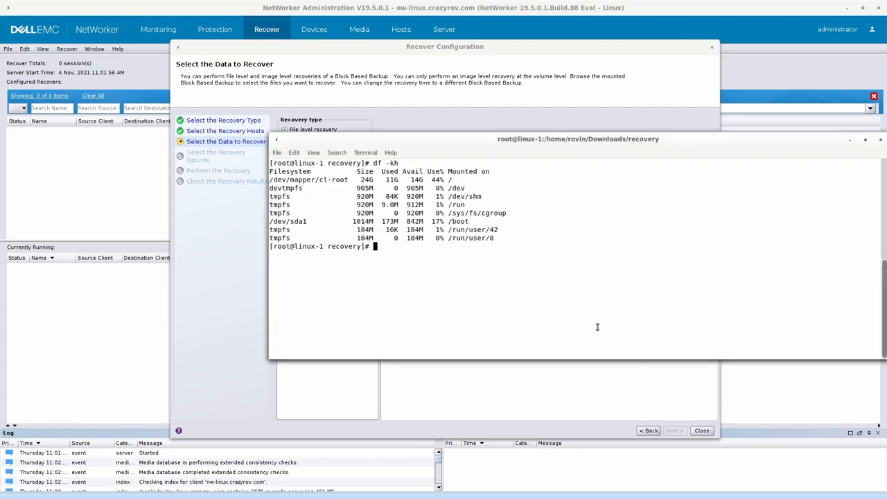
text(df -kh)
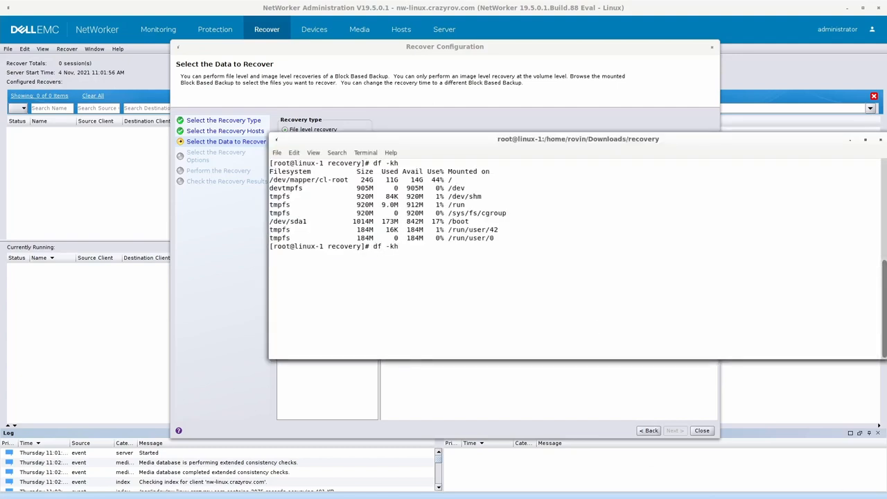
key(Return)
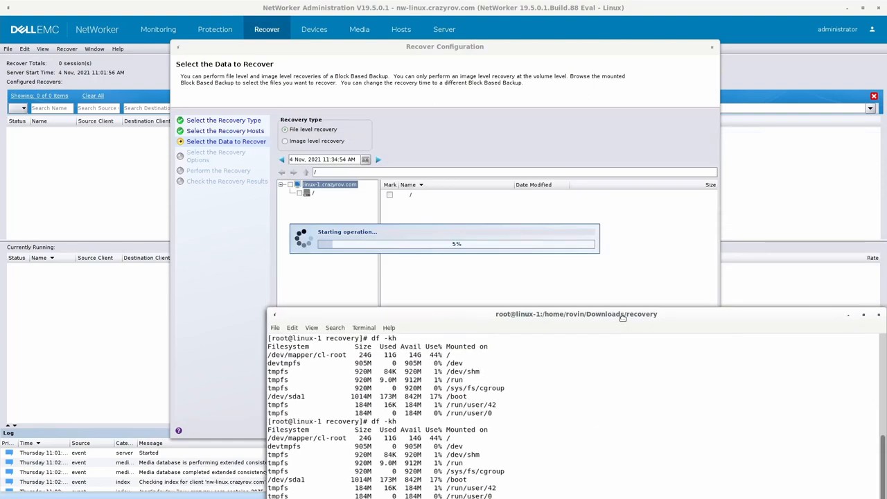
Select the mount path /nsr/tmp/BBB/8615944 and run ls -la and pwd in the terminal
drag(578, 314, 386, 337)
text(df -kh)
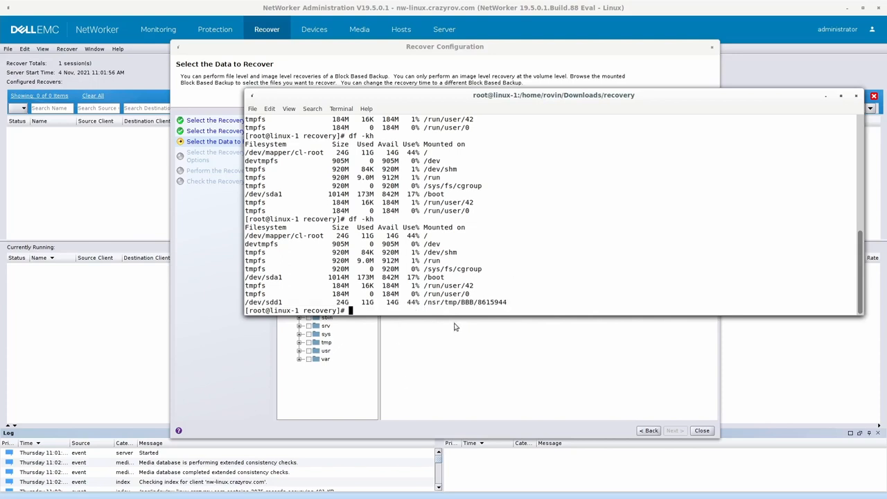
double_click(464, 301)
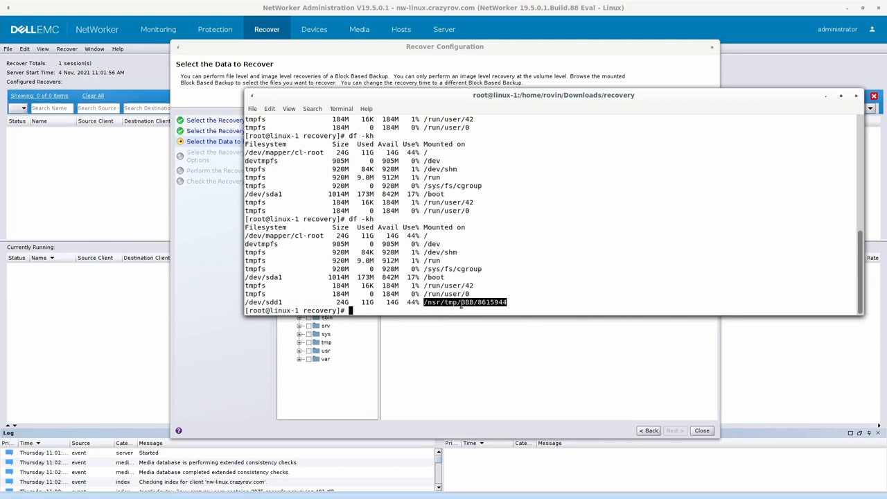
text(ls -la)
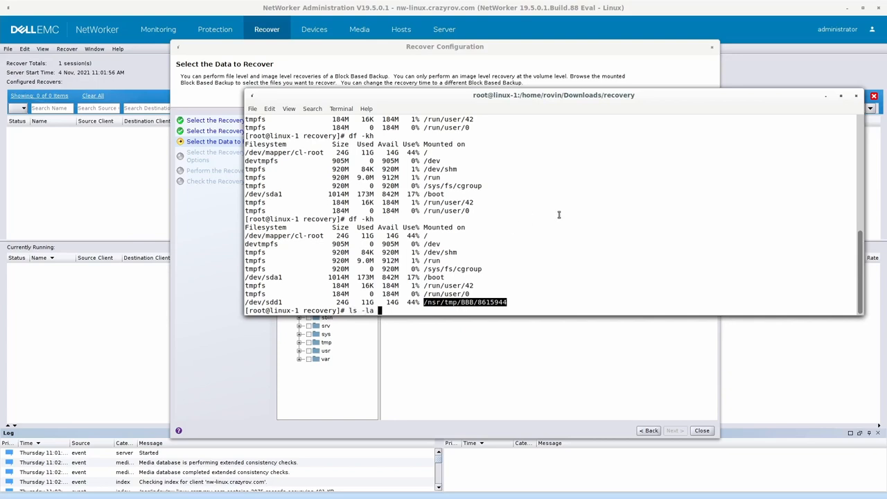
key(Return)
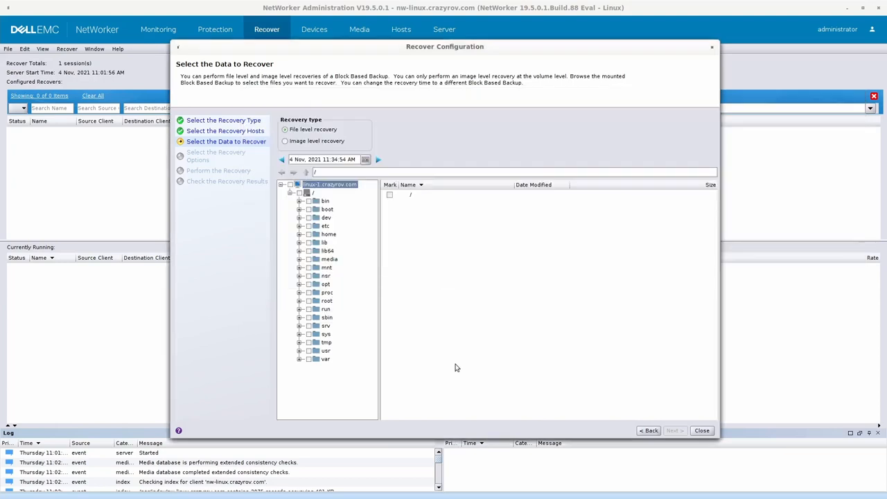
mouse_move(410, 331)
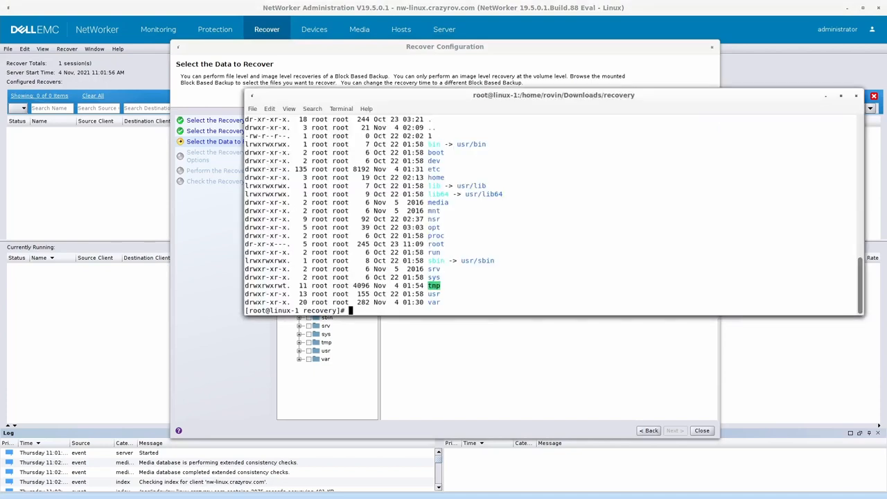
text(pwd)
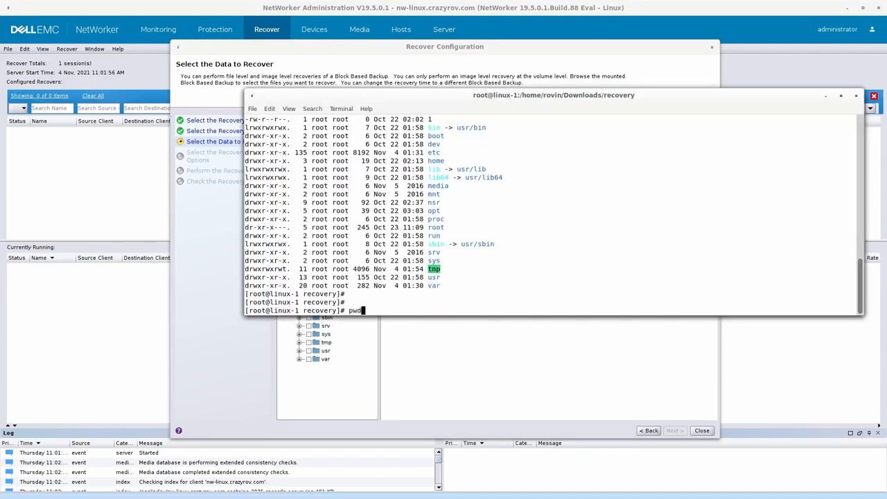
key(Return)
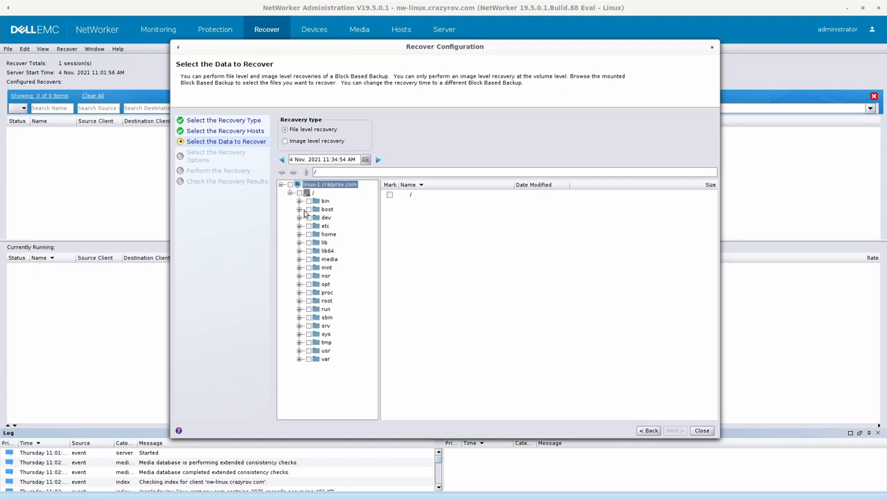
mouse_move(307, 299)
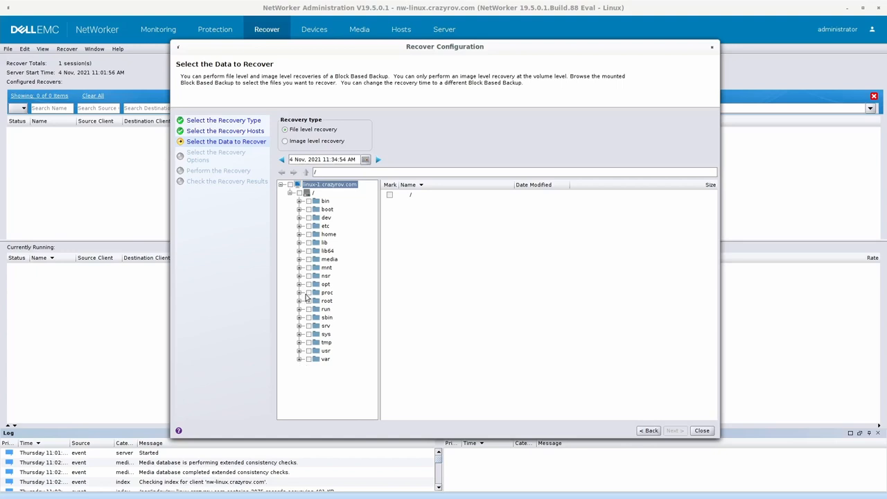
Browse home > rovin > Downloads and tick nw19501_linux_x86_64.tar.gz in the Mark column
click(299, 233)
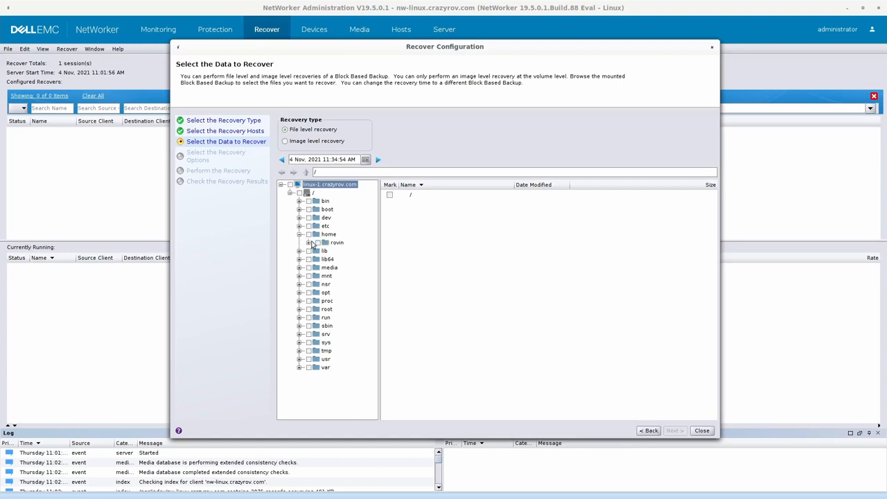
click(309, 243)
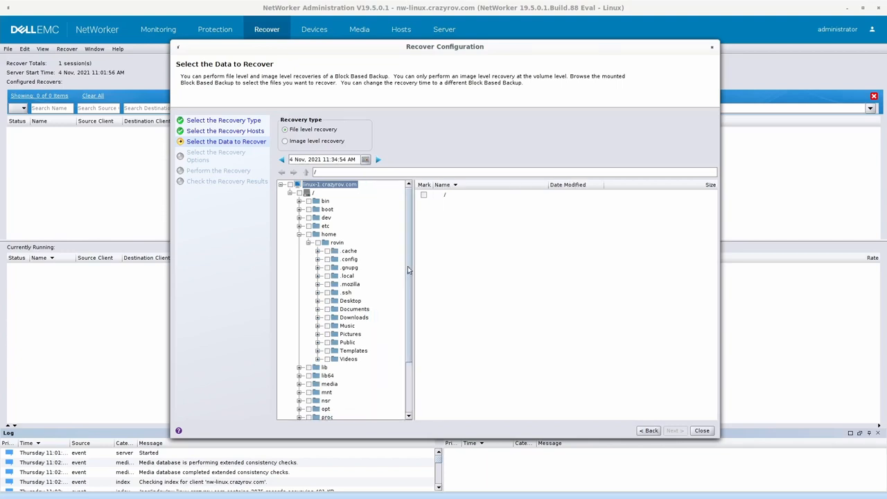
mouse_move(348, 318)
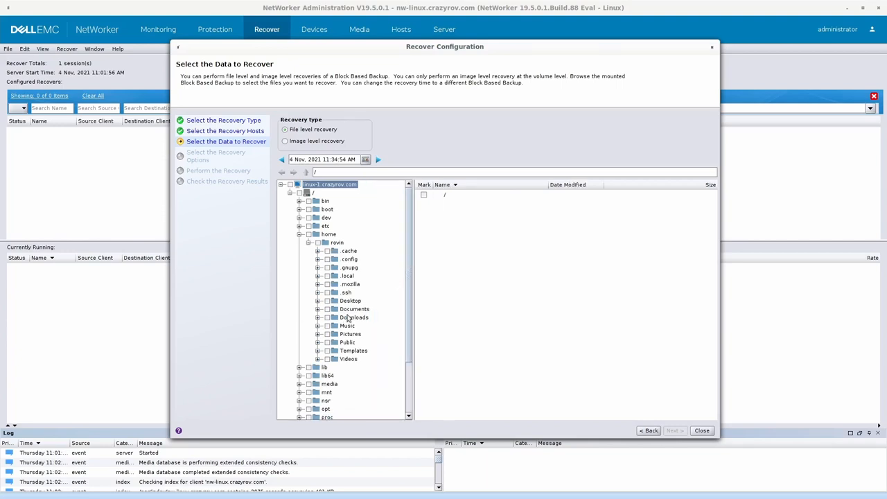
click(354, 318)
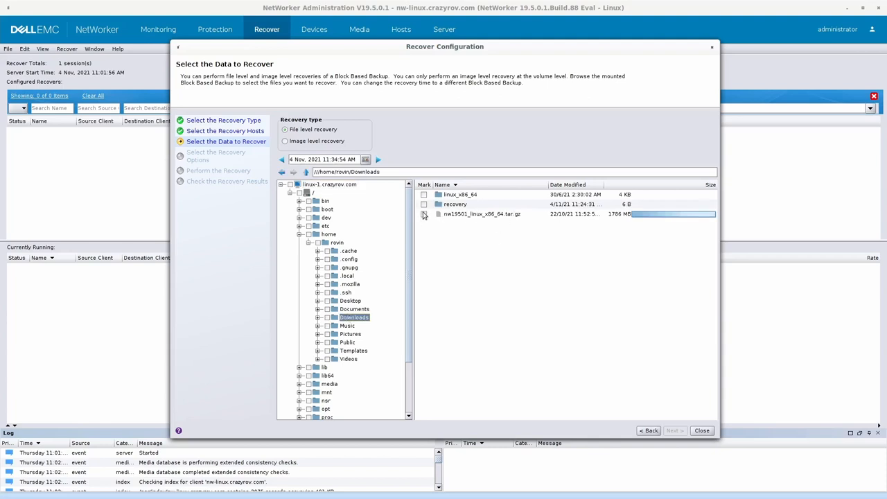
click(423, 214)
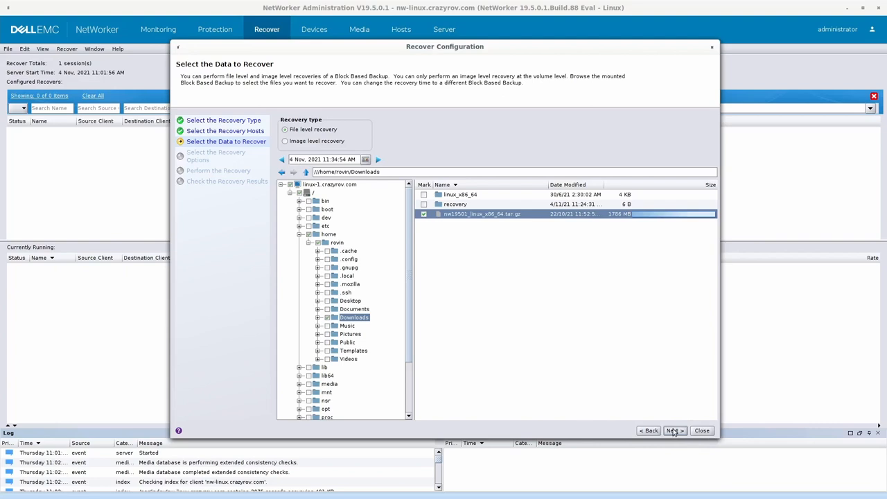
click(673, 431)
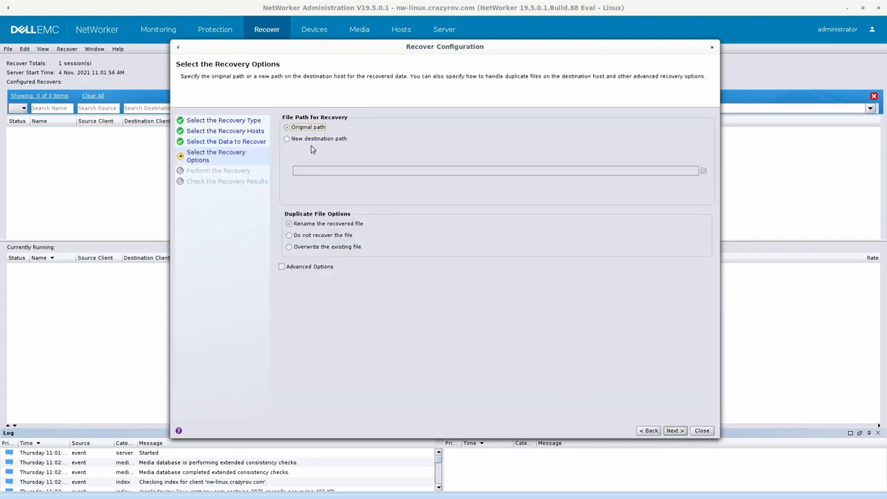
Set the recovery destination to the new path /home/rovin/Downloads/recovery on linux-1
click(287, 139)
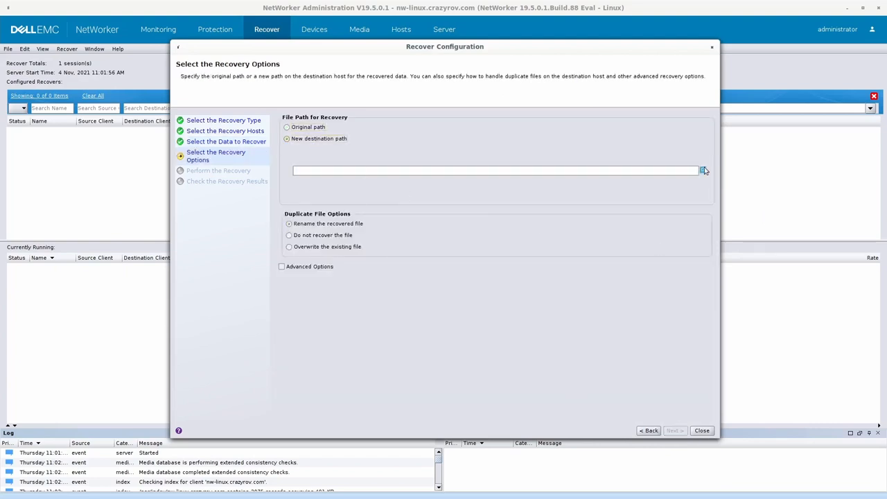
click(702, 170)
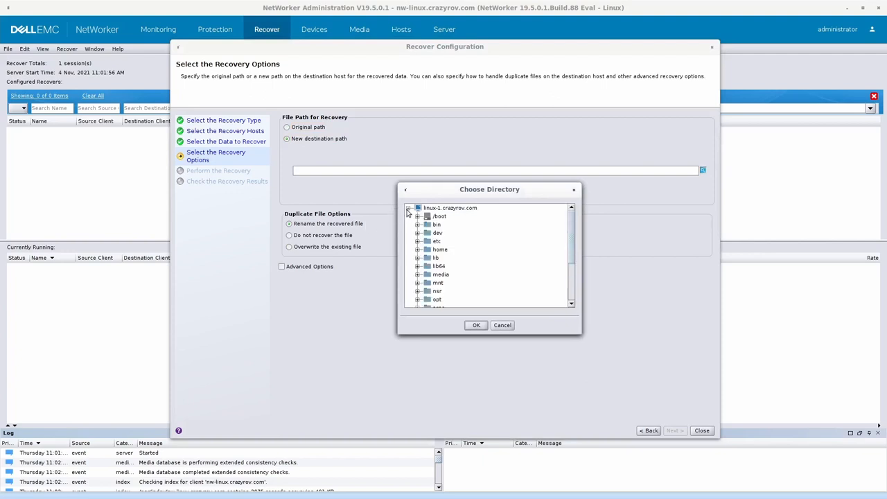
click(418, 249)
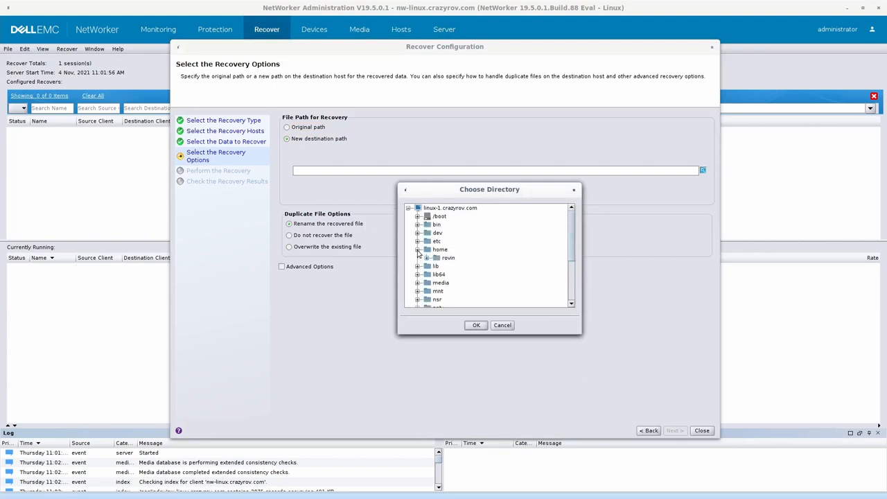
click(418, 257)
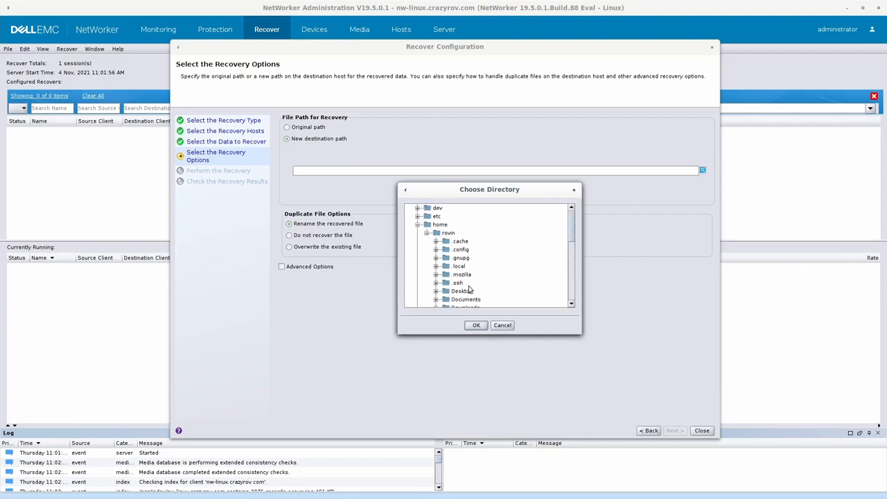
scroll(down, 3)
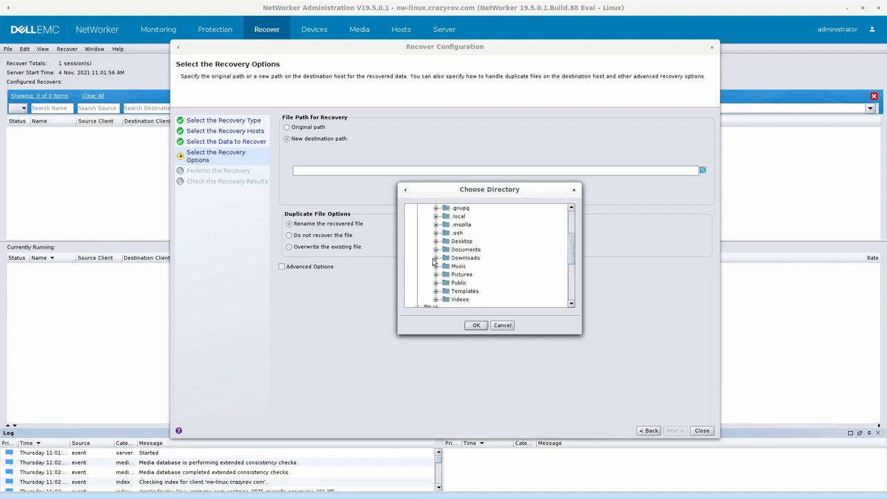
click(437, 258)
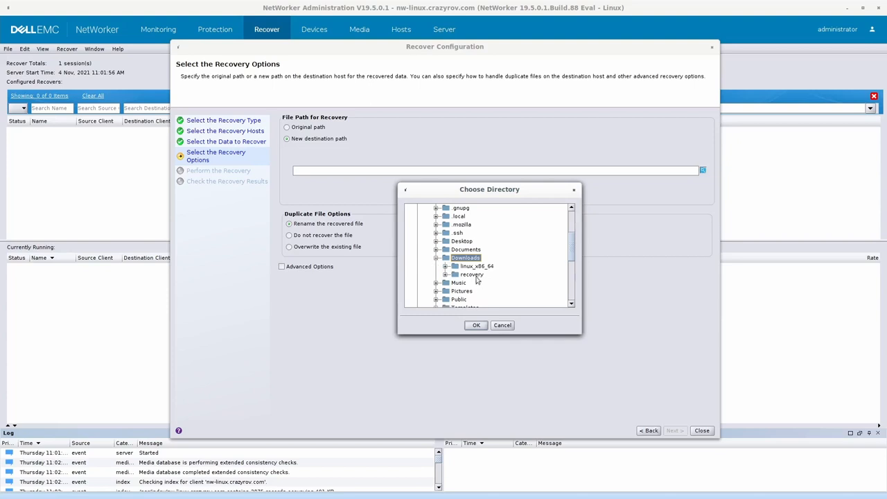
click(475, 325)
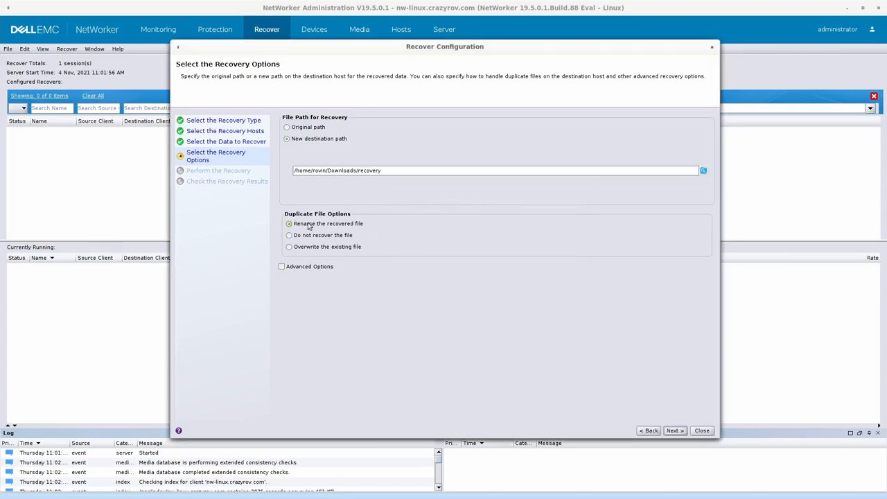
click(674, 430)
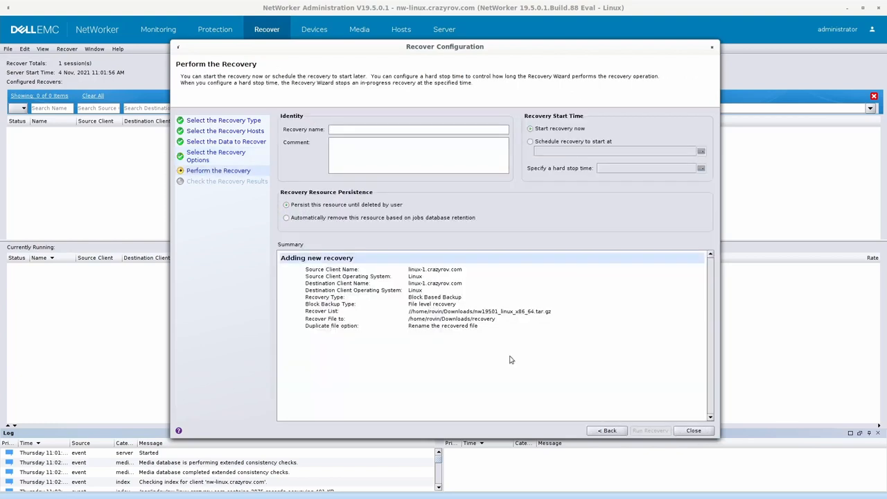
Name the recovery BBB-Linux-demo and confirm running it
text(BBB)
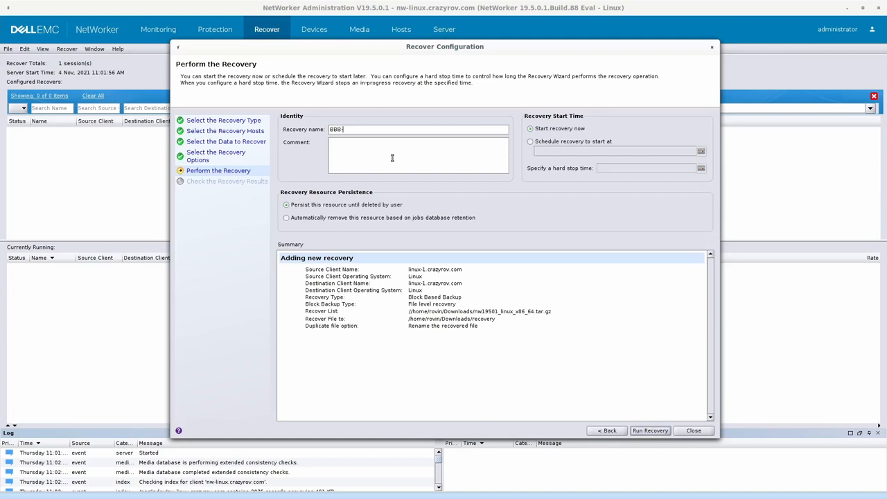
text(-Linux-demo)
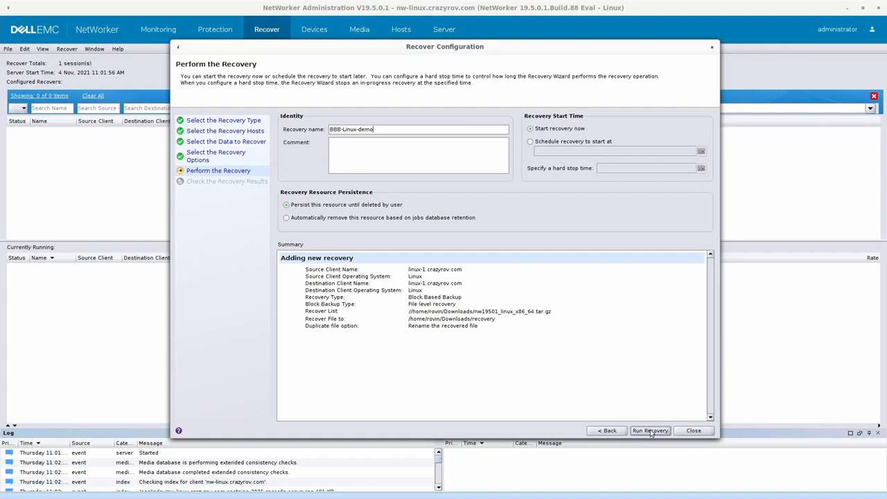
click(650, 431)
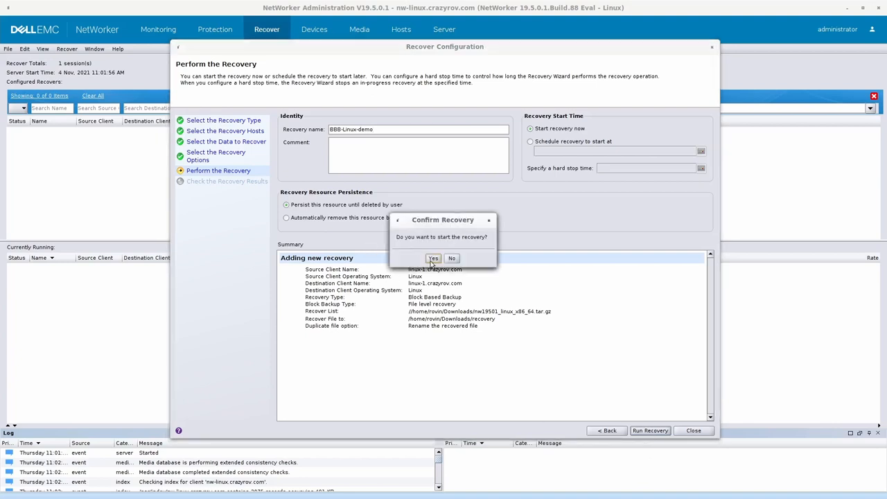
click(434, 258)
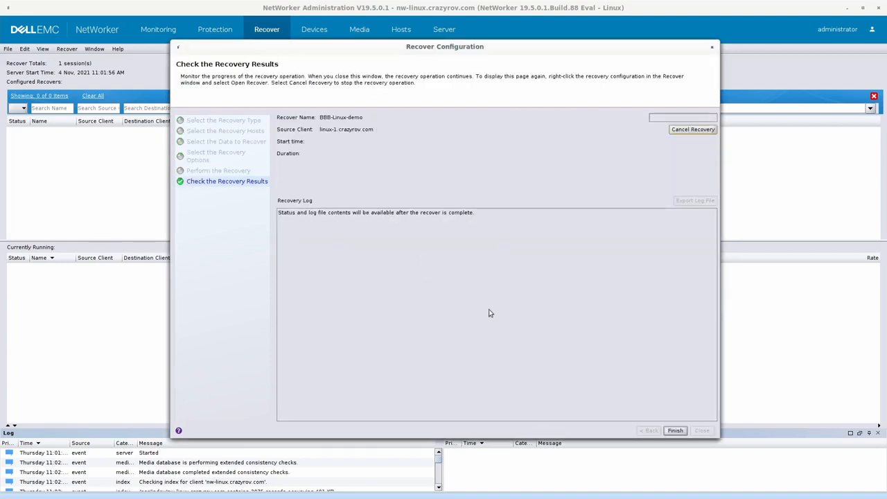
mouse_move(473, 309)
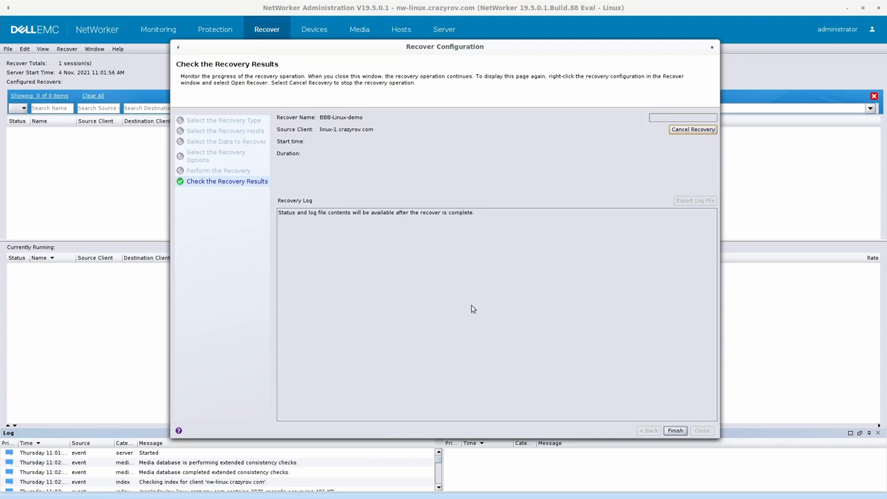
mouse_move(470, 308)
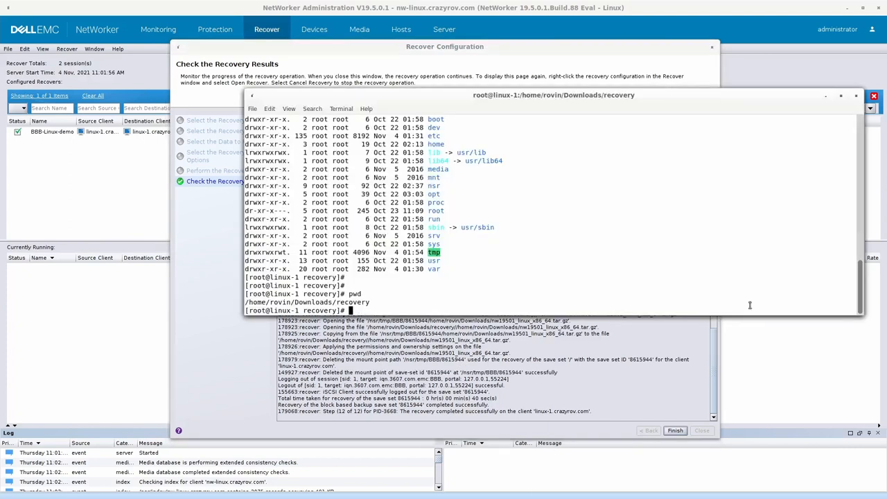
List home/rovin/Downloads in the recovery folder to find nw19501_linux_x86_64.tar.gz (about 1.8 GB)
text(ls -al)
text(cd)
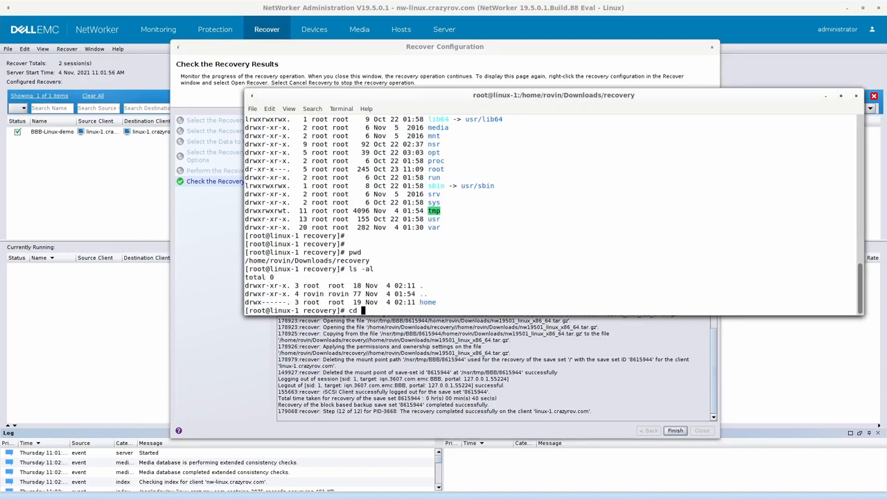
text(home/rovin/)
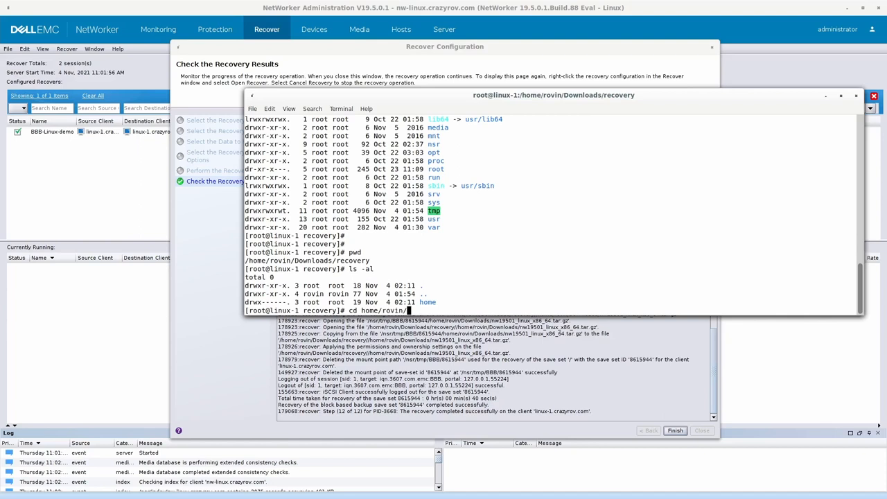
text(Downloads/)
text(ls -la)
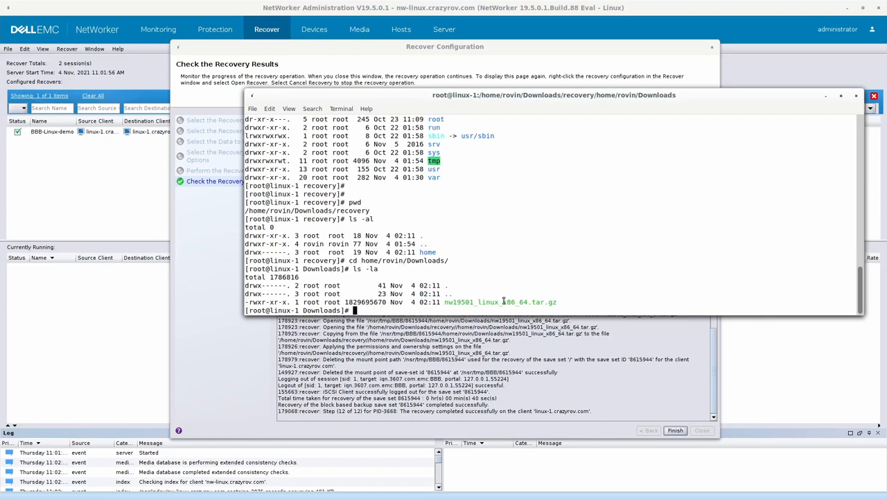
mouse_move(592, 290)
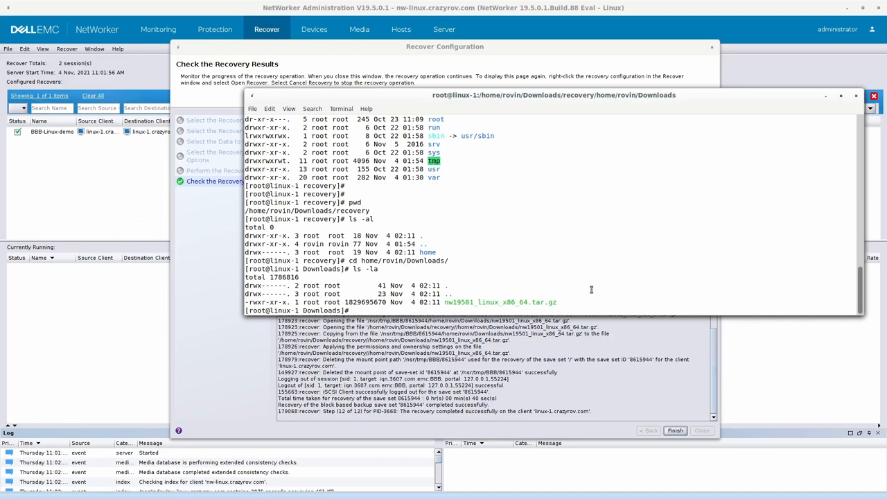
text(df -kh)
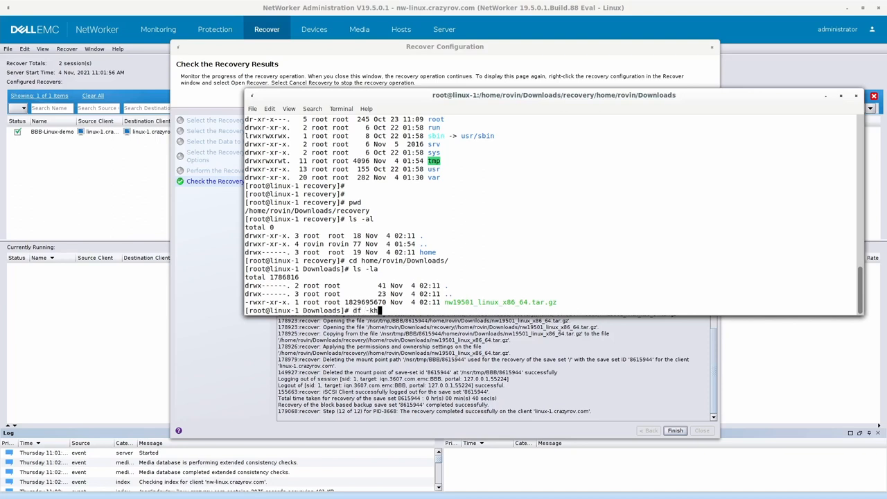